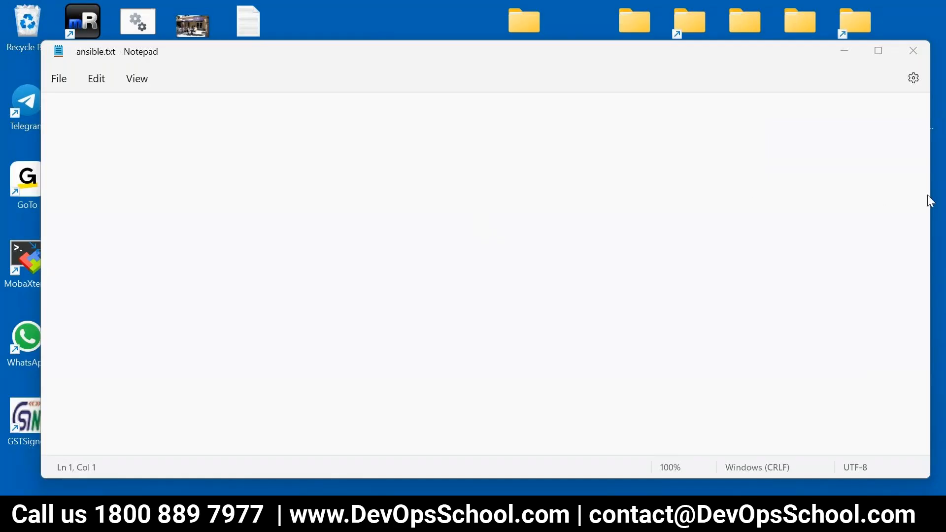
- Write the 'Ansible' heading underlined with '=' and the line 'Config mgmt tool'
text(Ansible)
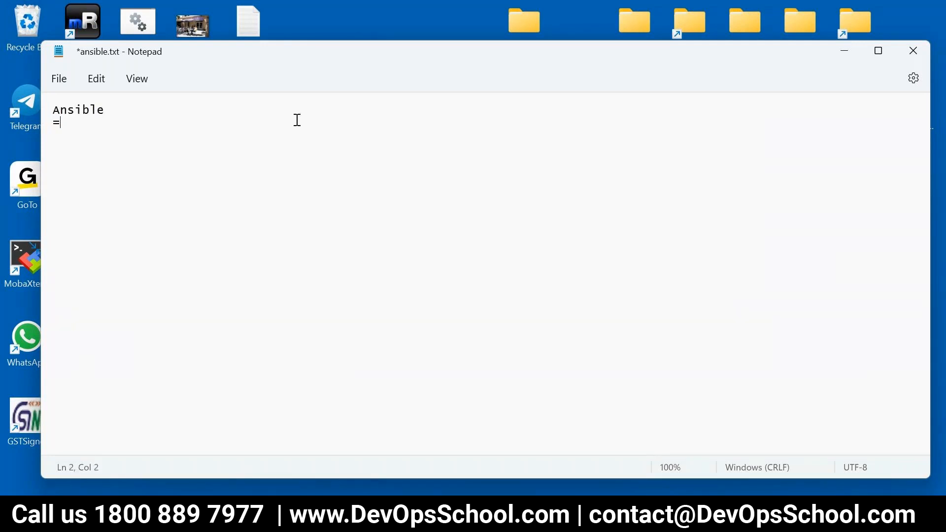
text(=====================)
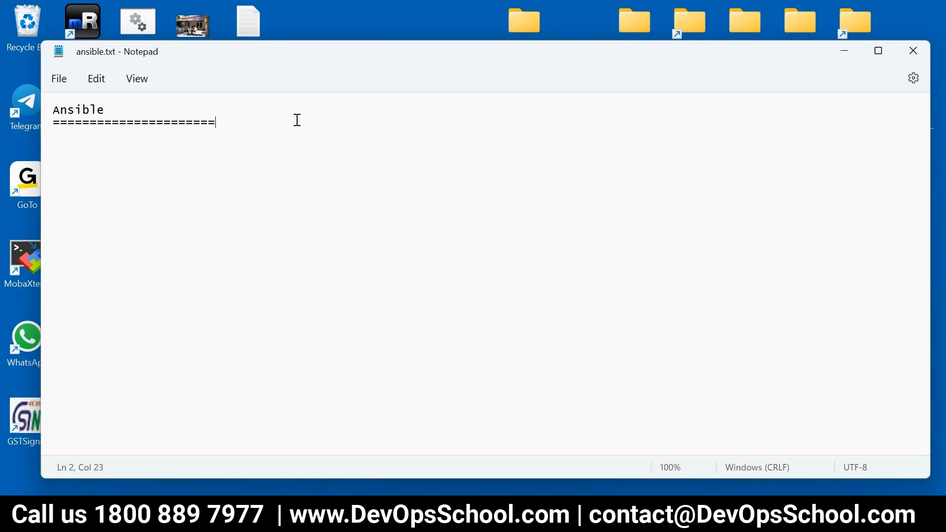
key(Enter)
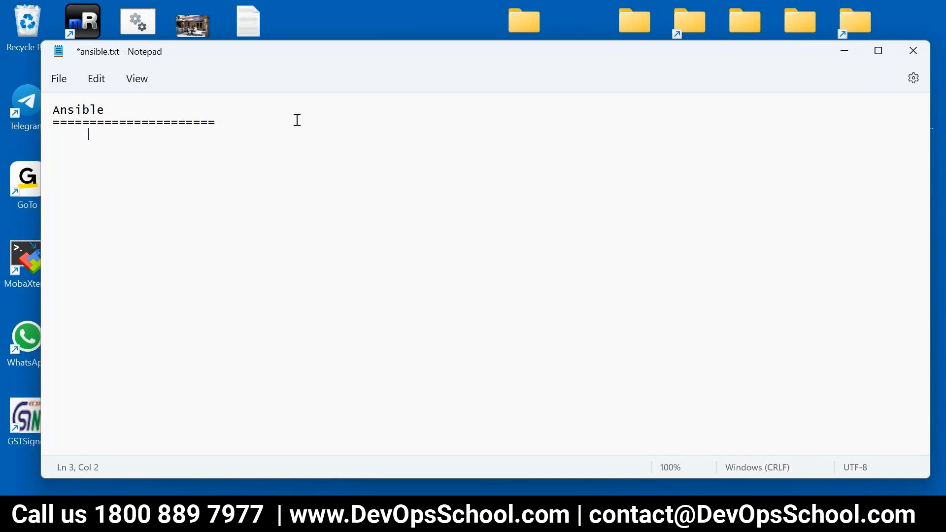
text(Config)
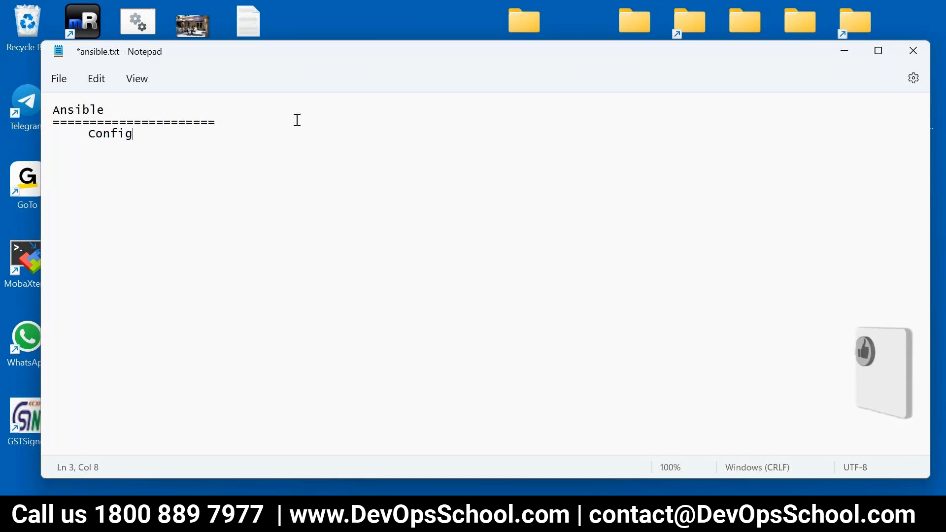
text(mgmt tool)
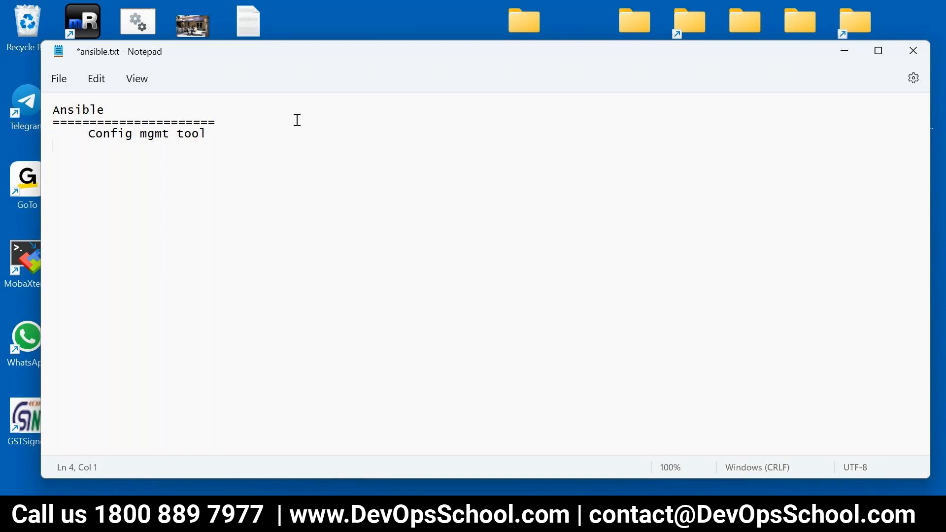
- Add a 'Config' subheading with 'Server(S)' listed beneath it
text(Confi)
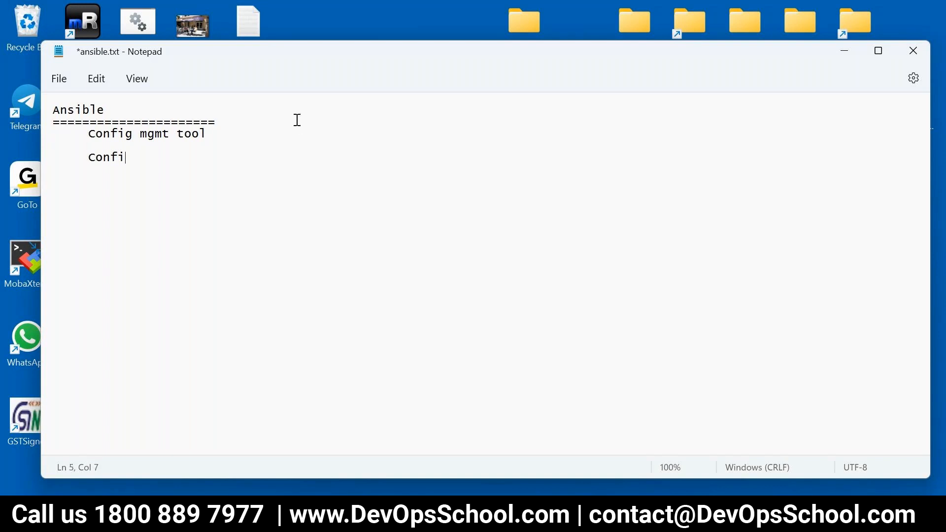
text(g)
text(-------)
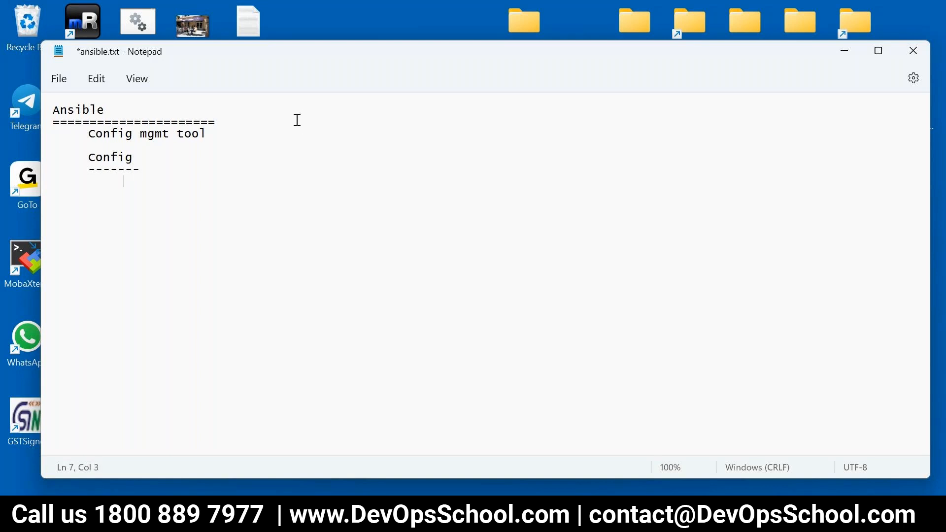
text(Server)
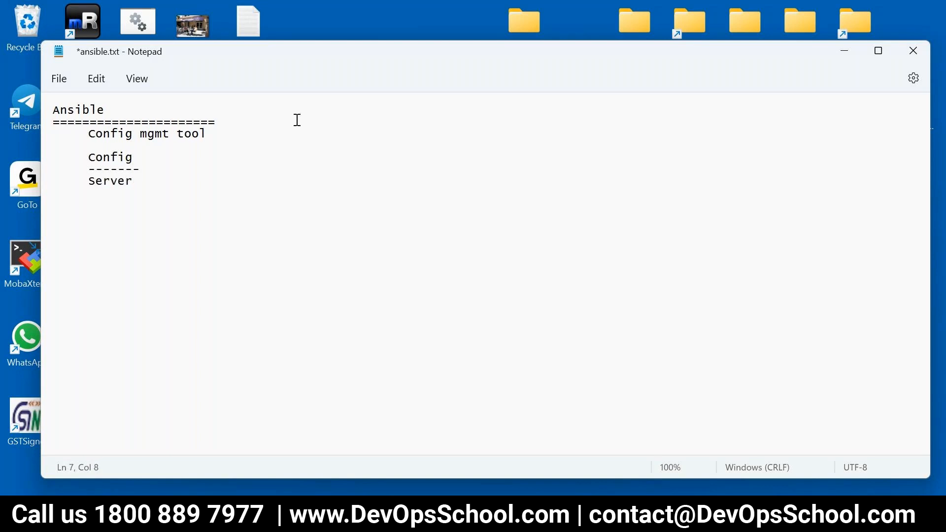
text((S)
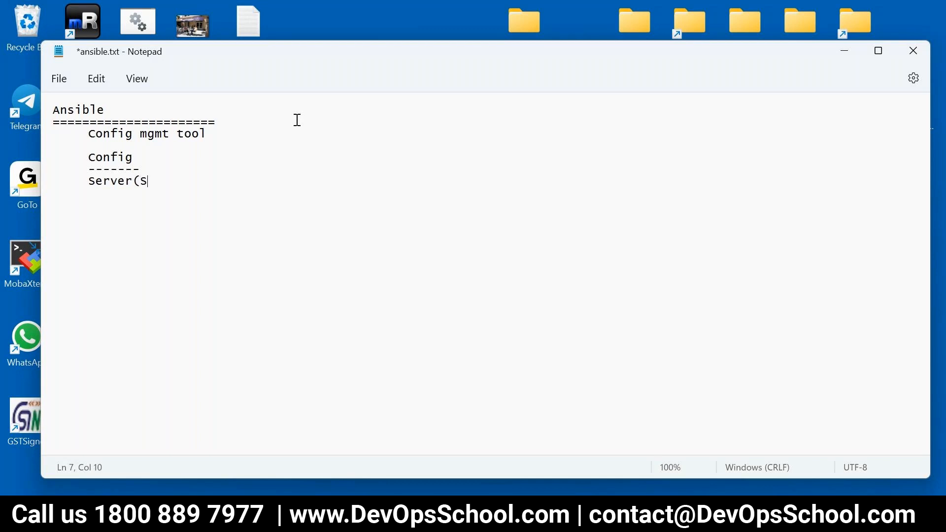
text())
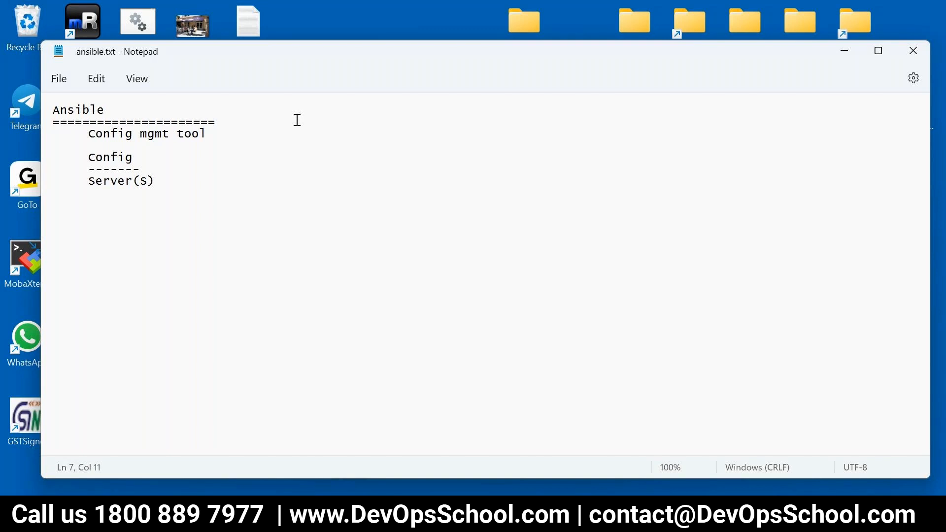
click(155, 181)
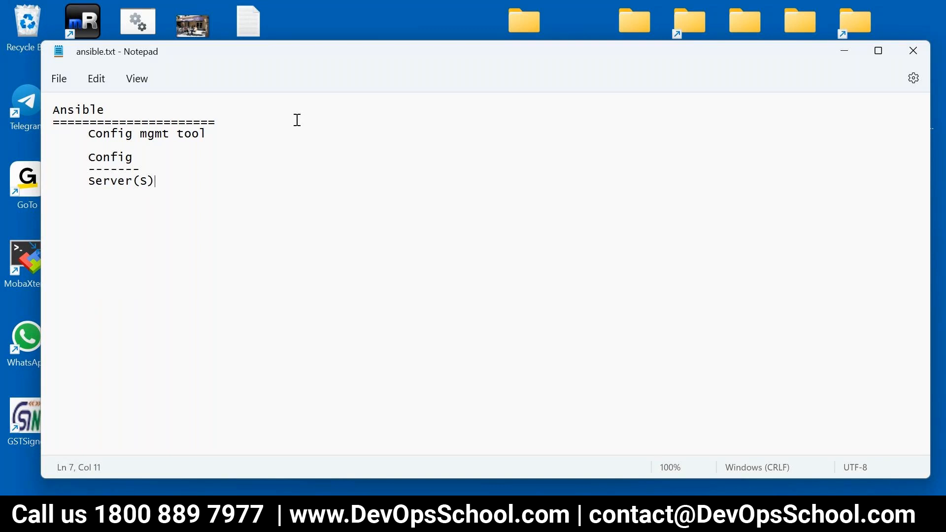
- Write the question 'What is there in server?' and save the notes
text(W)
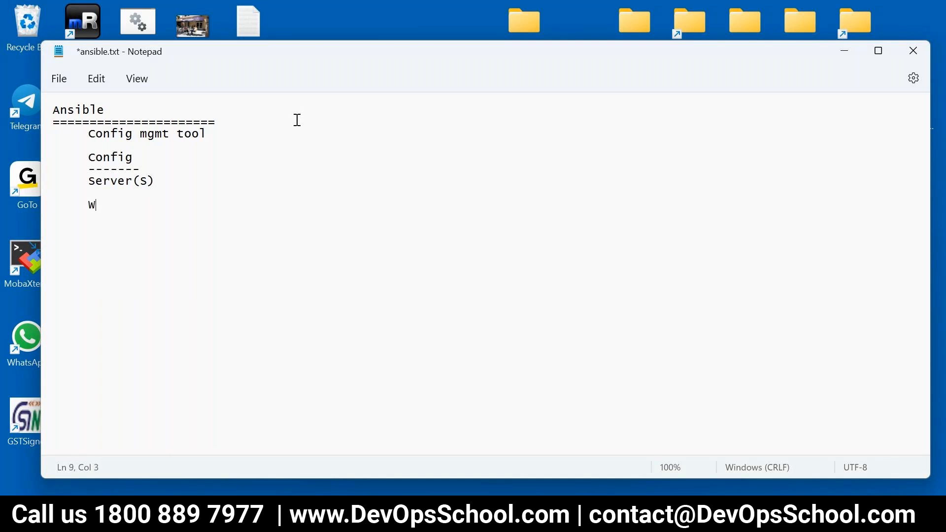
text(hat is)
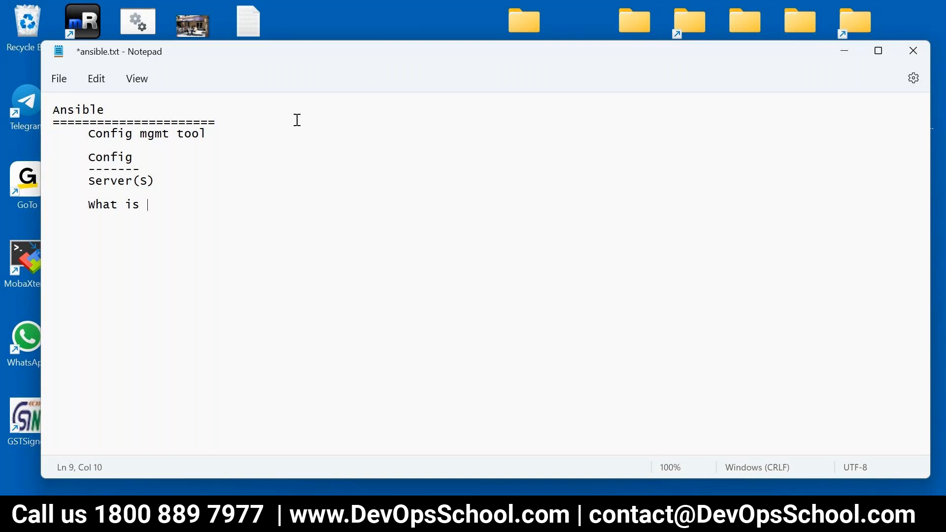
text(there in server)
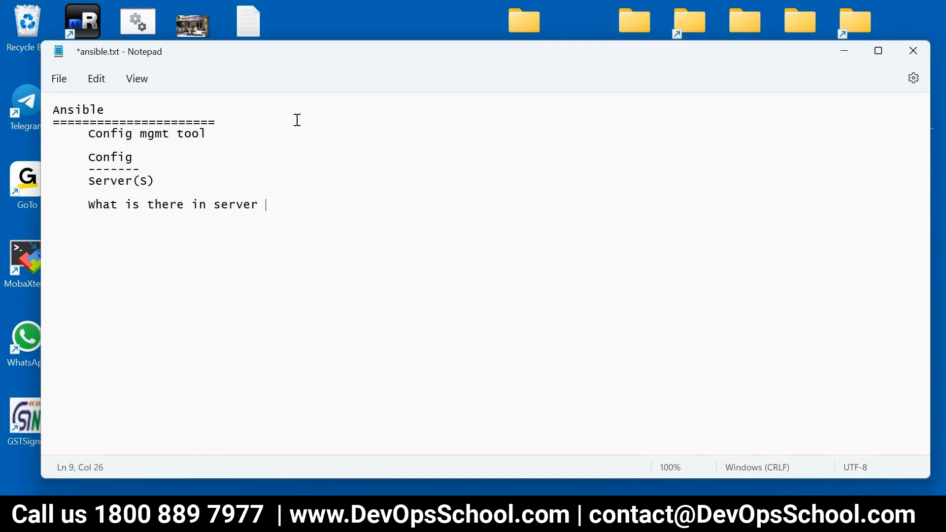
text(?)
text(-----------------------)
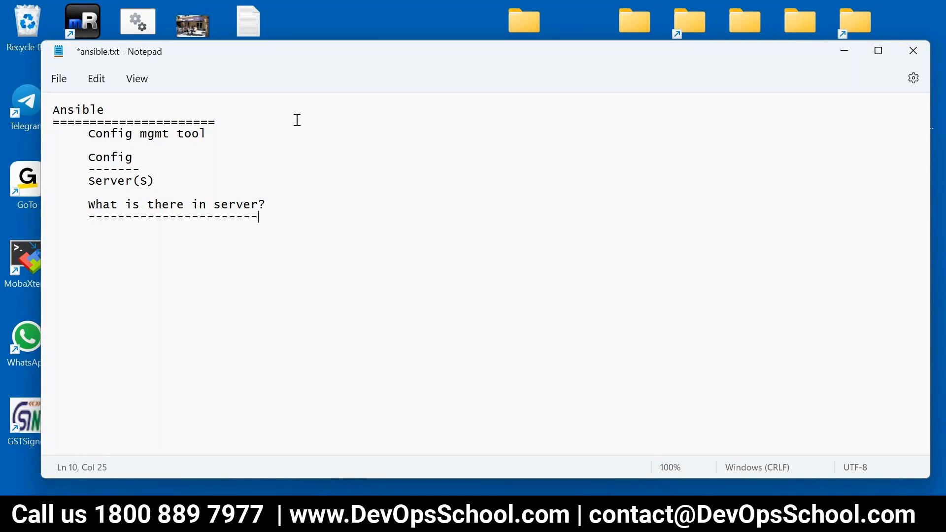
key(ctrl+s)
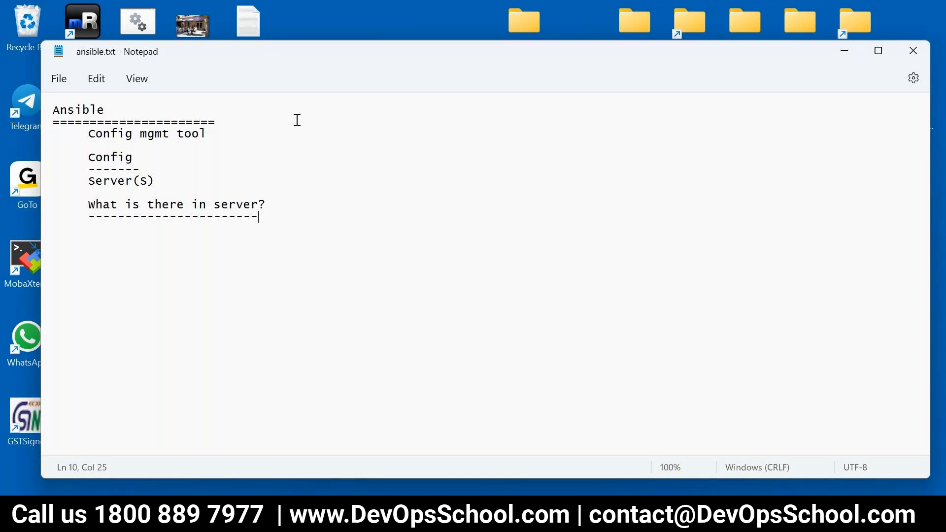
- List files, dir, services, packages, users and groups under the question, then save
text(files)
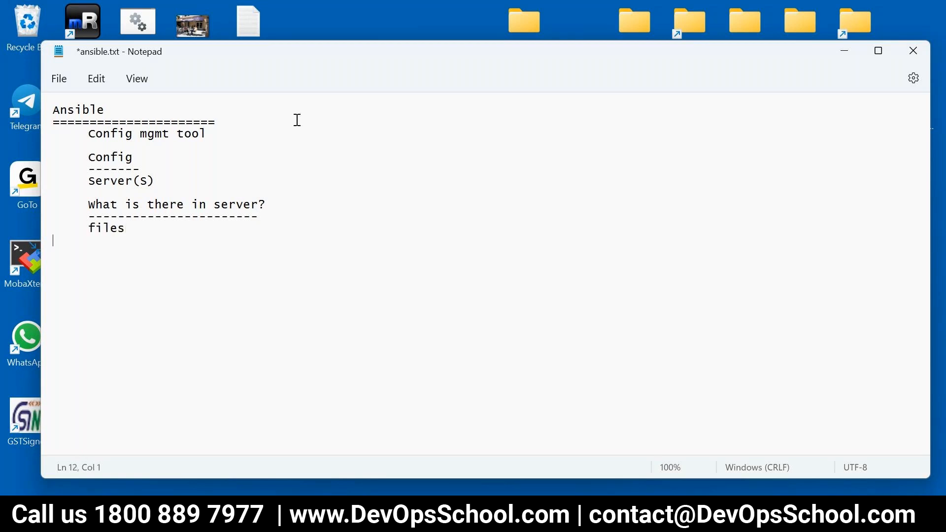
text(dir)
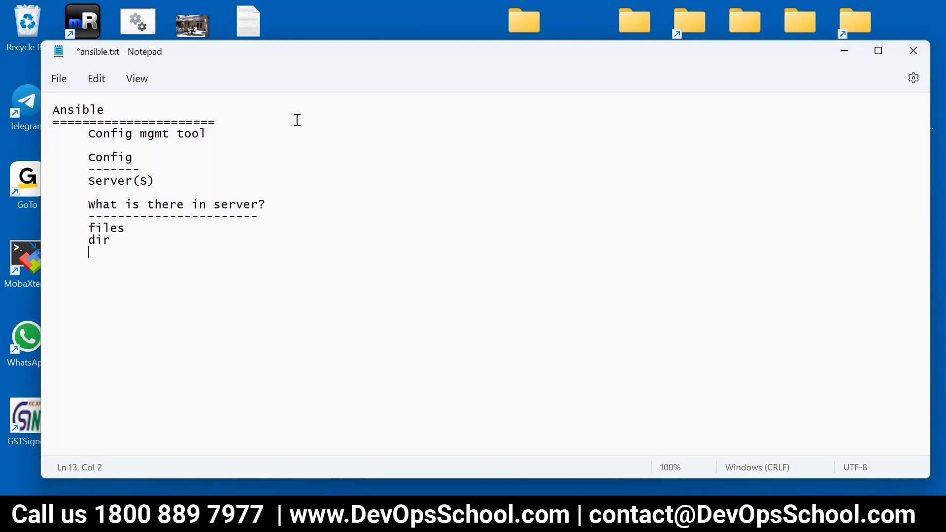
text(servic)
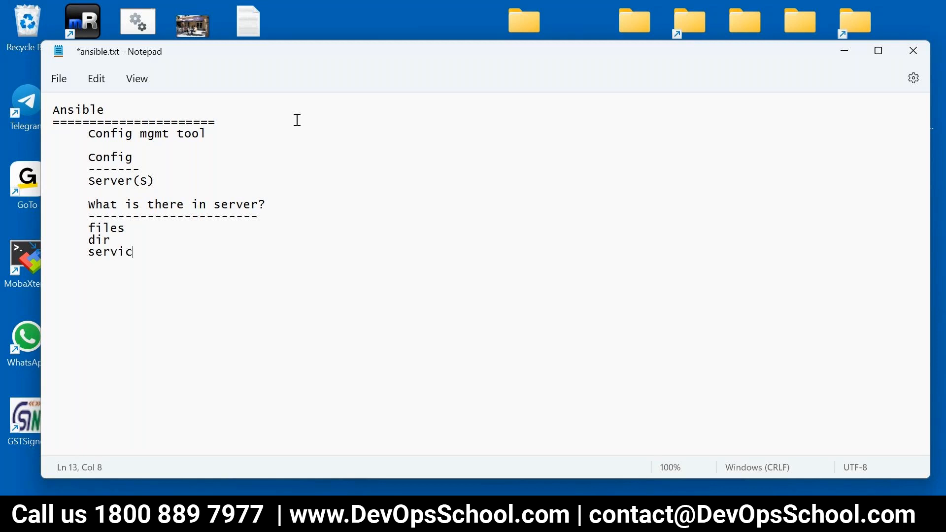
text(es)
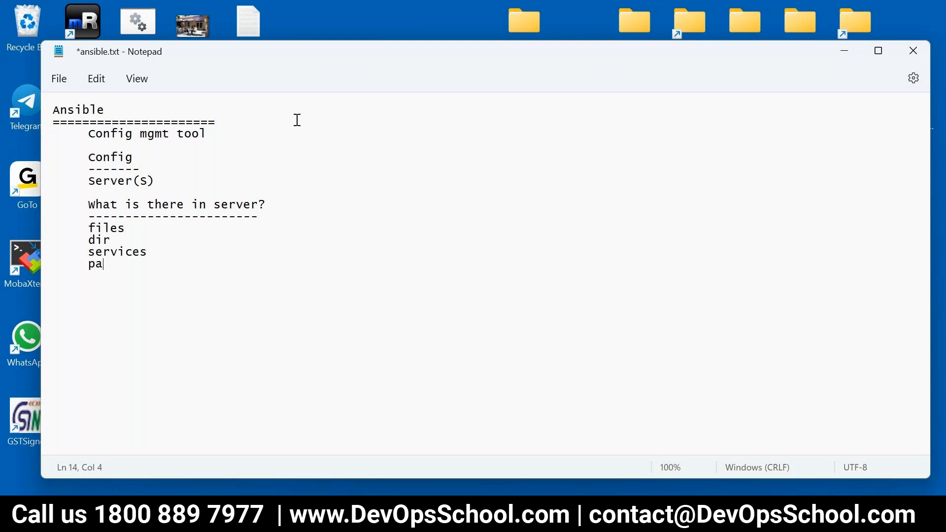
text(ckages)
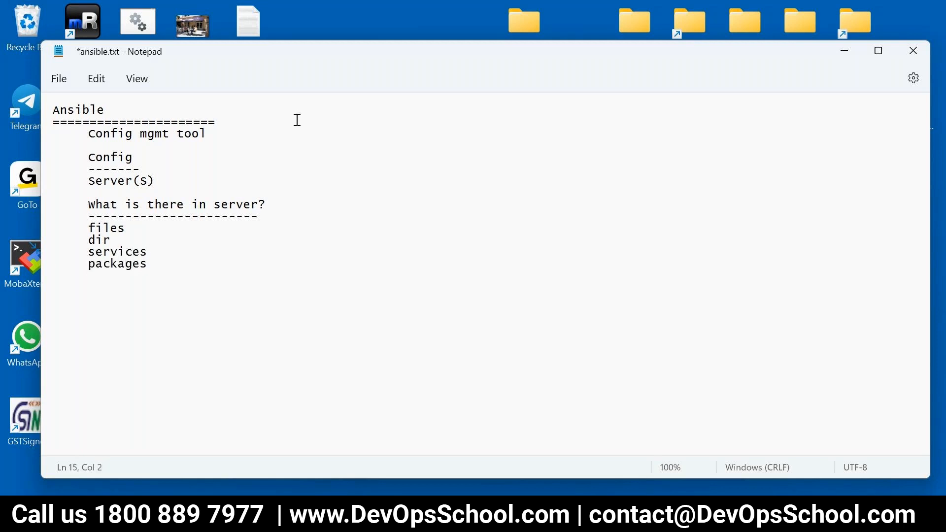
text(users)
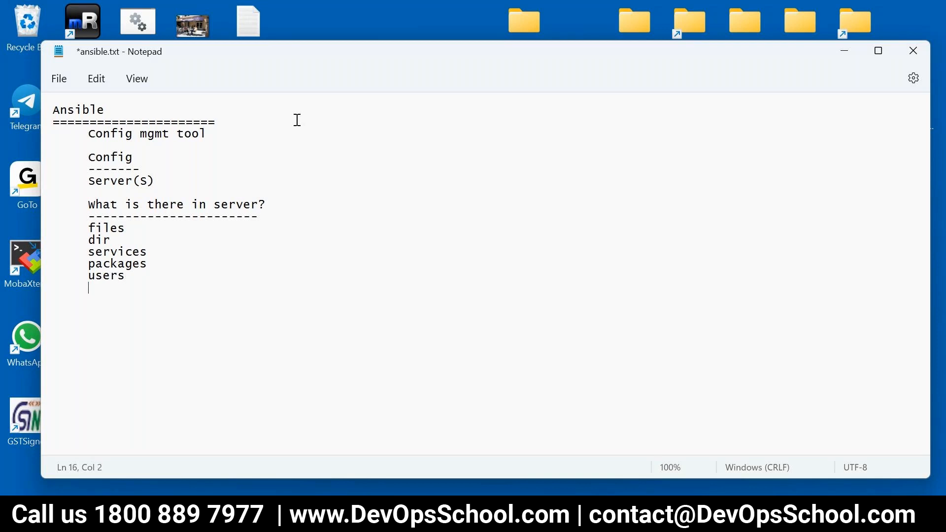
text(groups)
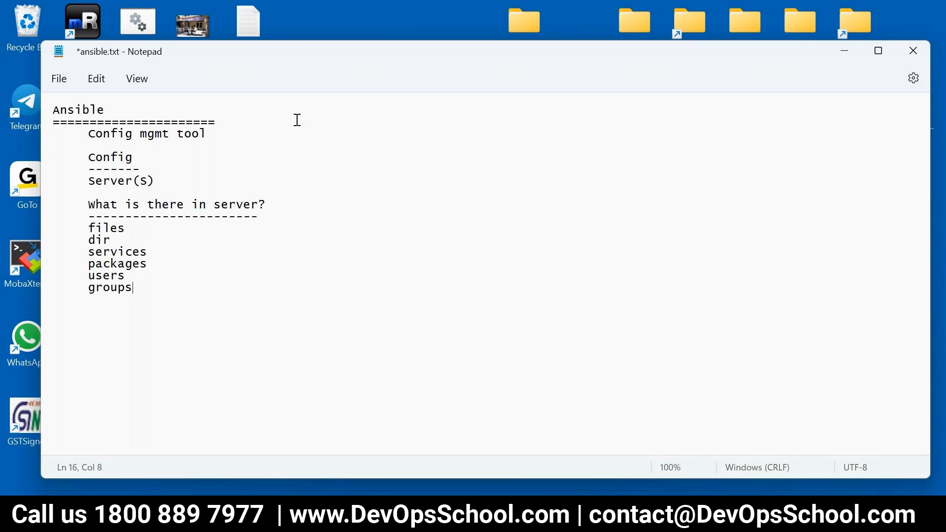
key(ctrl+s)
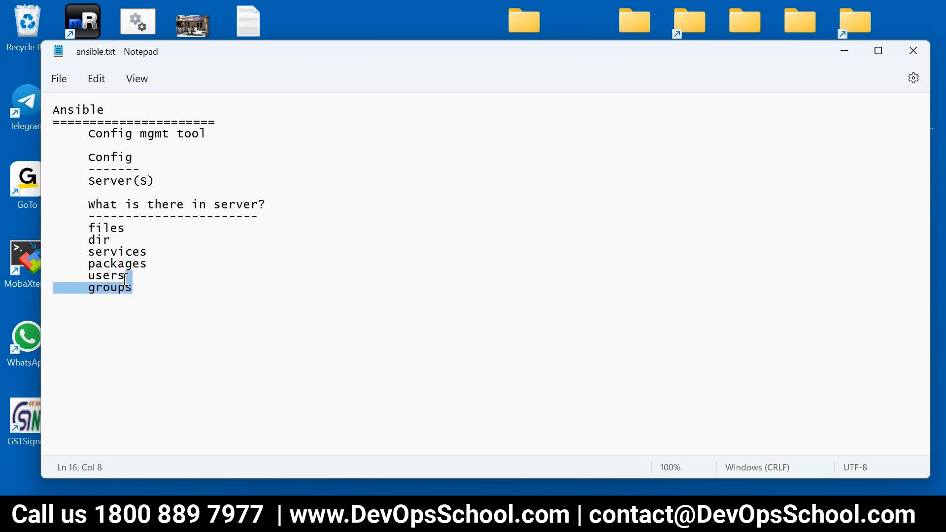
- Under 'Config mgmt tool', add the lines 'From Redhat' and 'Written in Python'
drag(124, 287, 88, 228)
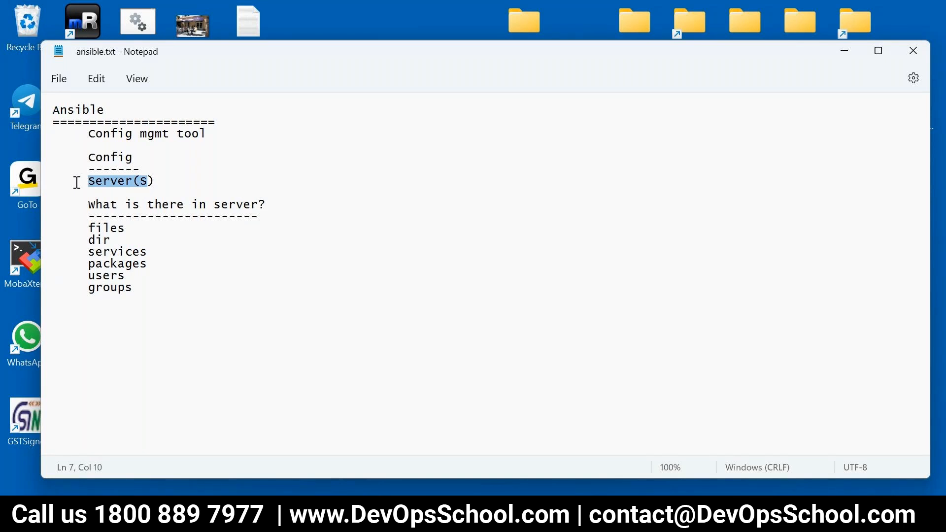
click(220, 133)
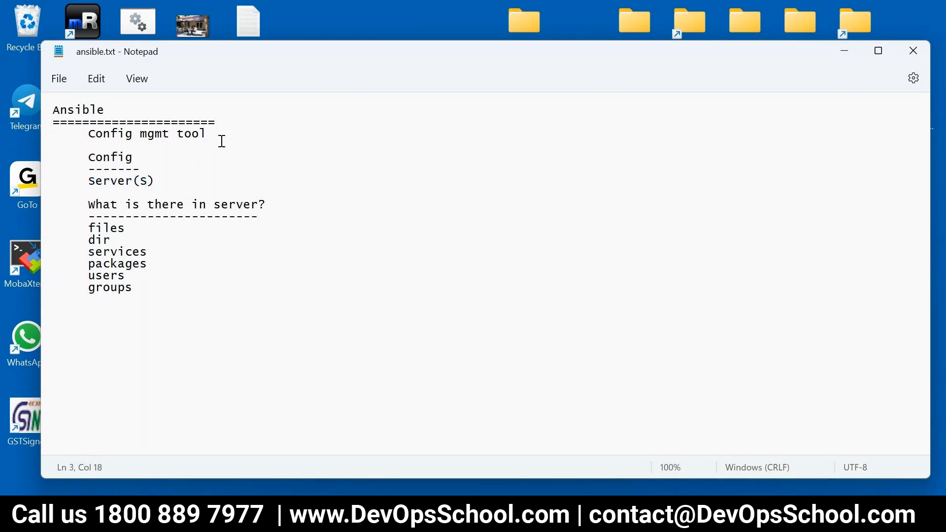
text(F)
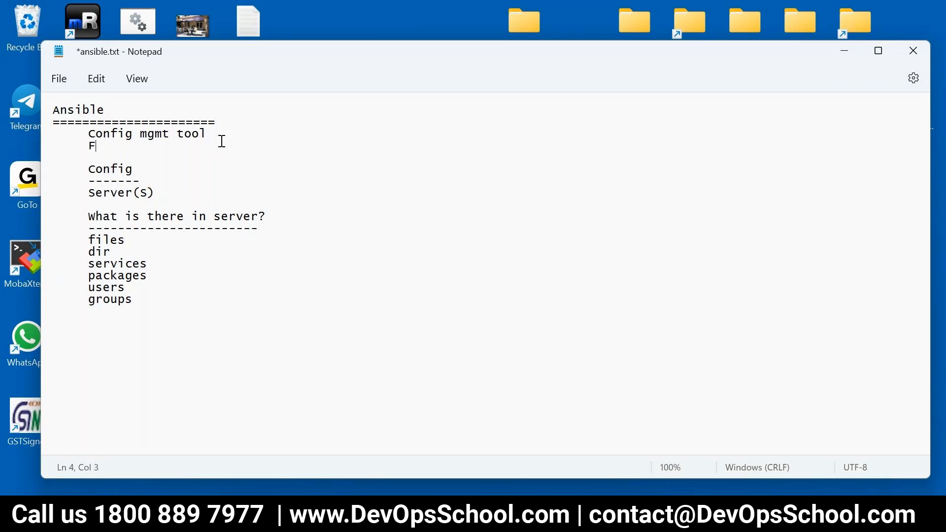
text(rom Redh)
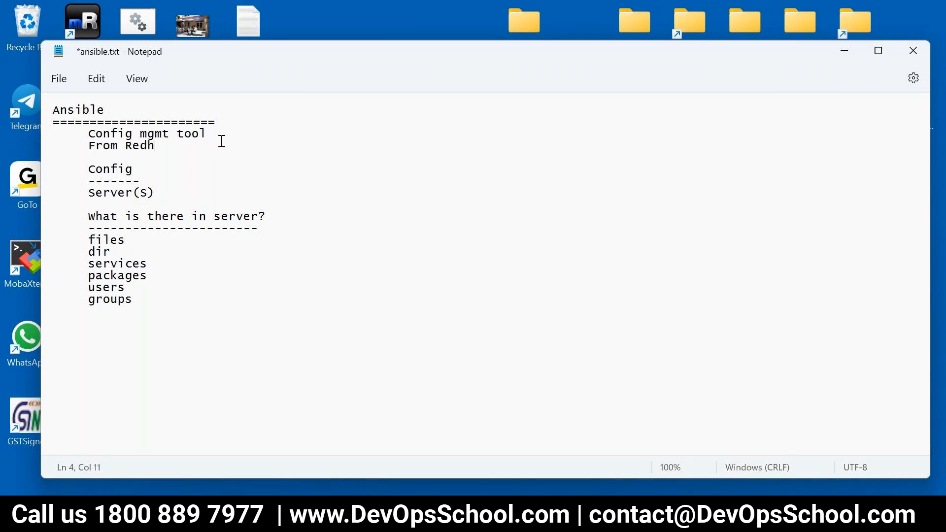
text(at)
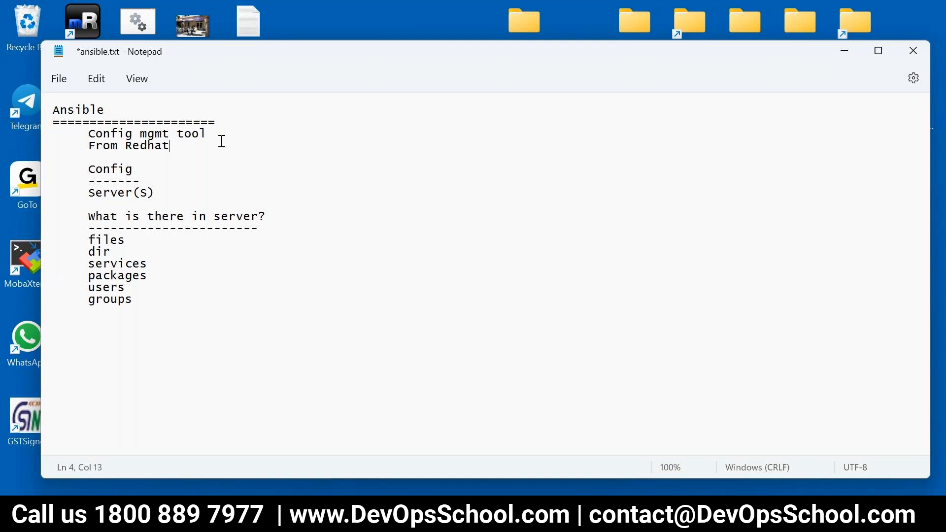
key(Enter)
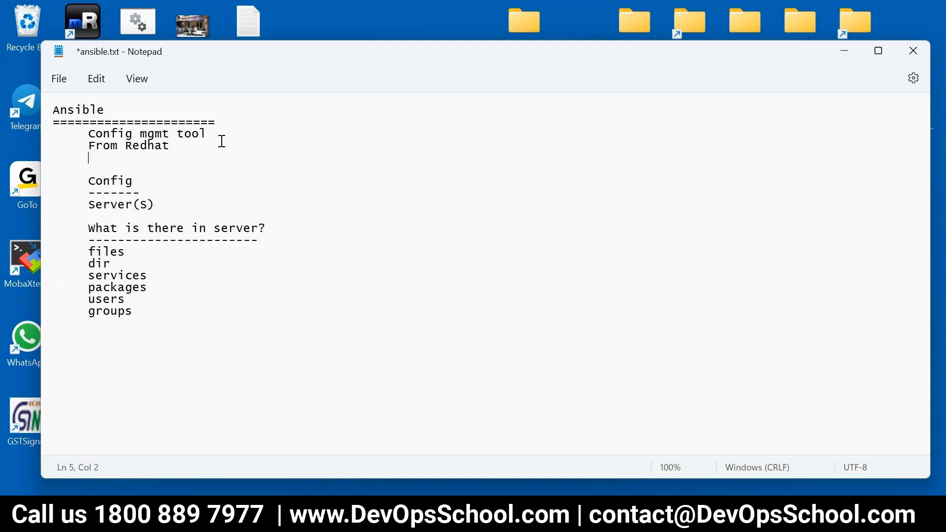
text(Written in P)
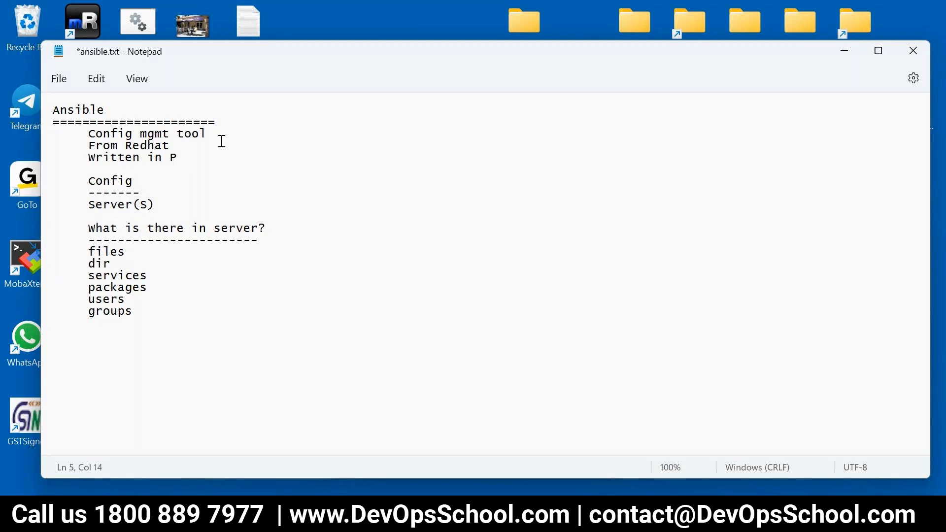
text(ython)
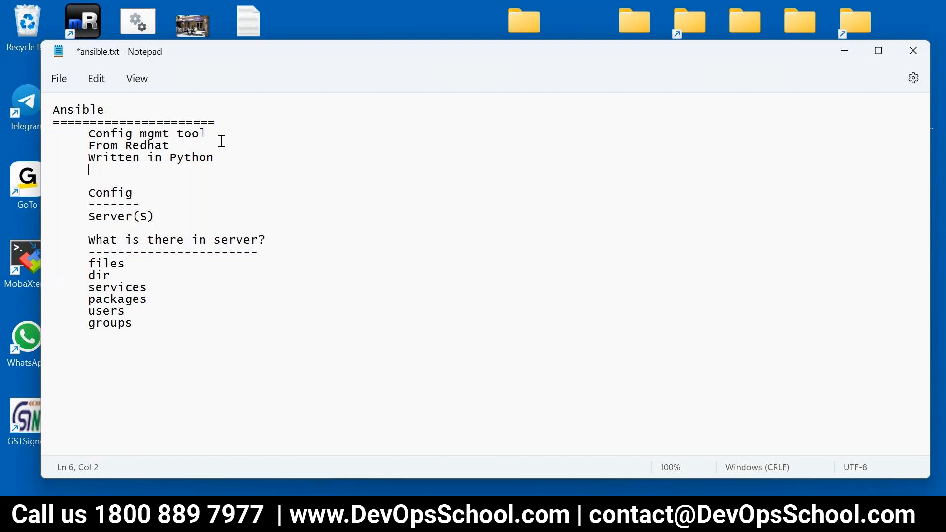
- Save, then write a 'Release' heading listing ansible, tower and awx
key(ctrl+s)
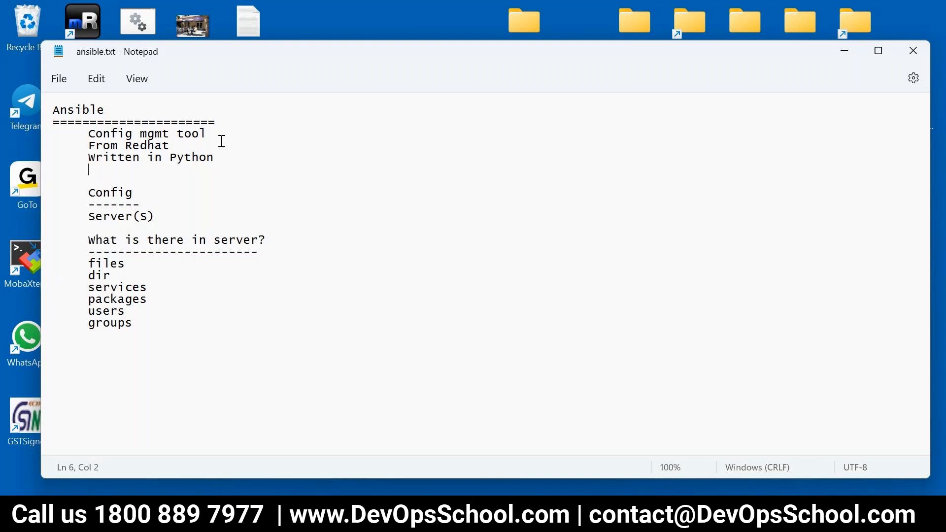
text(Re)
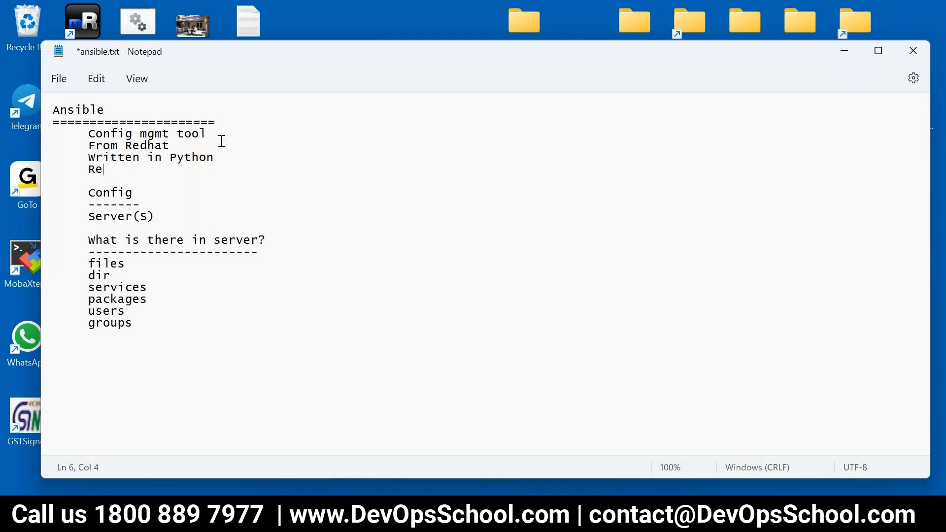
text(lease)
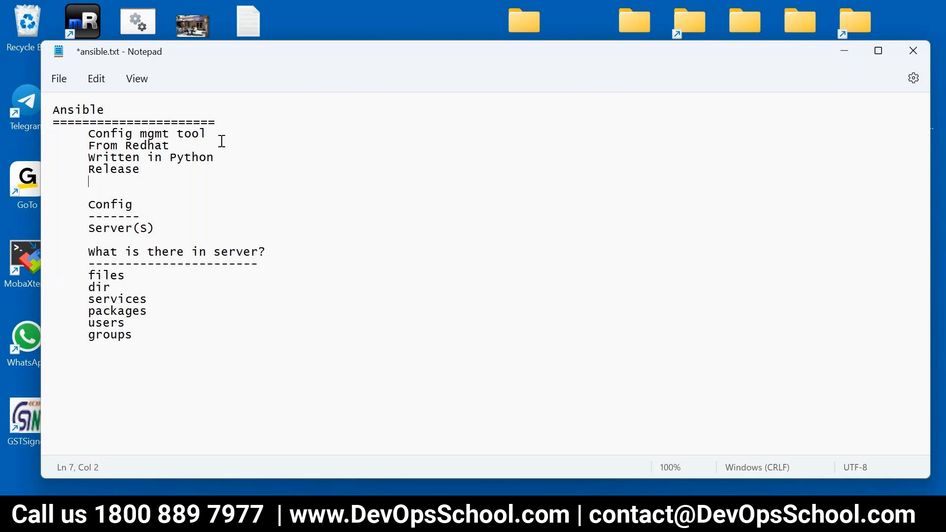
text(ansible)
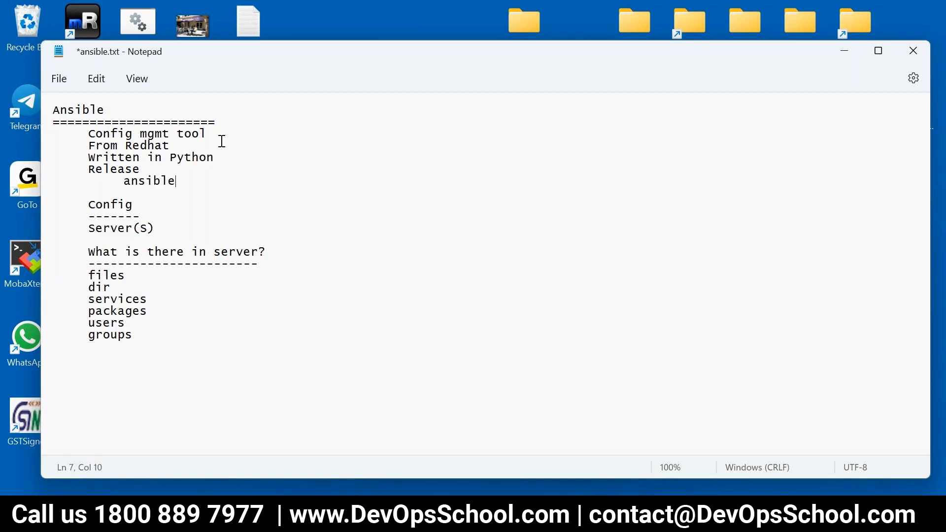
text(tower)
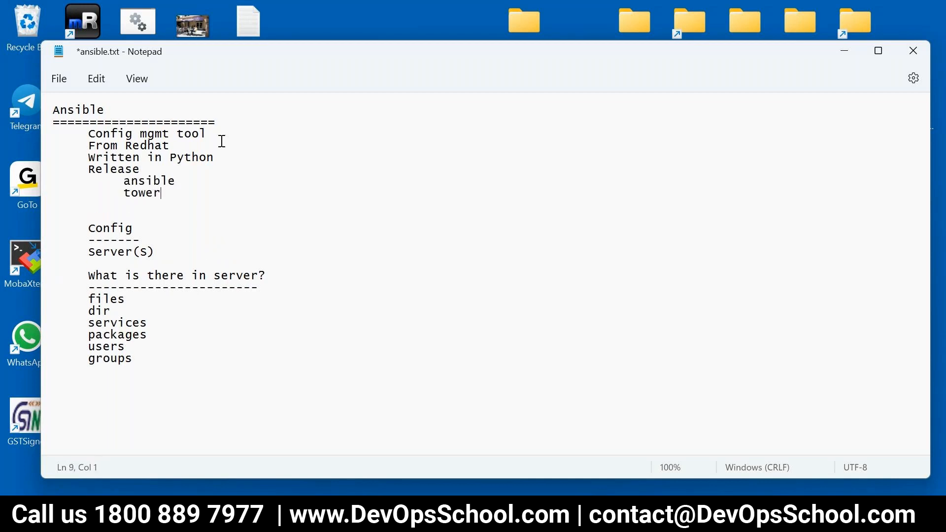
text(a)
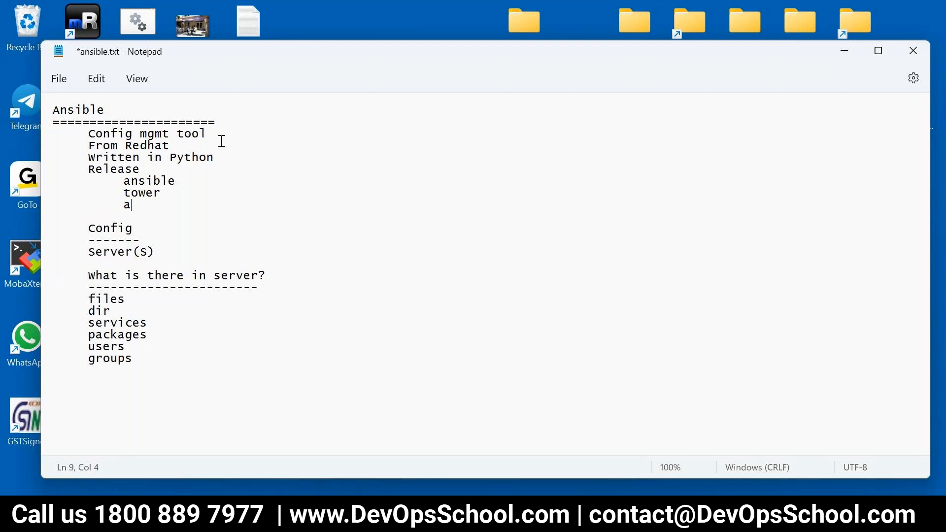
text(wx)
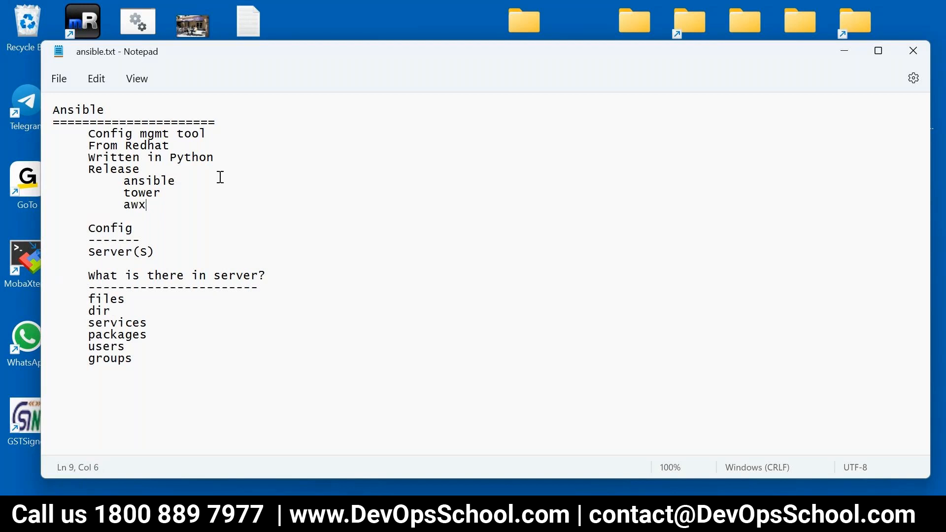
- Annotate ansible as cm line and free, tower as UI and Paid, awx as free UI
text(- cmd line)
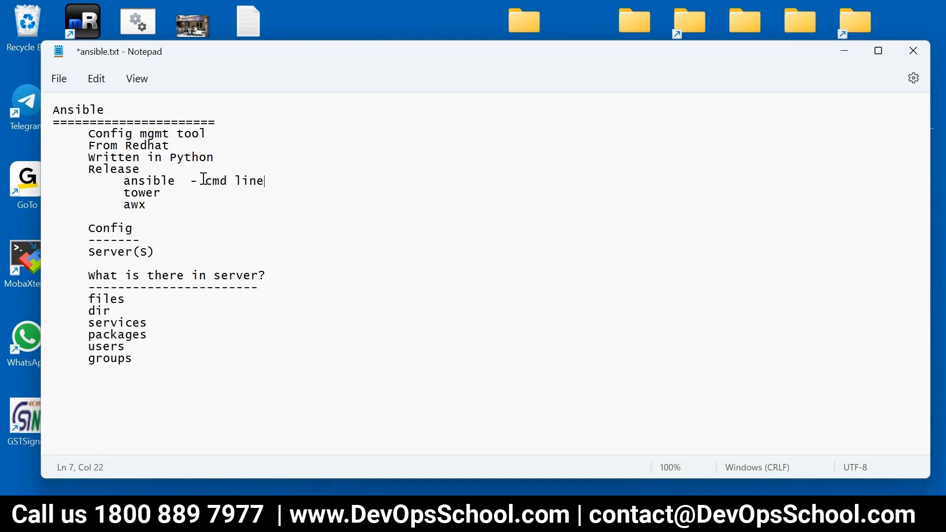
text(- free)
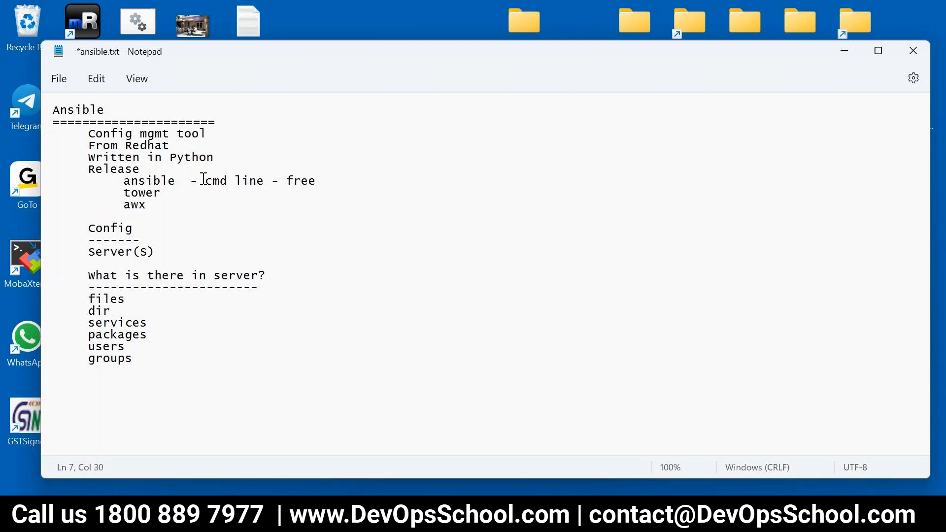
text(-)
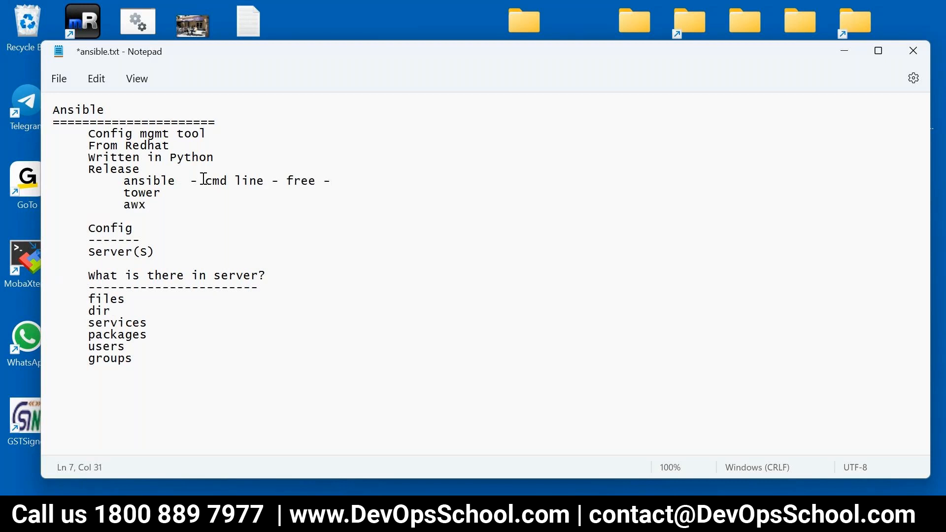
key(BackSpace)
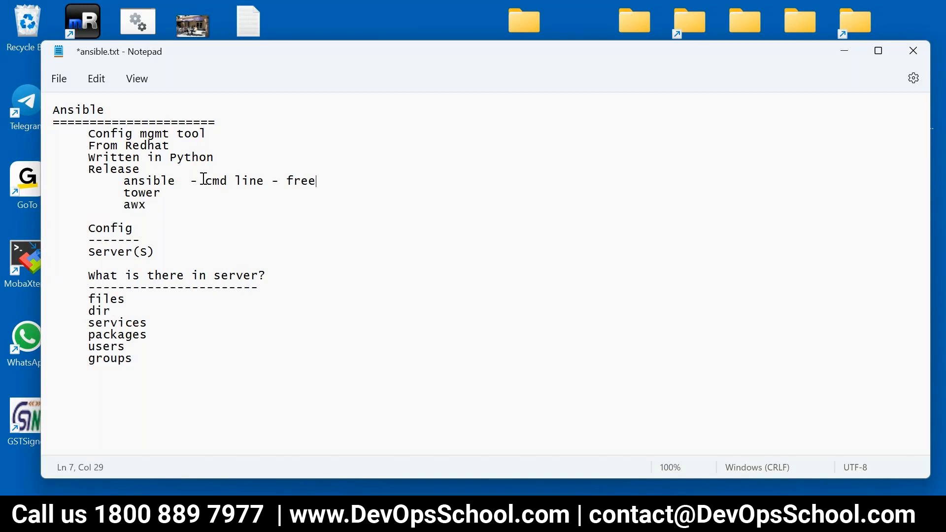
key(Enter)
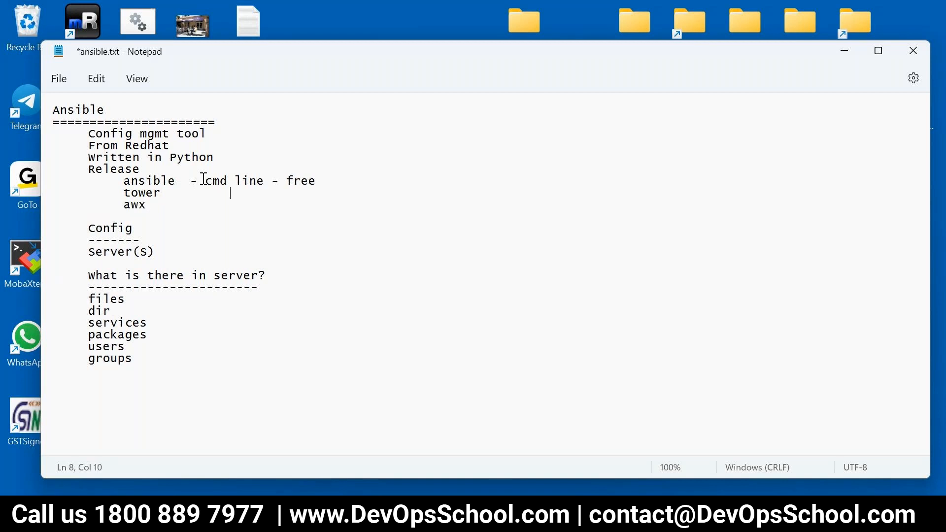
text(- UI)
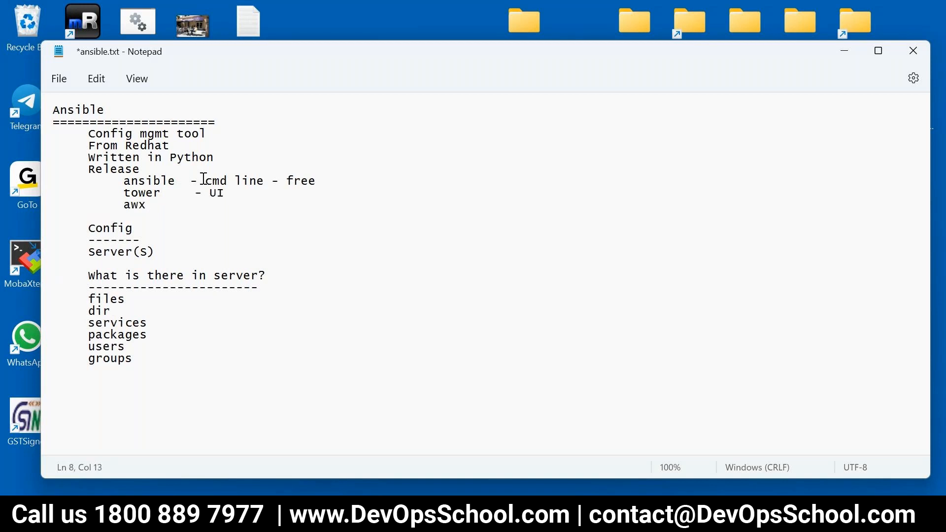
text(- Paid)
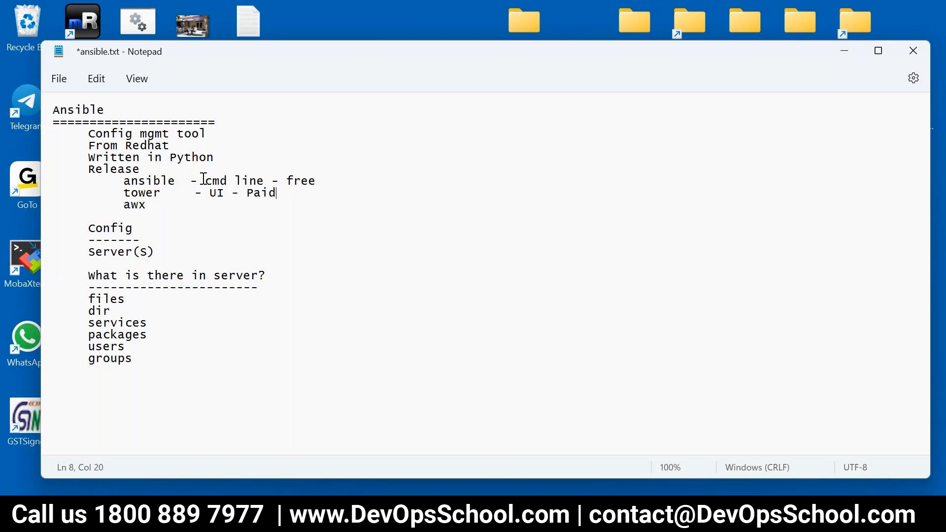
mouse_move(198, 198)
text(       - UI - Fr)
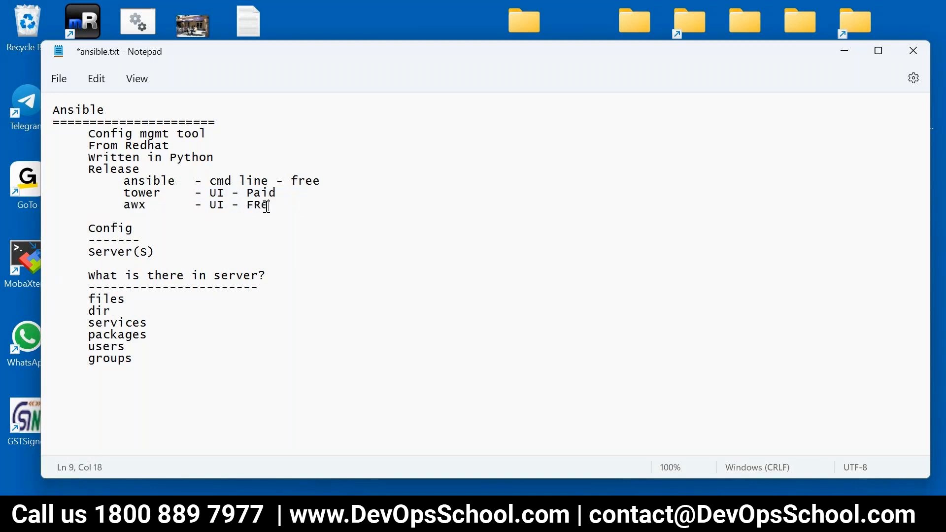
text(e)
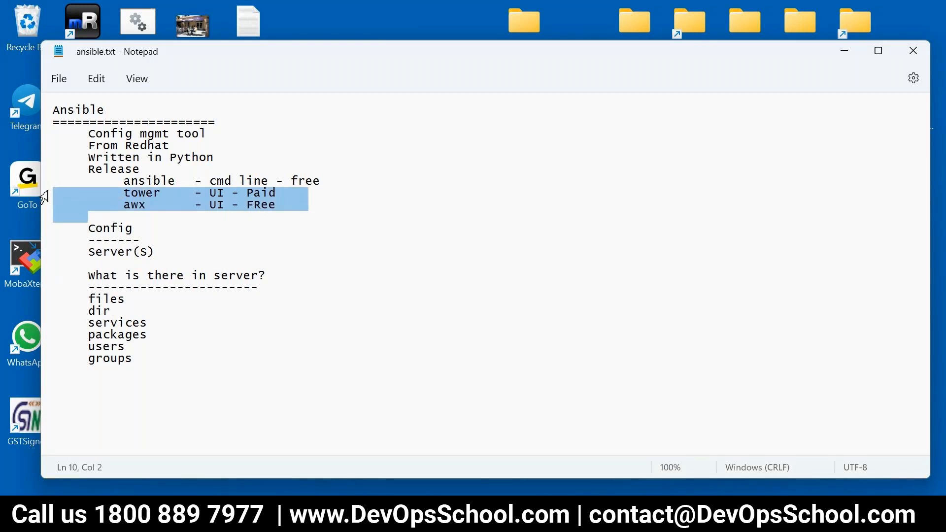
click(278, 205)
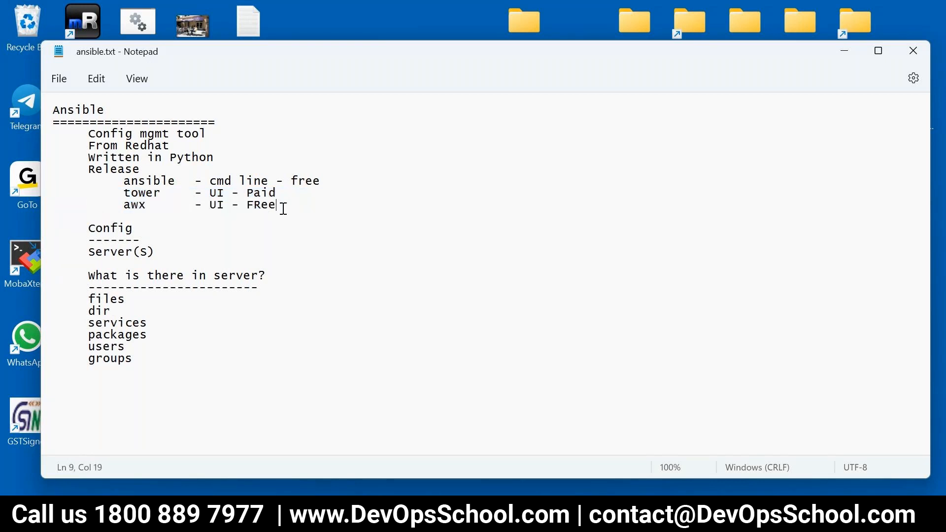
drag(284, 205, 124, 205)
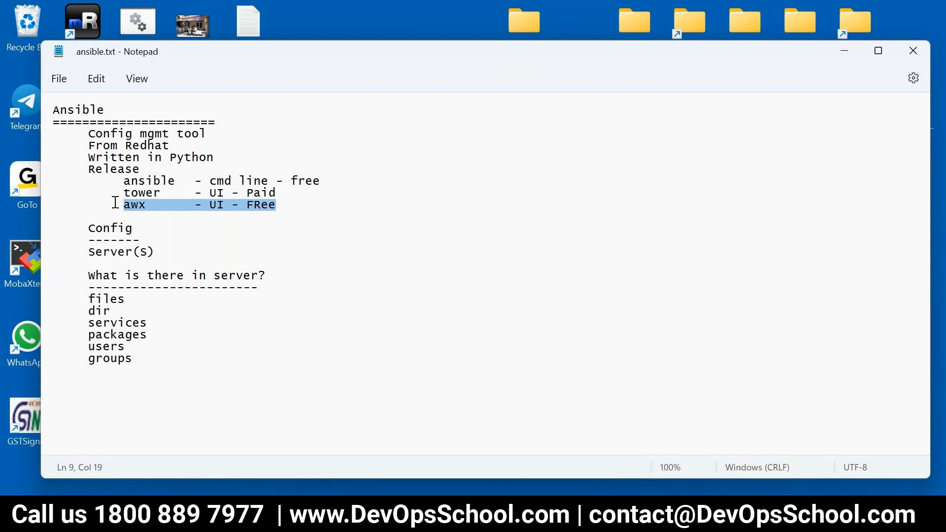
mouse_move(306, 205)
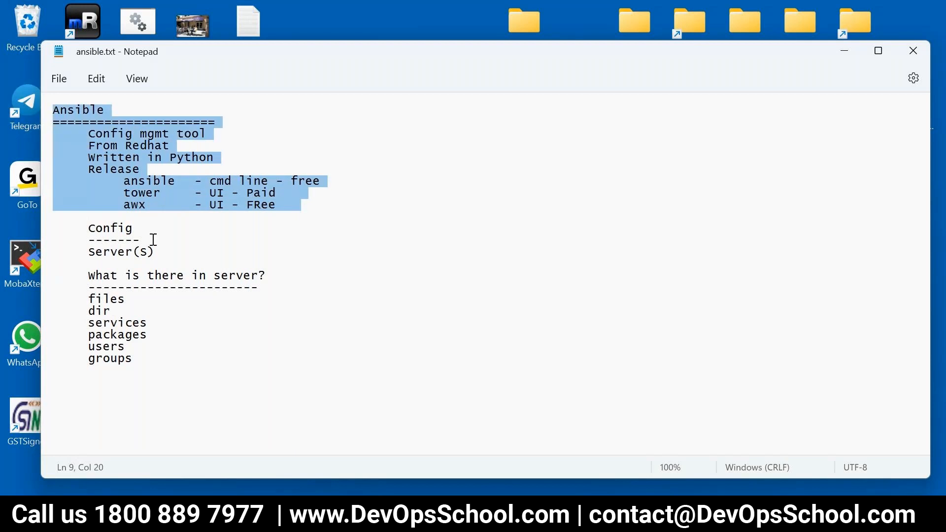
mouse_move(579, 197)
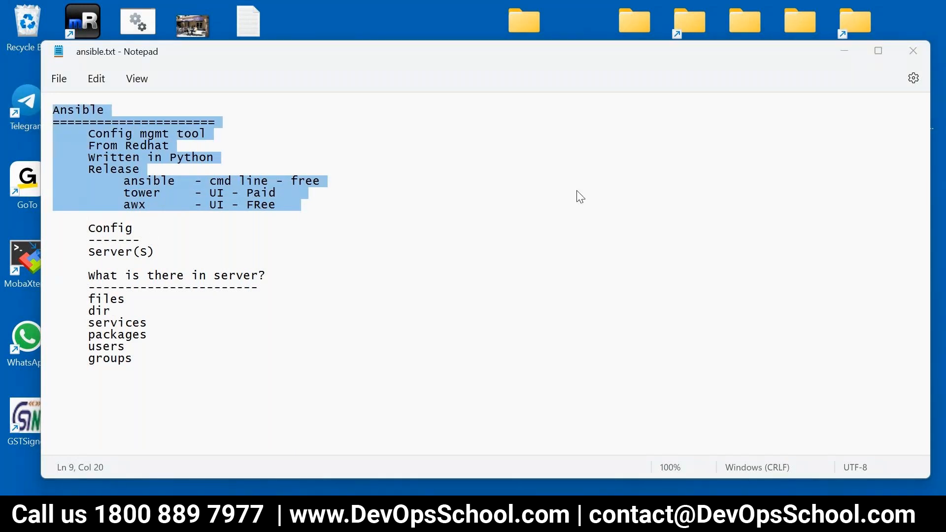
mouse_move(346, 176)
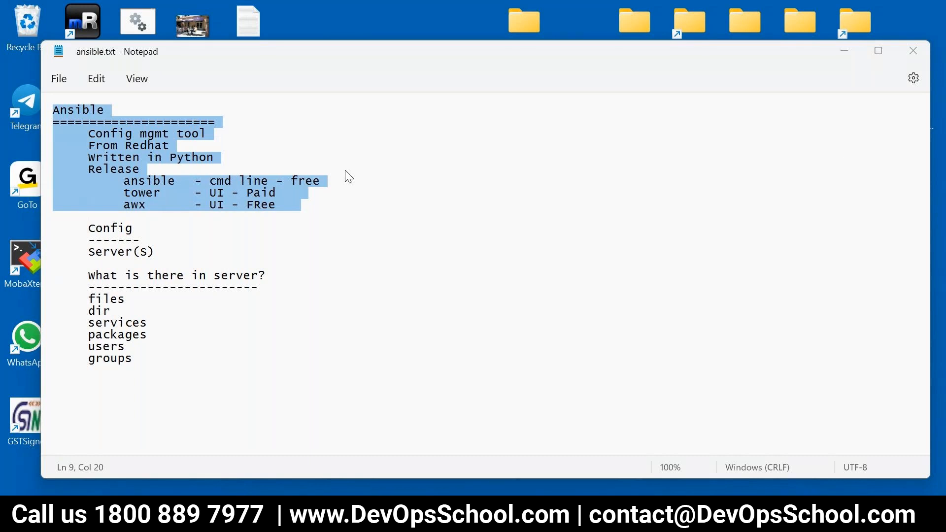
mouse_move(770, 44)
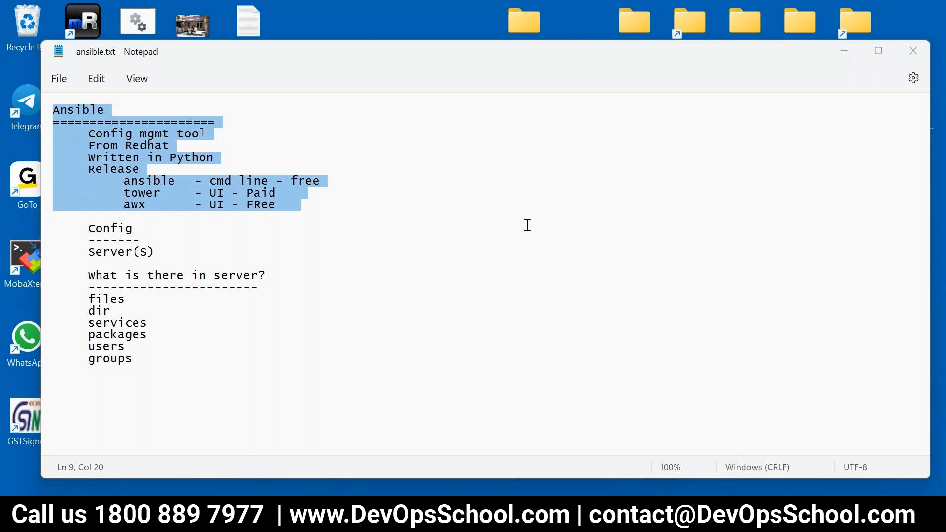
click(392, 227)
text(Why Ansible?)
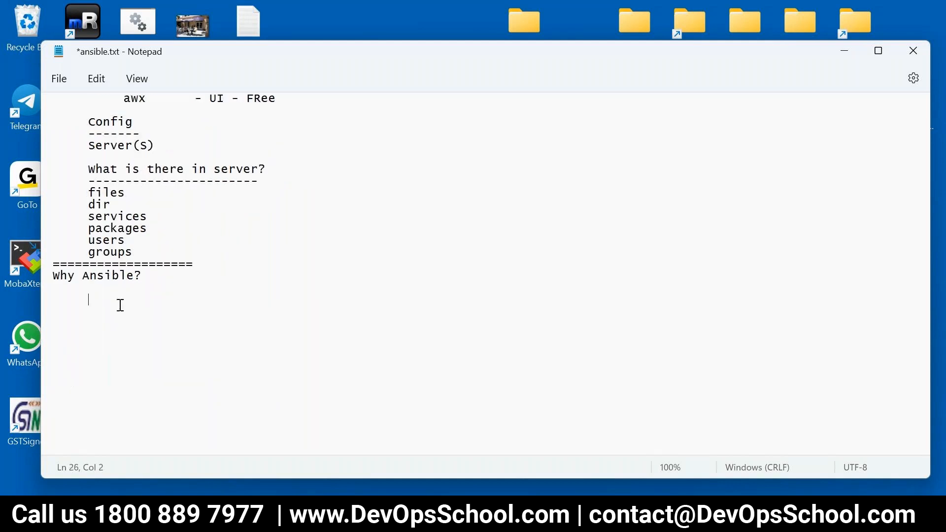
- Write the reason 'Deployment in multiple server(s)' under 'Why Ansible?'
text(Depl)
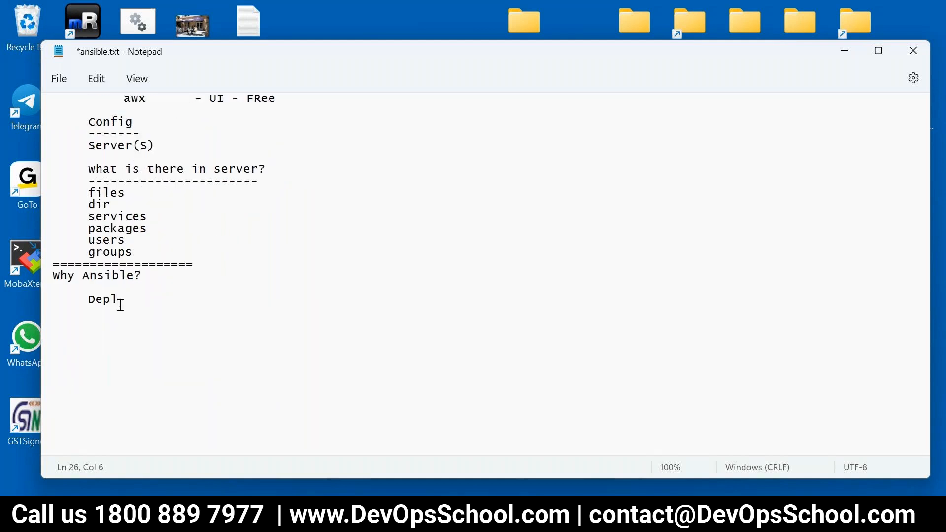
text(oyment in mu)
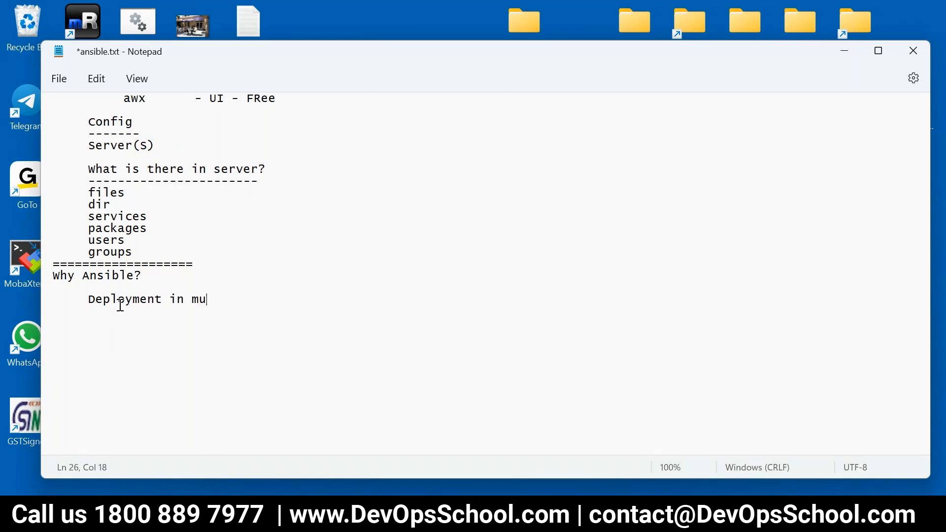
text(ltiple server)
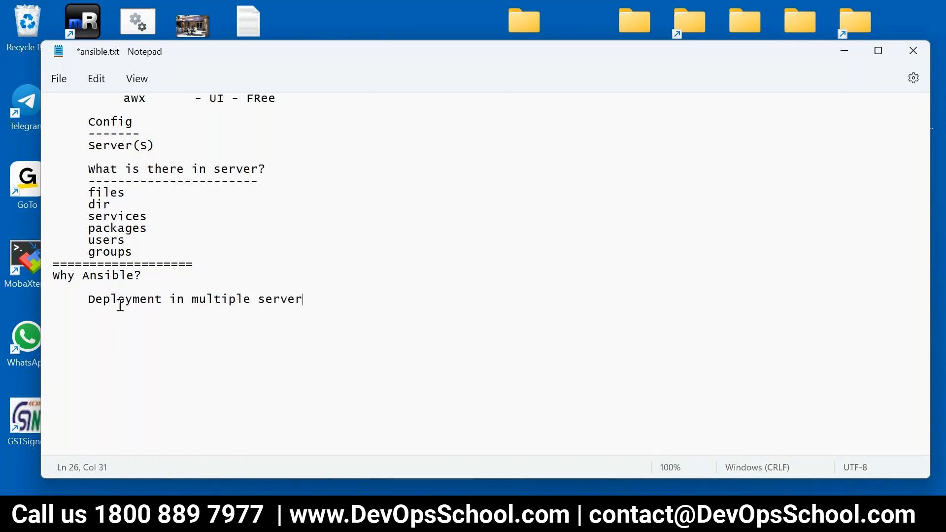
text((s)
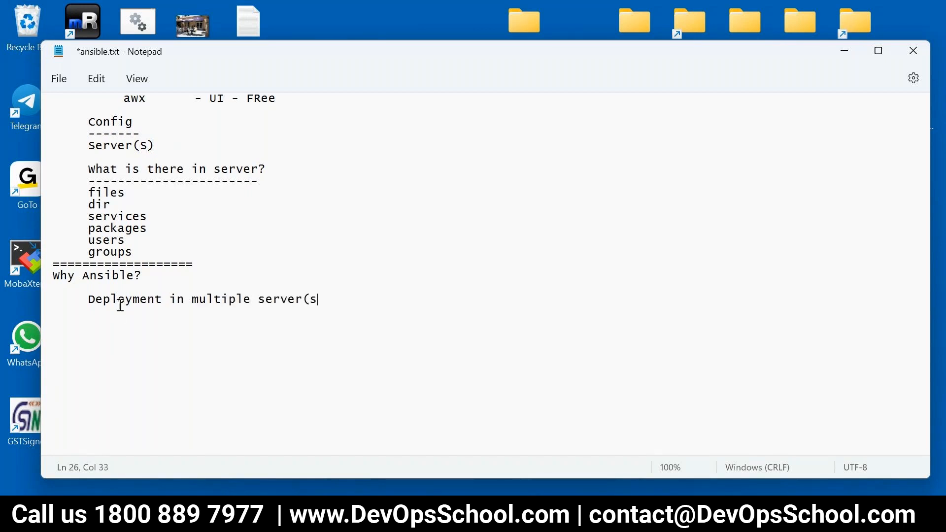
text())
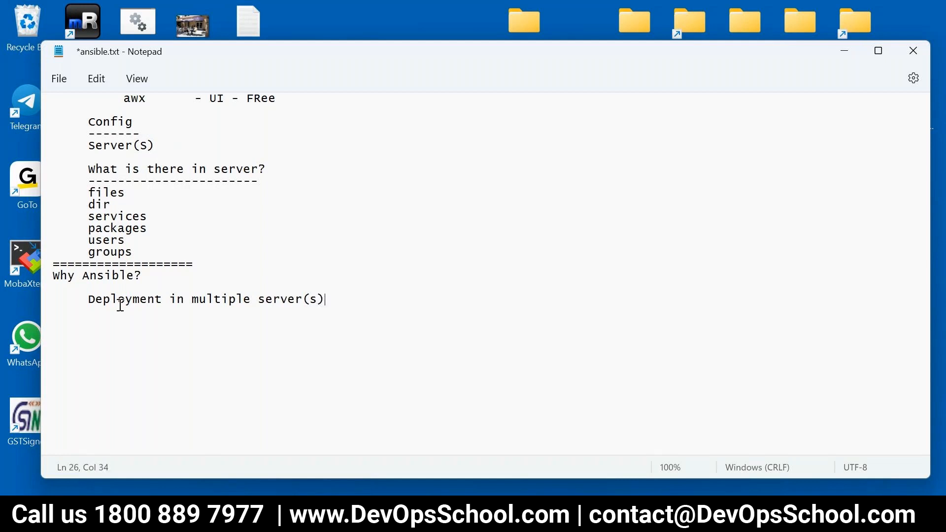
triple_click(181, 299)
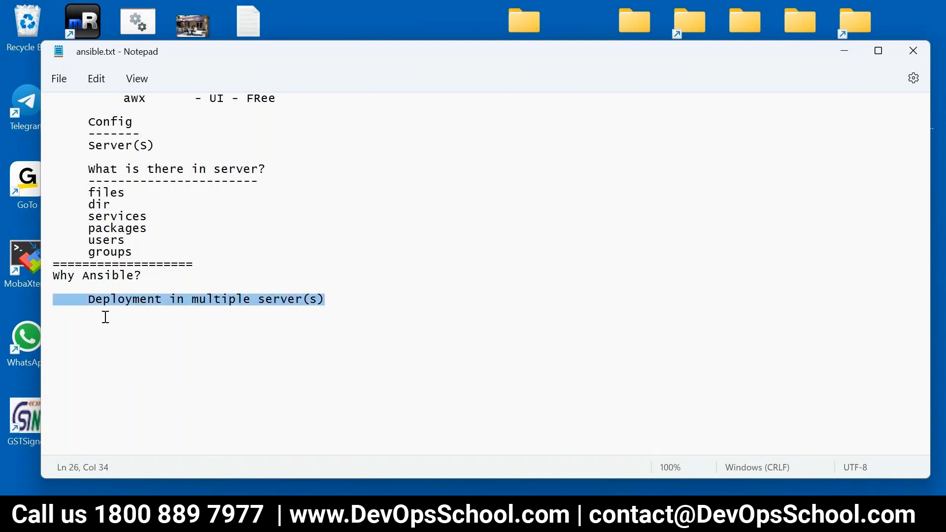
key(enter)
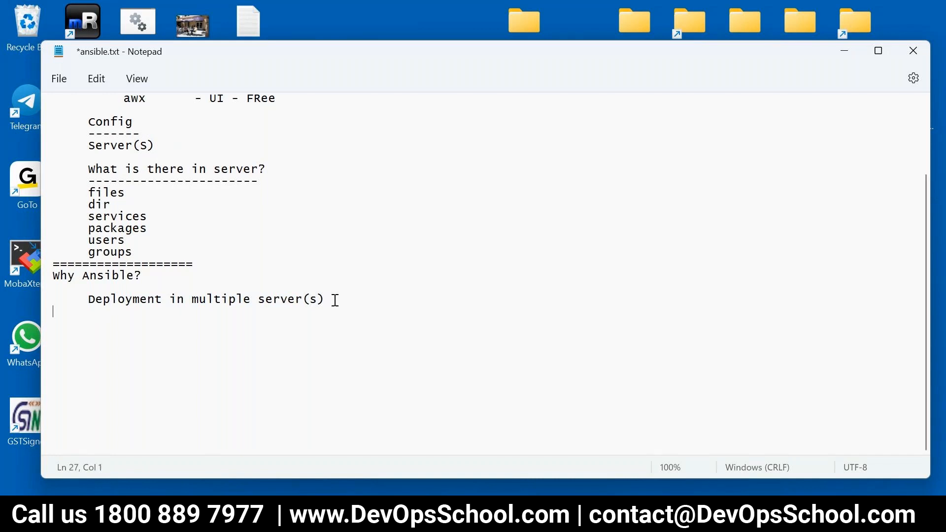
- Add a second reason about configuring multiple servers in parallel ('parrell')
text(Confug)
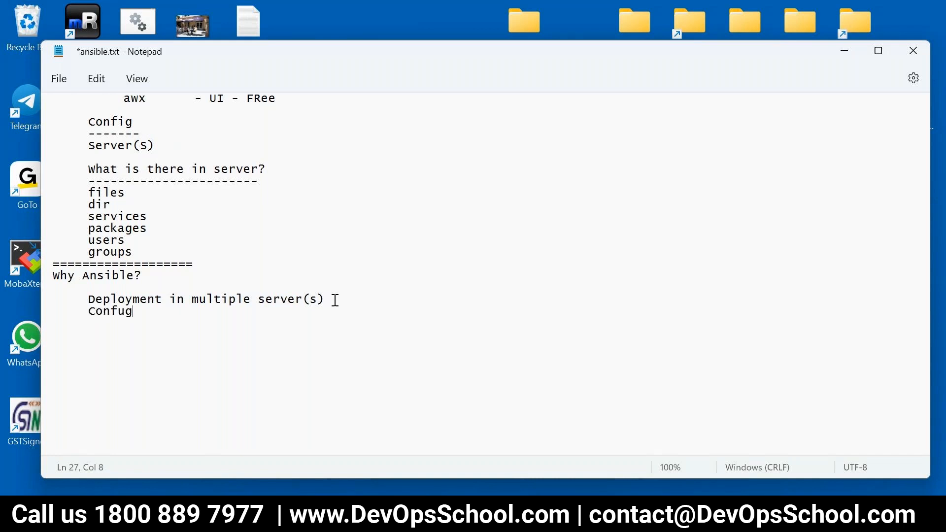
key(Backspace)
text(igure mu)
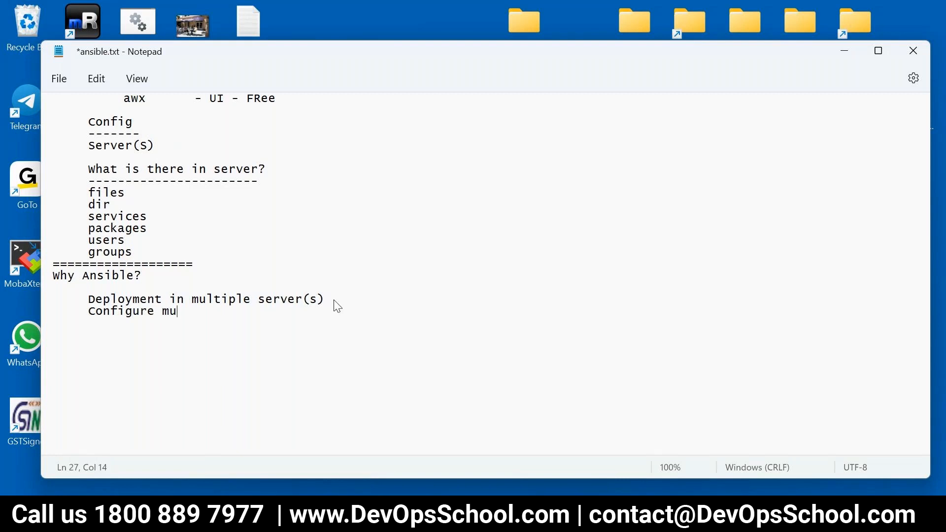
text(ltiple in)
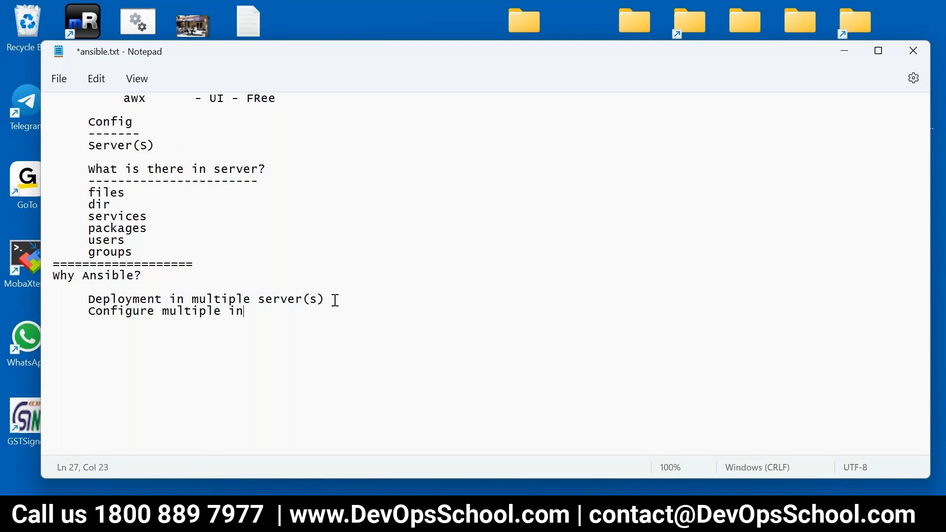
text(server)
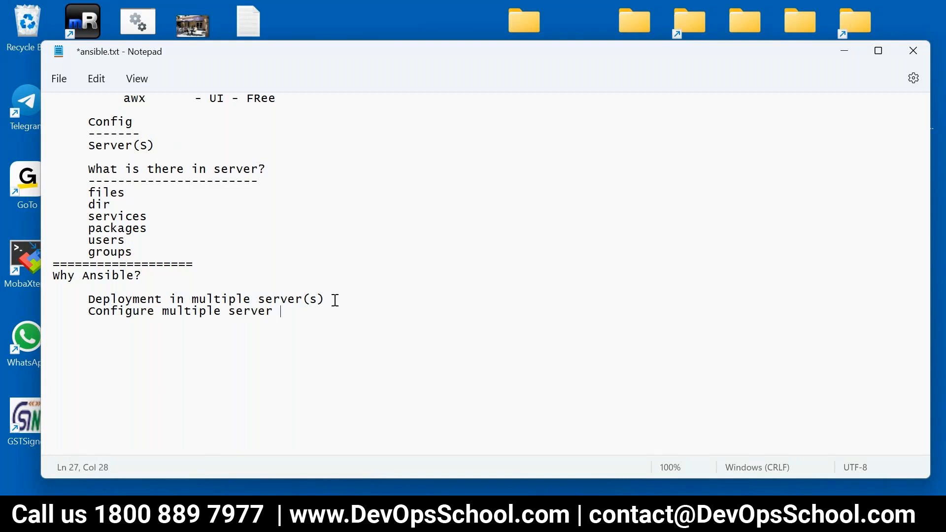
text(parrell)
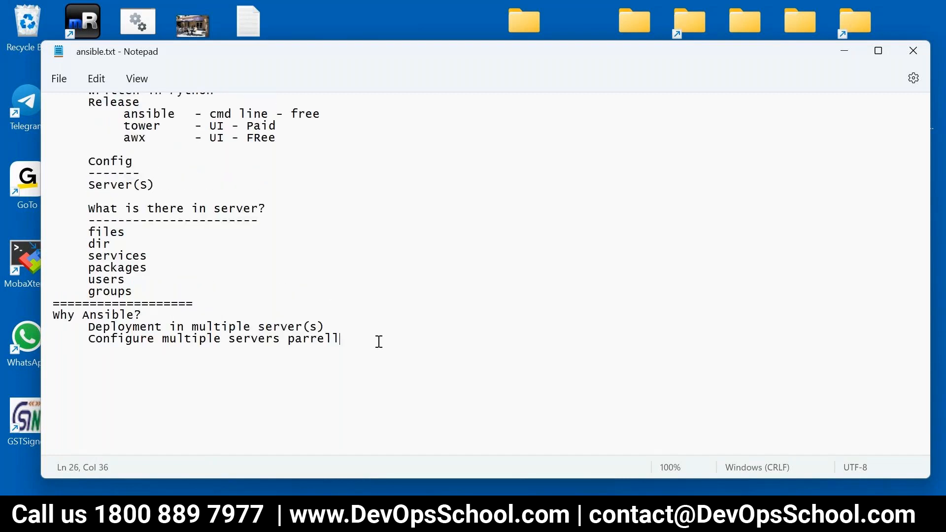
- Write the 'Ansible Architecture' heading underlined with '=' and the HUman ---> ACS -------> ARS flow
text(Ansib)
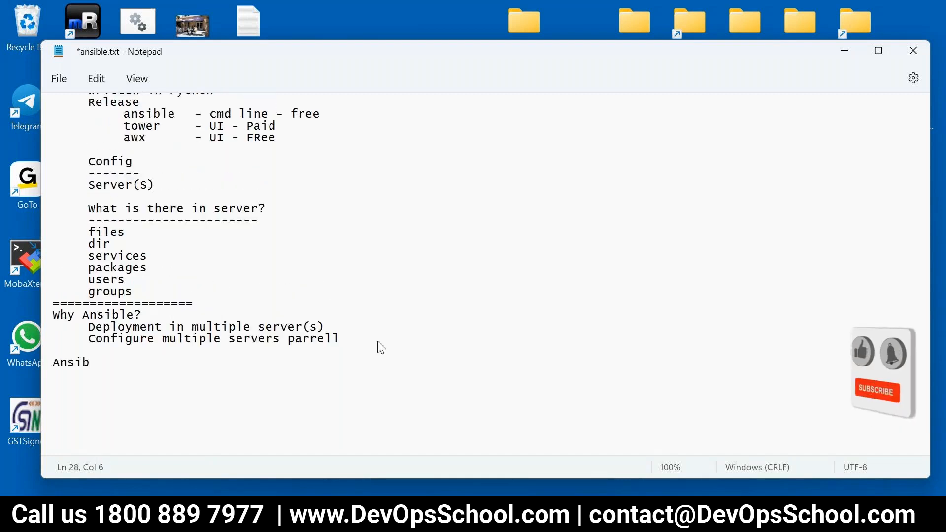
text(le)
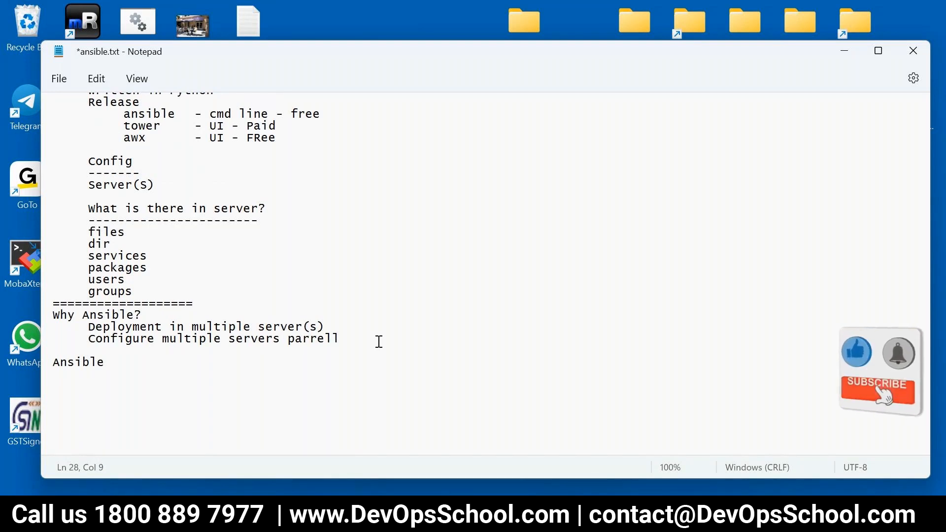
text(Arc)
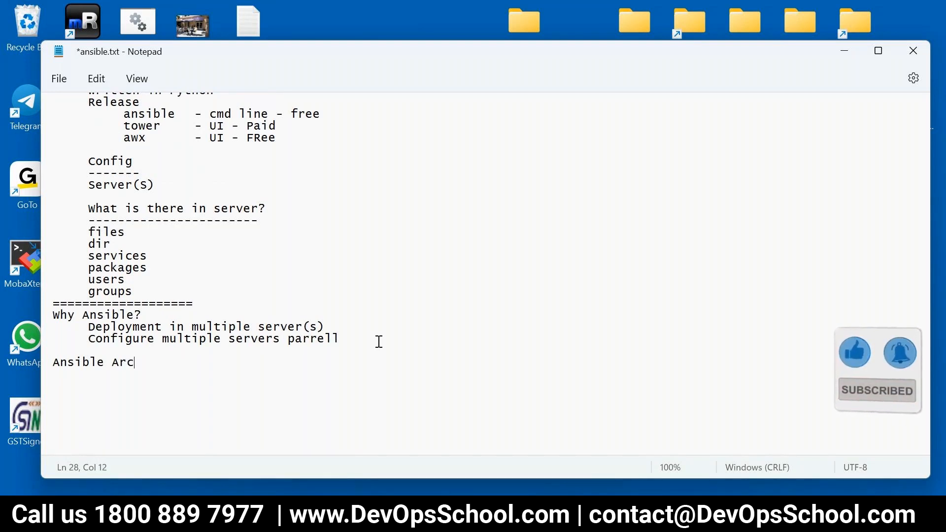
text(hitecture)
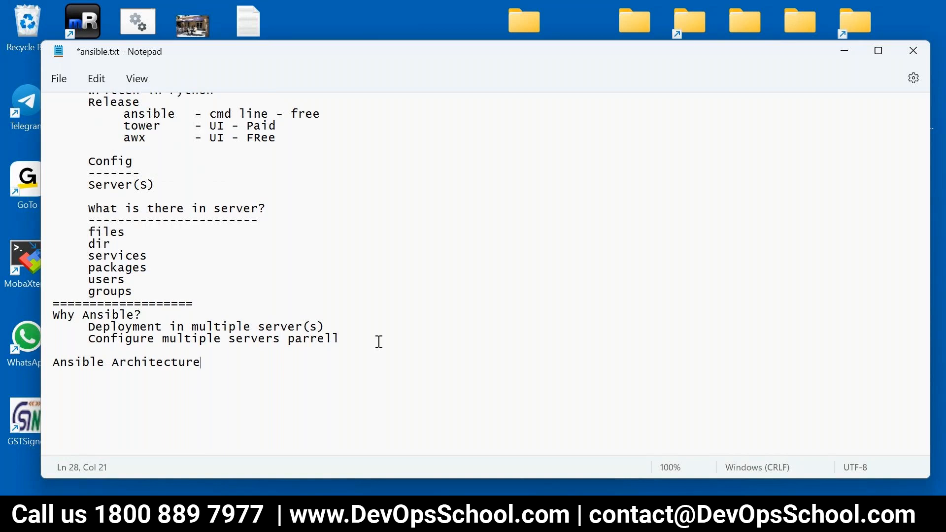
text(=========================================)
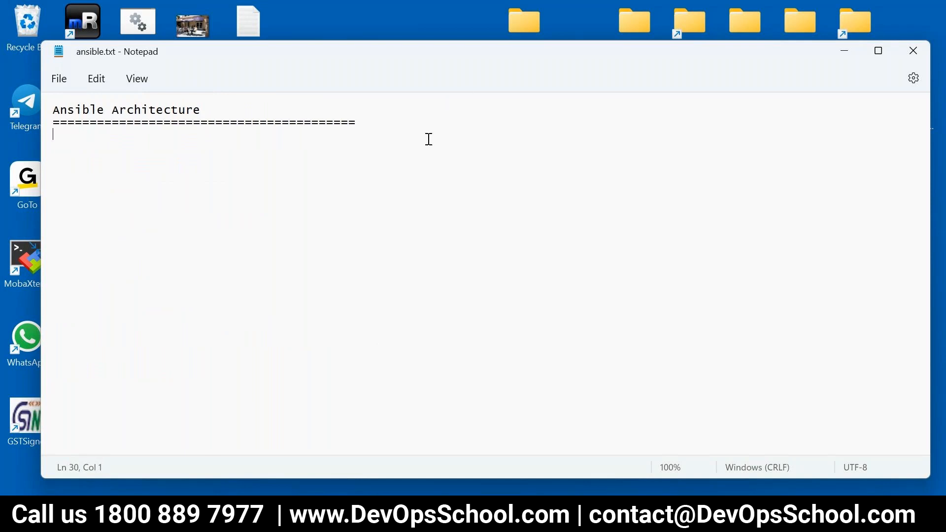
text(HUman)
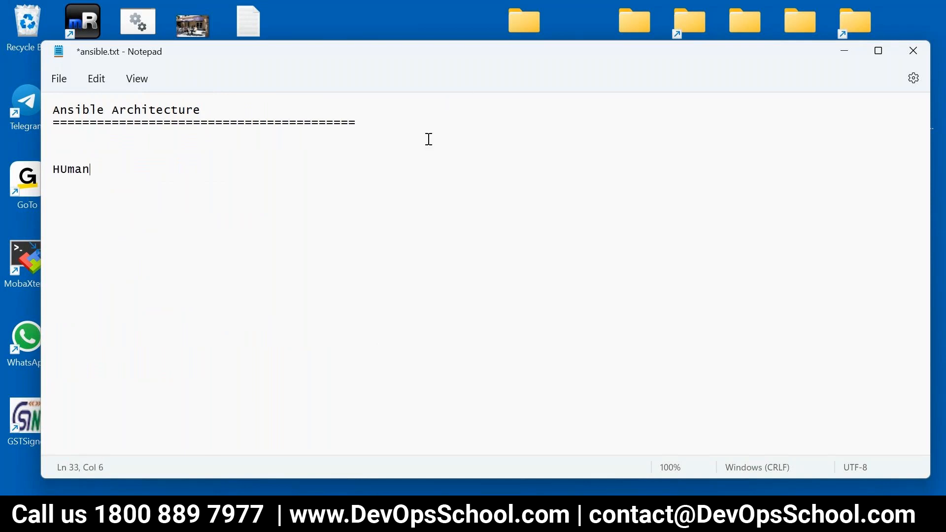
text(--->?)
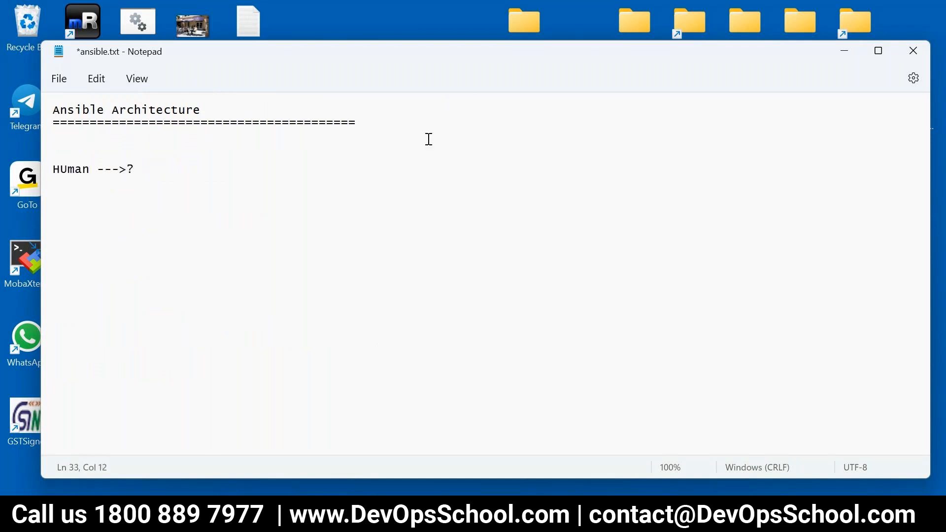
text(ACS)
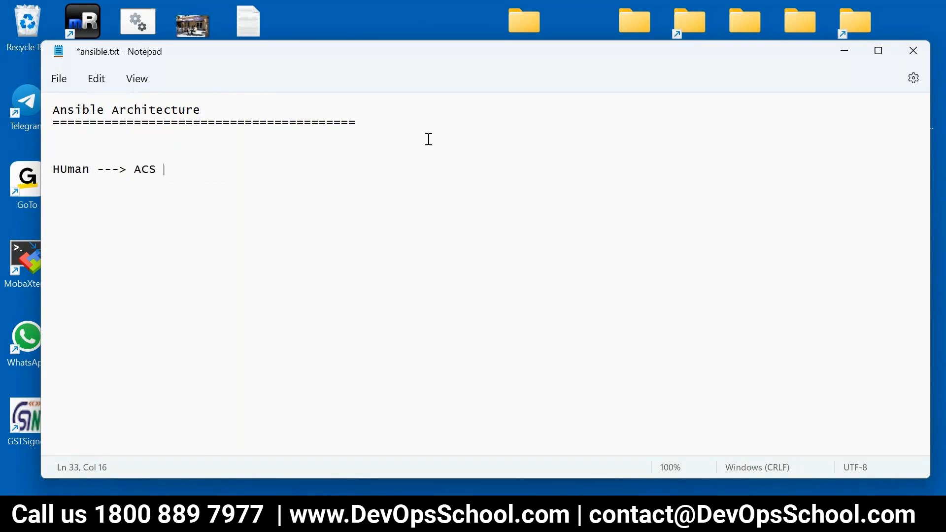
text(-------> A)
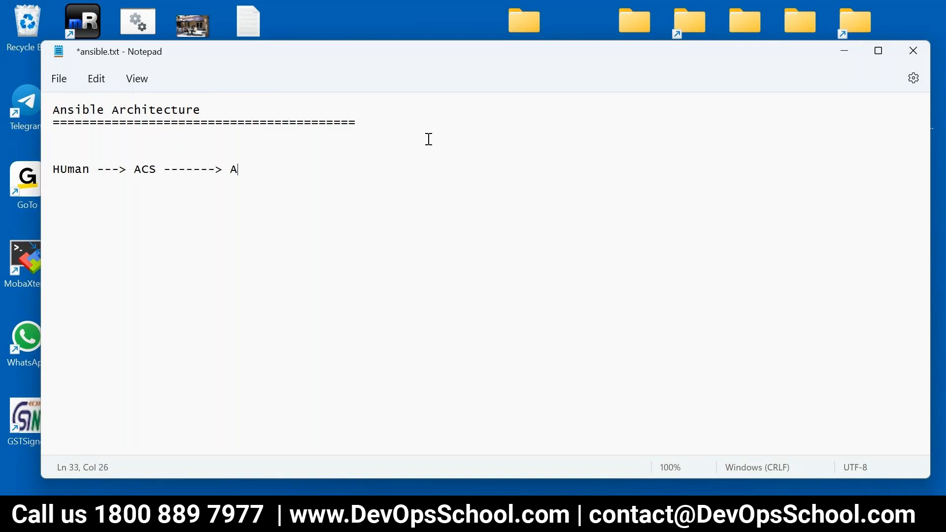
text(RS)
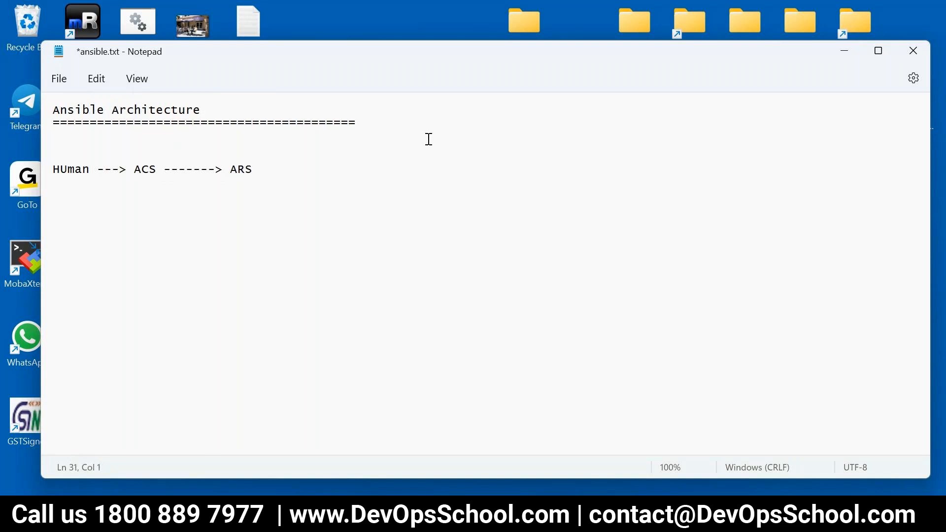
- Define ACS == Control Server and ARS == Remote server below the flow
text(ACS)
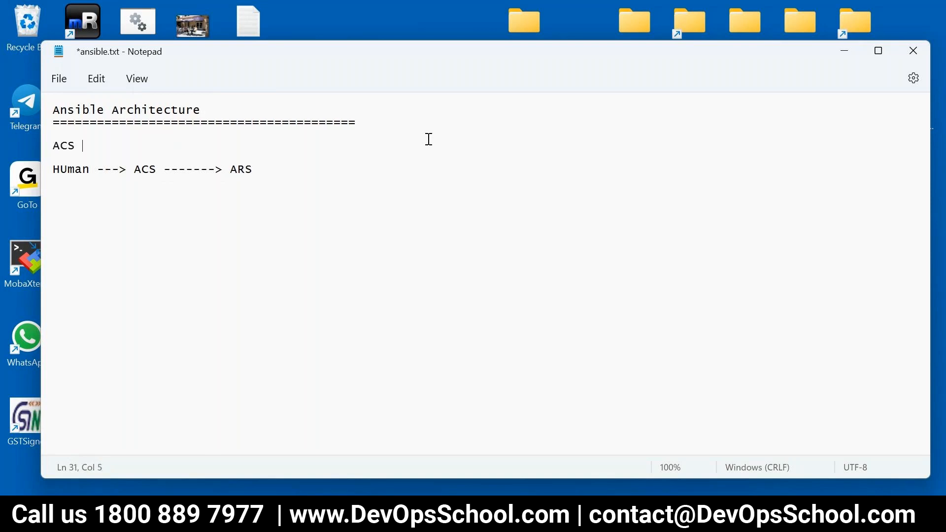
text(== Contr)
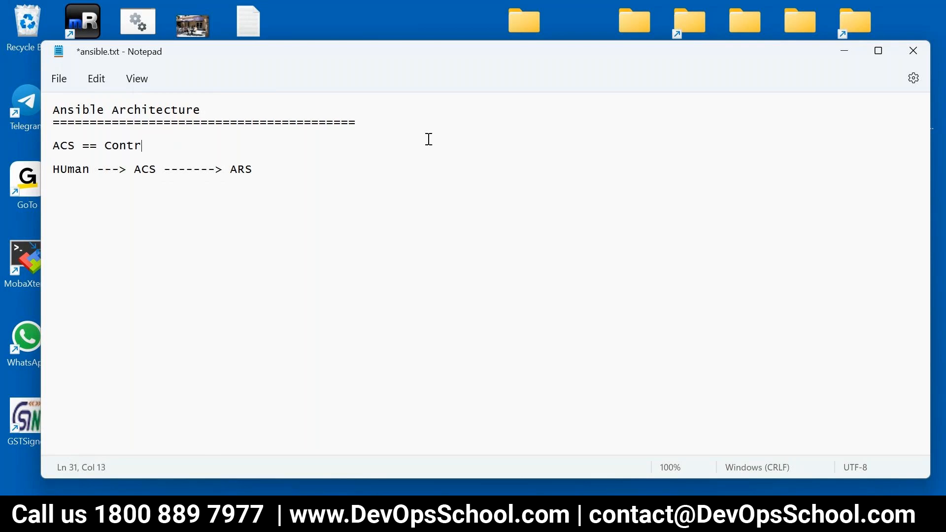
text(ol Sere)
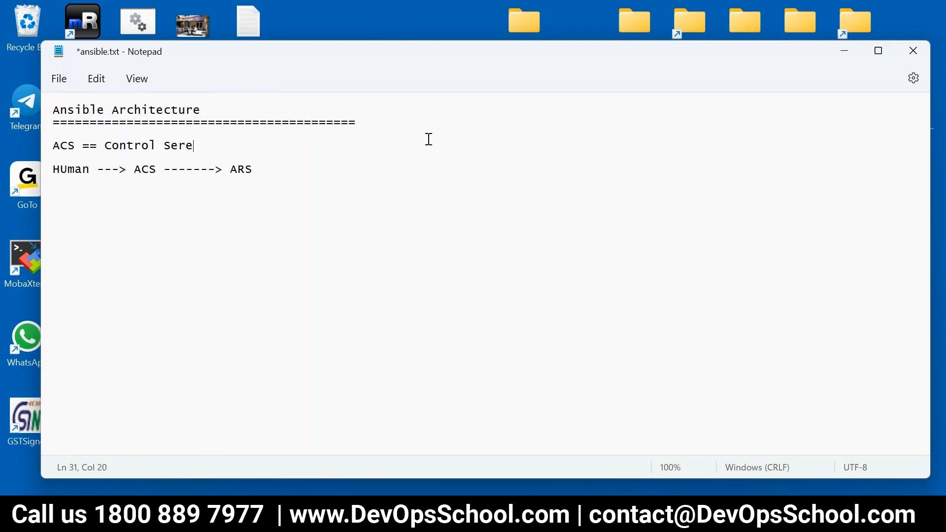
text(ver)
text(ARS)
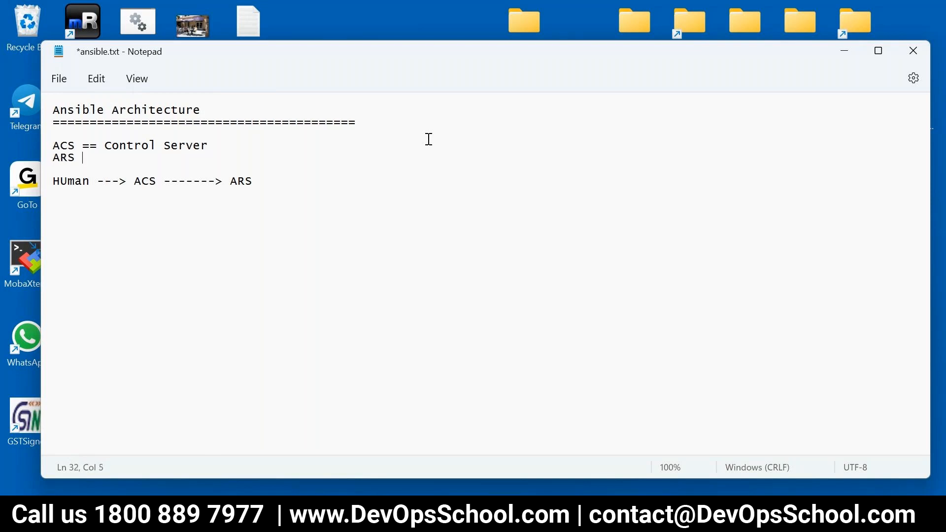
key(Backspace)
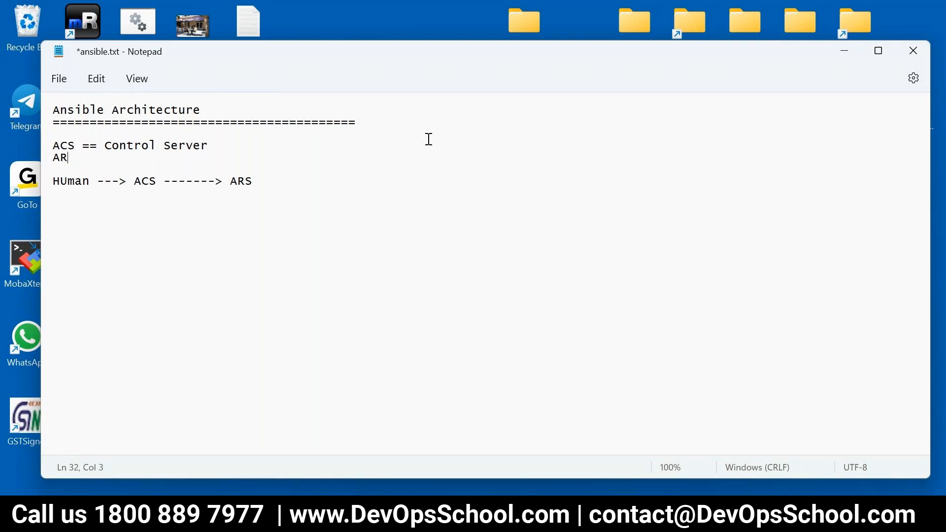
text(S ==)
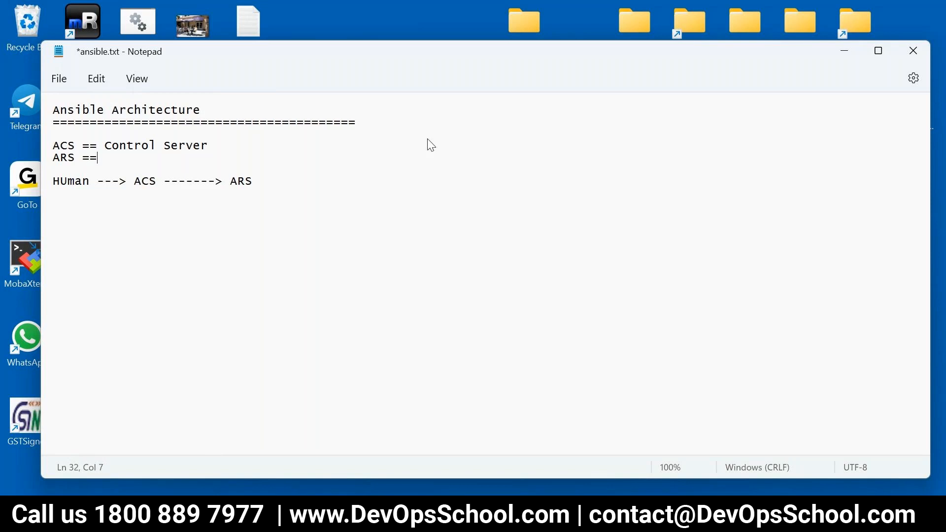
text(Remote ser)
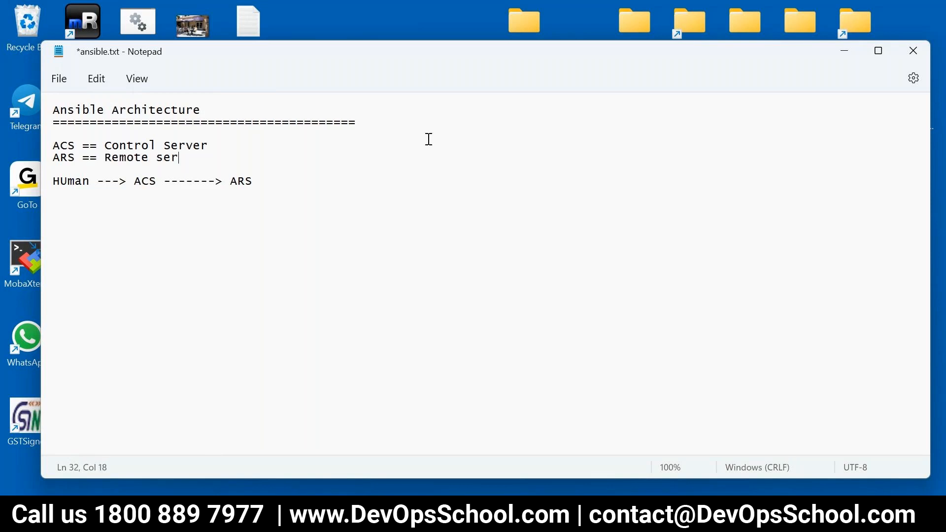
text(ver)
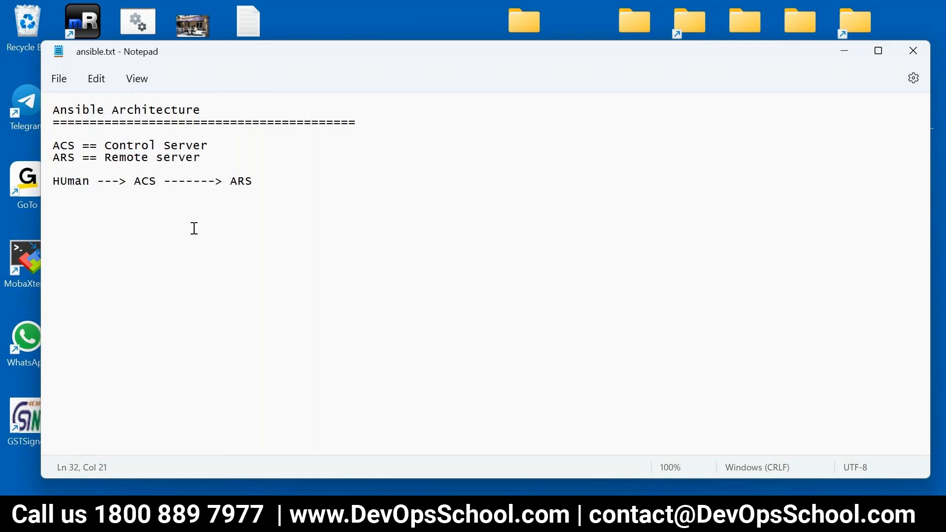
- Under the flow, note that ACS needs Linux (ANY) with python, and save
key(ctrl+plus)
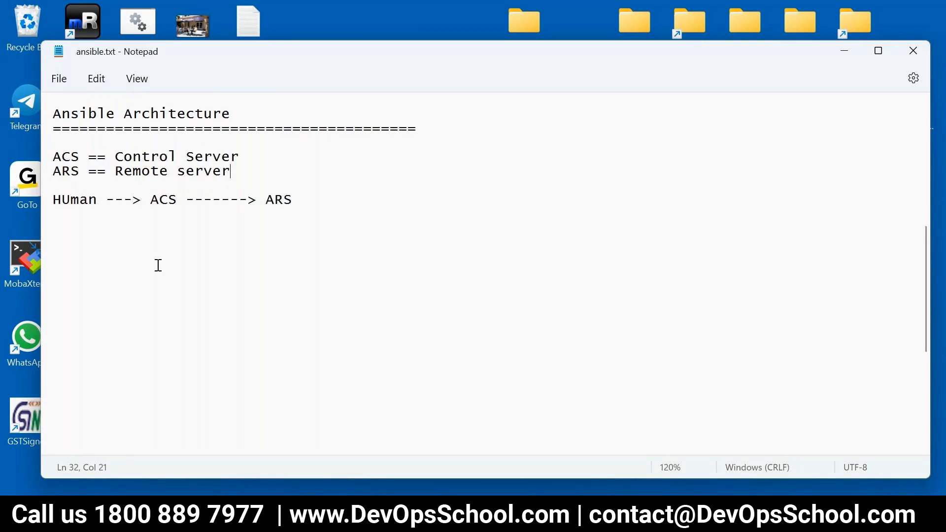
double_click(74, 199)
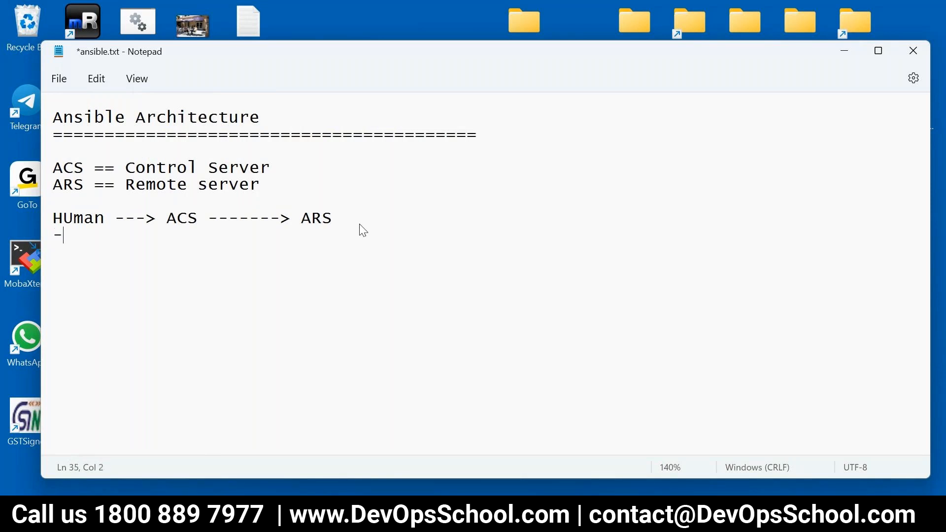
text(--------)
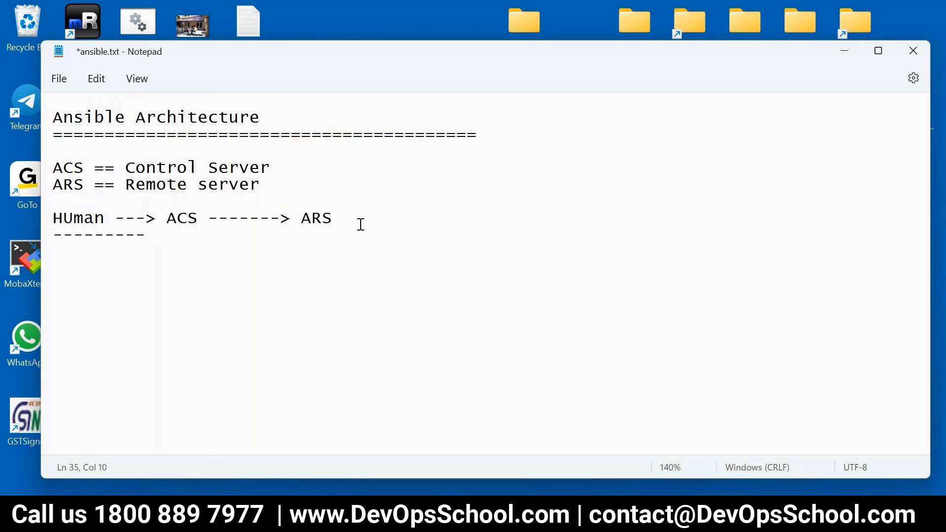
text(Linux)
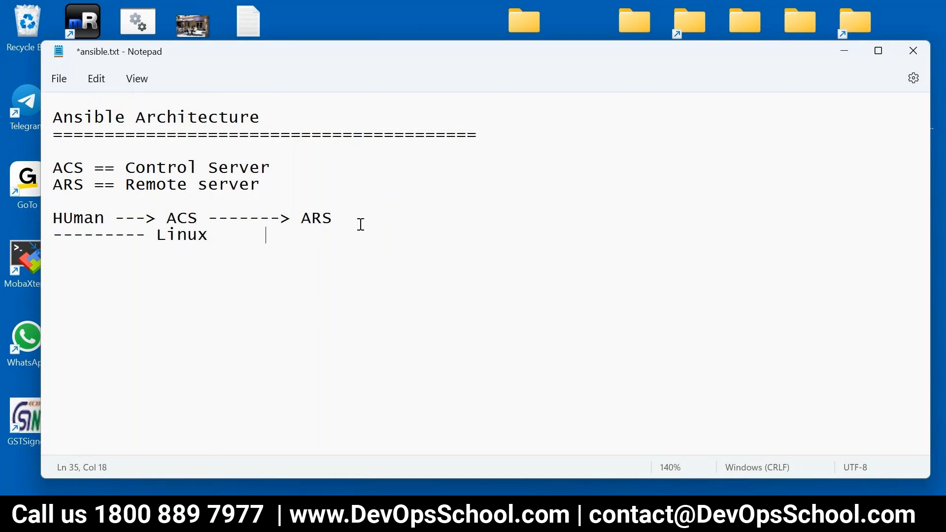
text(ANY)
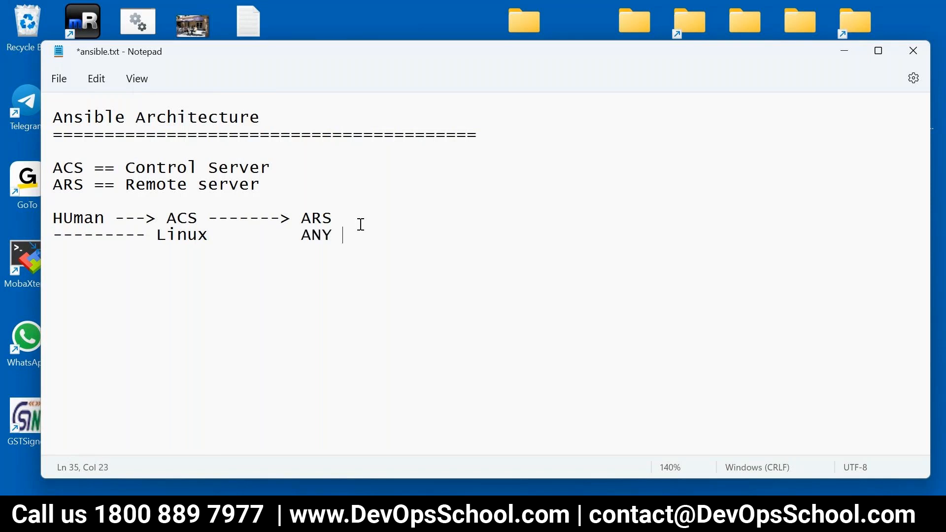
key(enter)
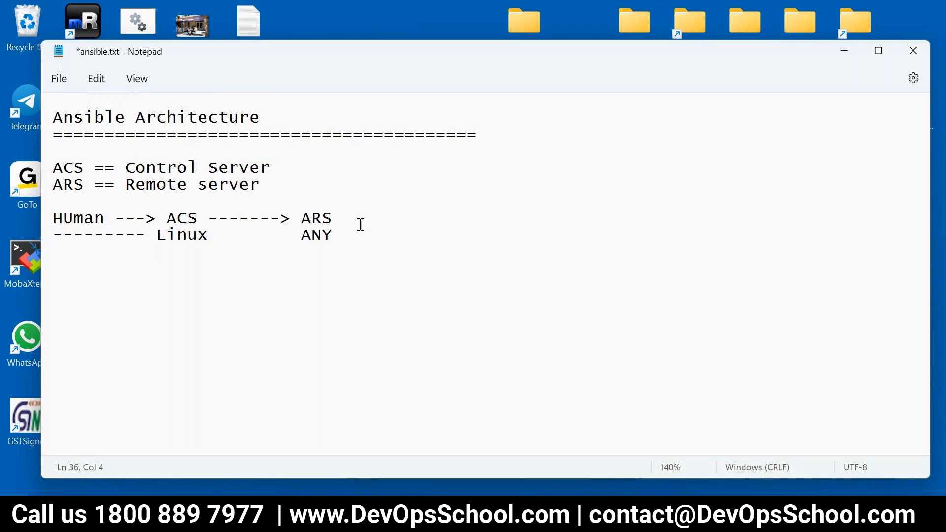
text(python)
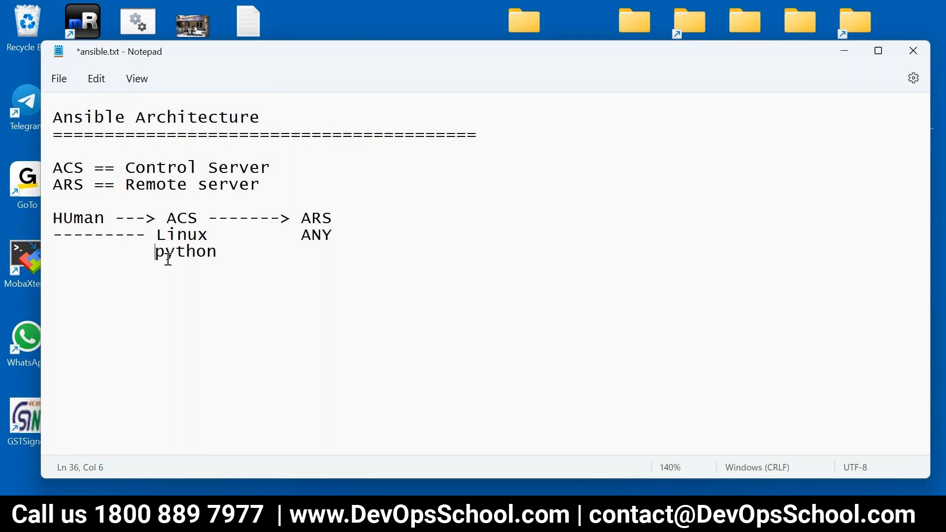
key(ctrl+s)
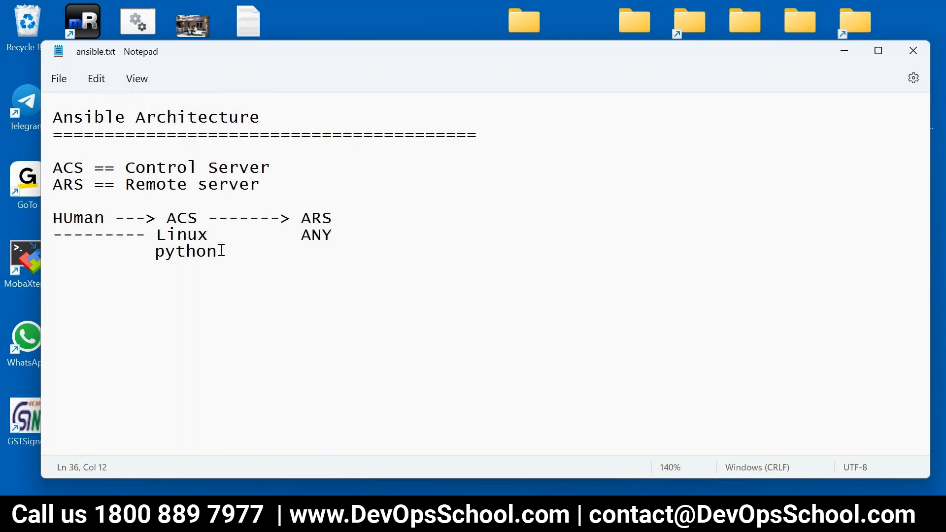
- Under ARS, note 'Linux - Python' and 'Windows - winrm+dotnet 4.x, ps2.5'
text("   ")
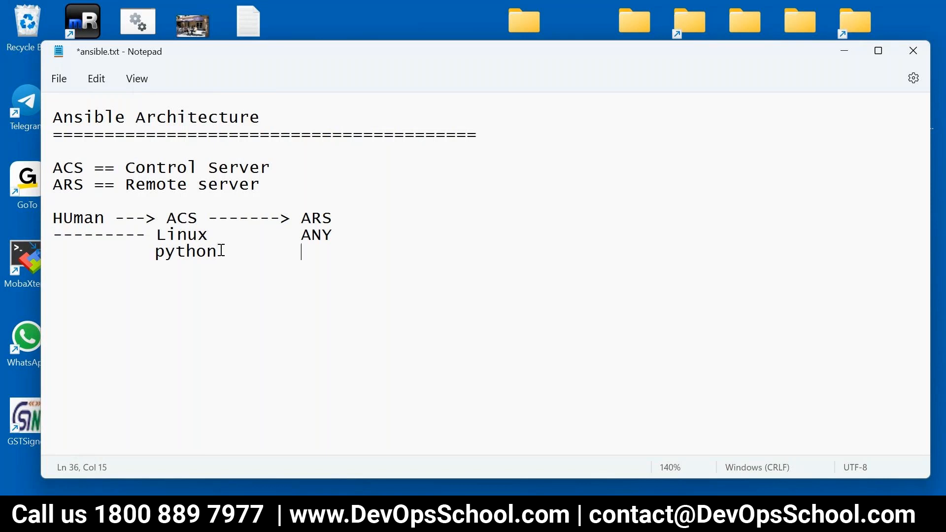
text(Linux -)
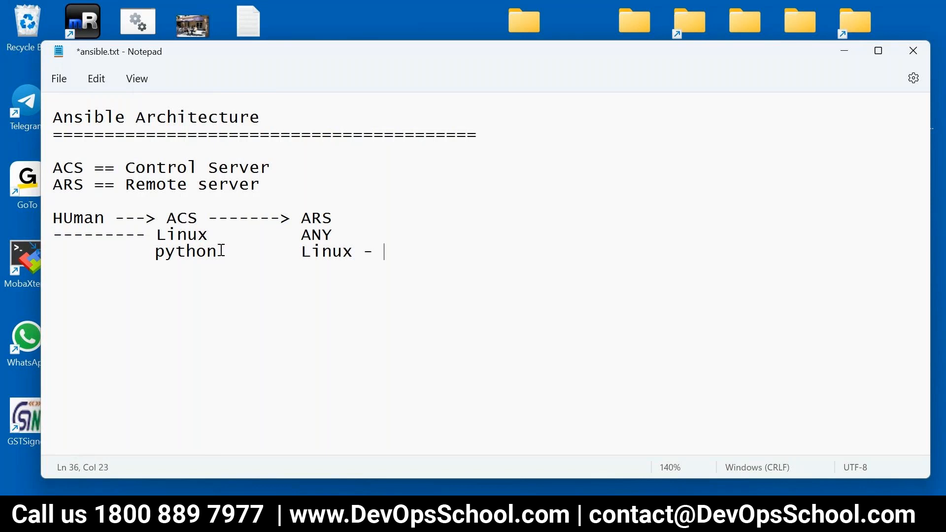
text(Python)
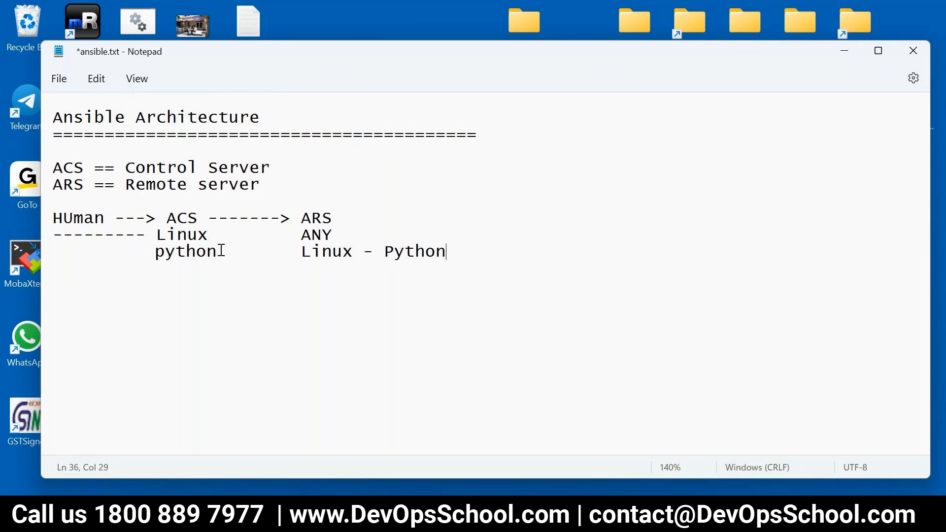
text(Wi)
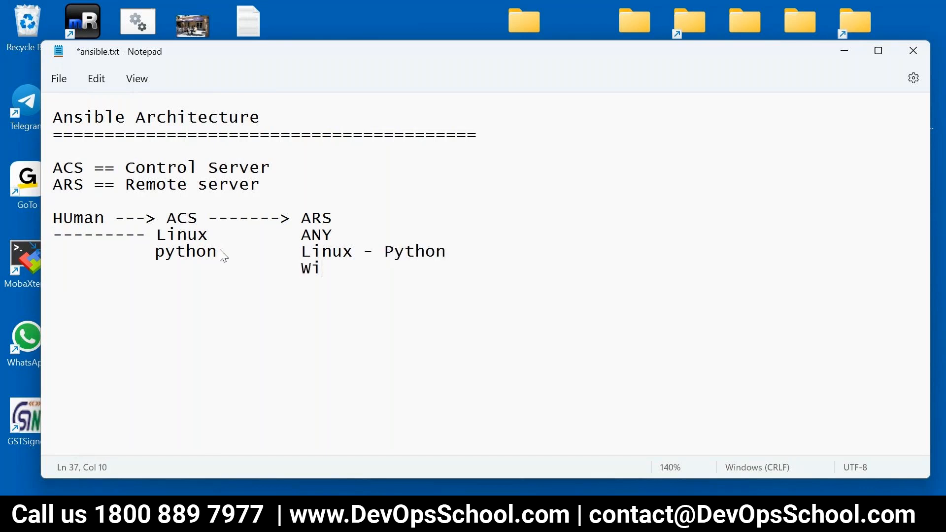
text(ndows - win)
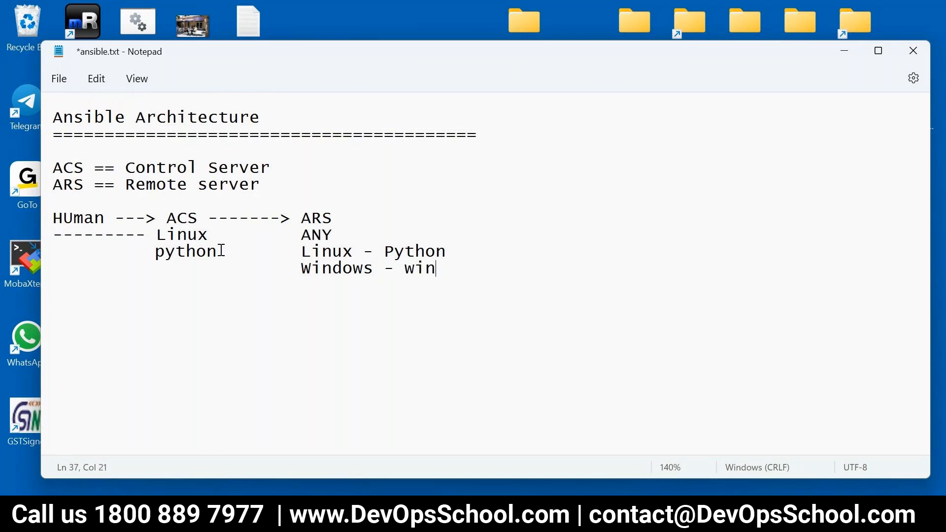
text(rm+)
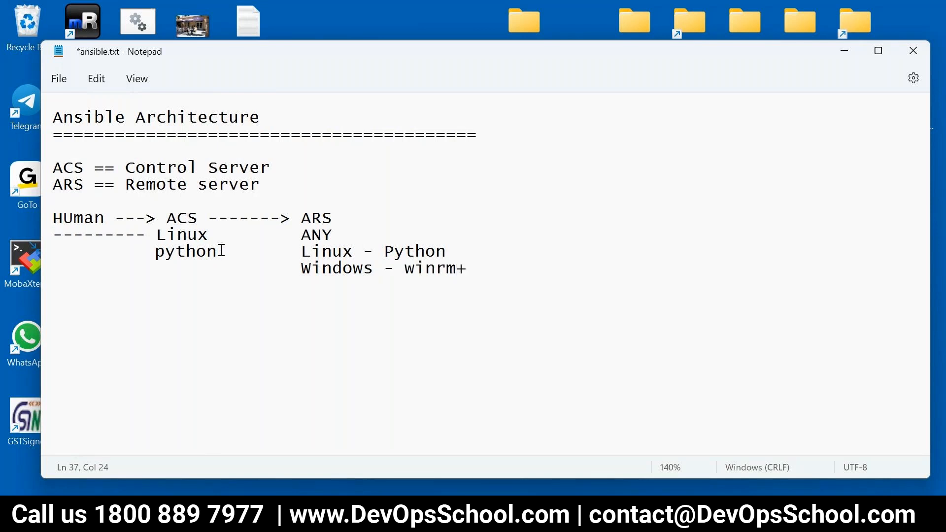
text(d)
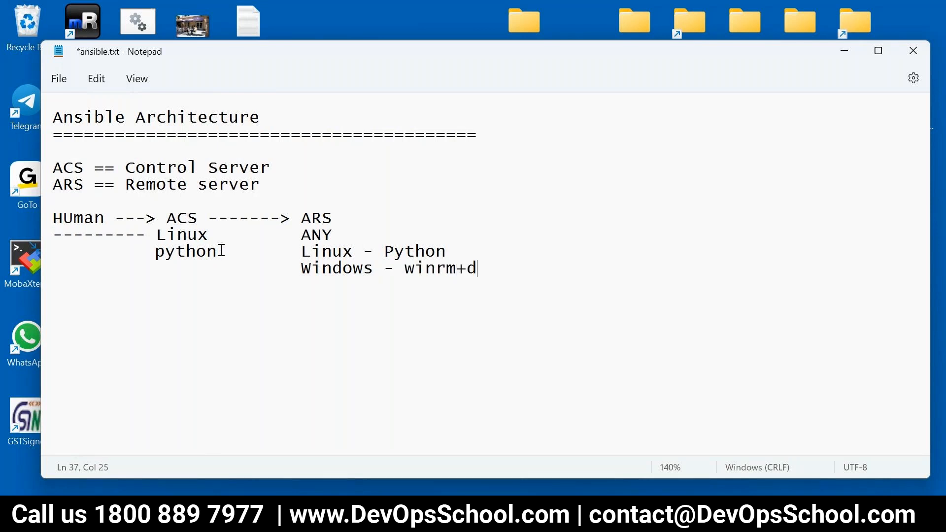
text(otnet)
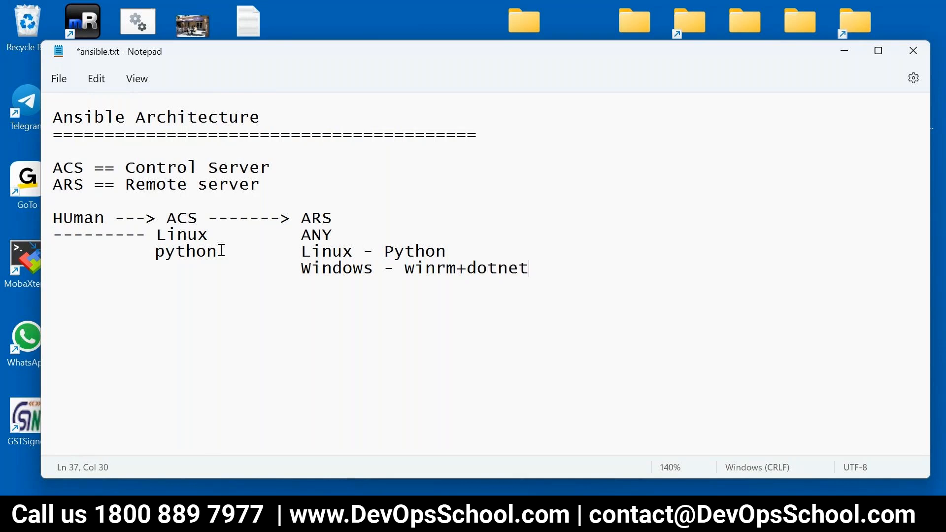
text(4.x)
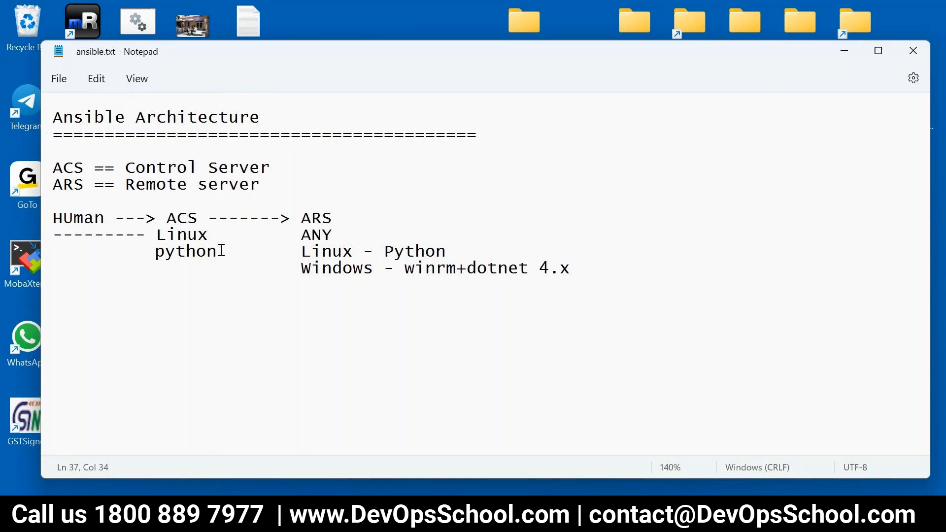
text(, ps2)
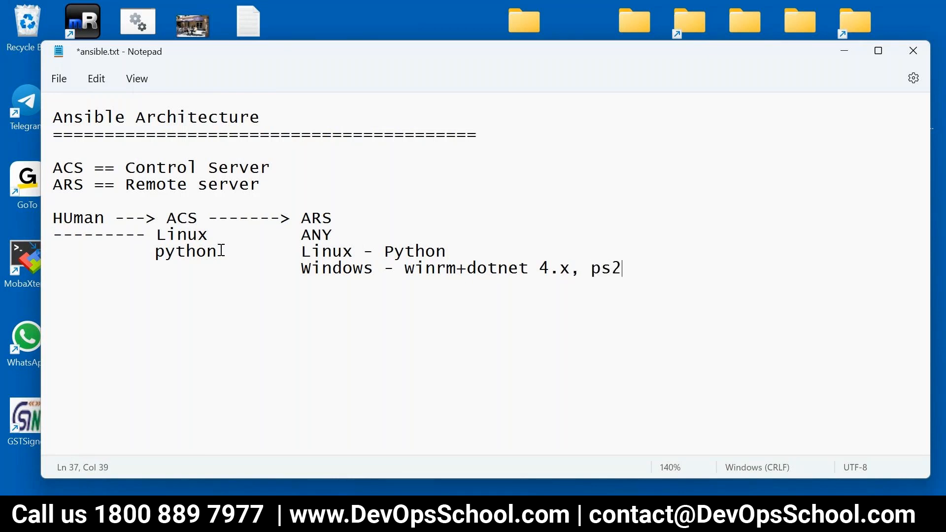
text(.5)
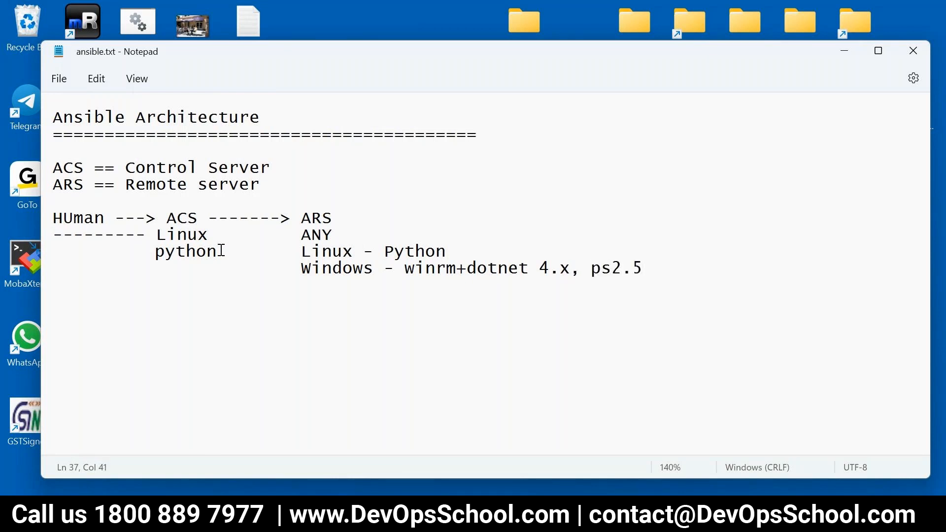
- Close the architecture diagram with a row of '=' below the Windows requirements line
click(643, 268)
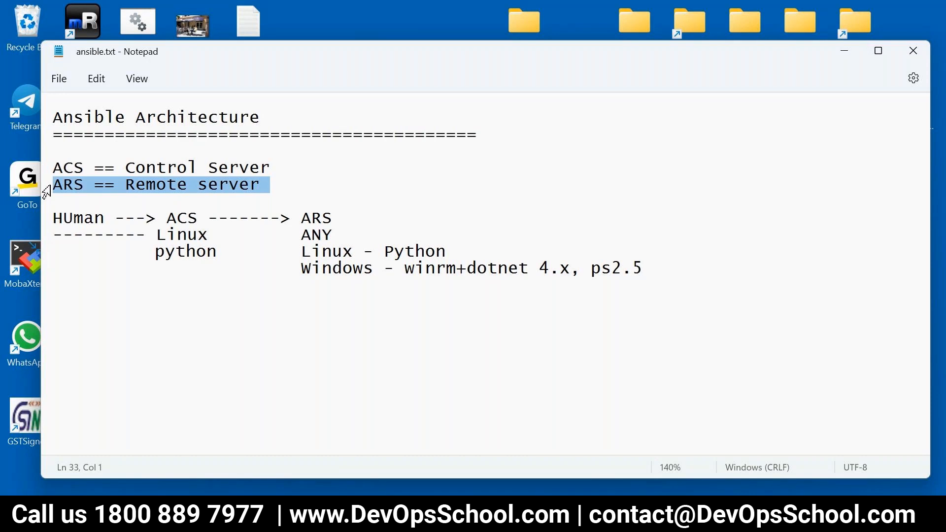
click(492, 310)
text(=========================================)
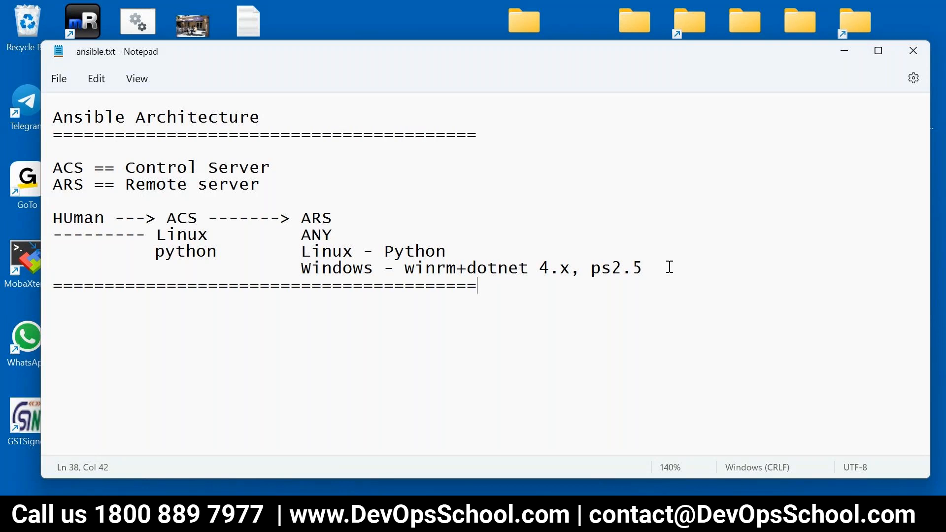
- Add a blank line between the Windows requirements line and the '=' separator
click(262, 168)
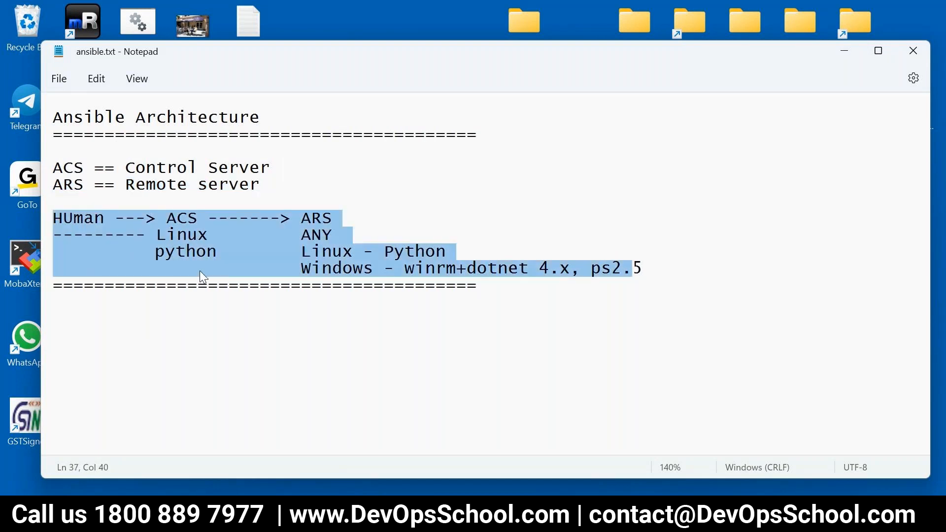
click(324, 312)
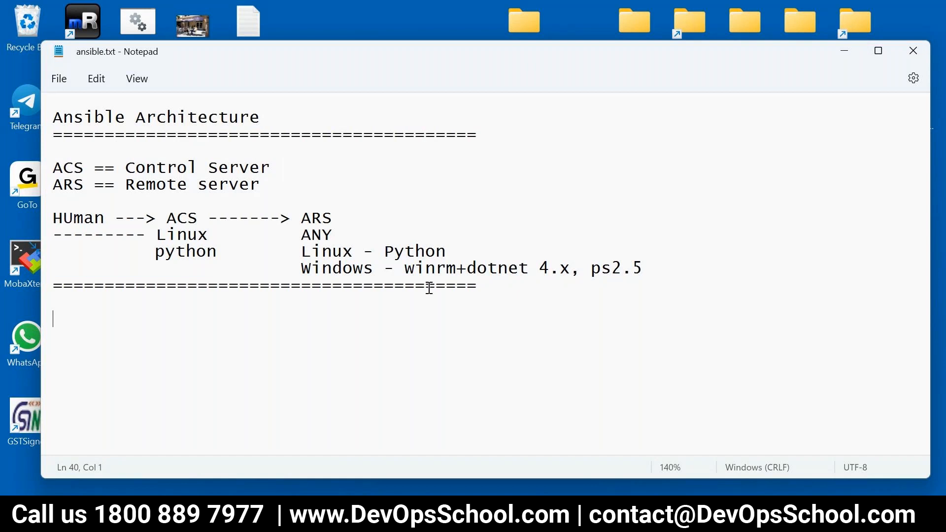
mouse_move(402, 301)
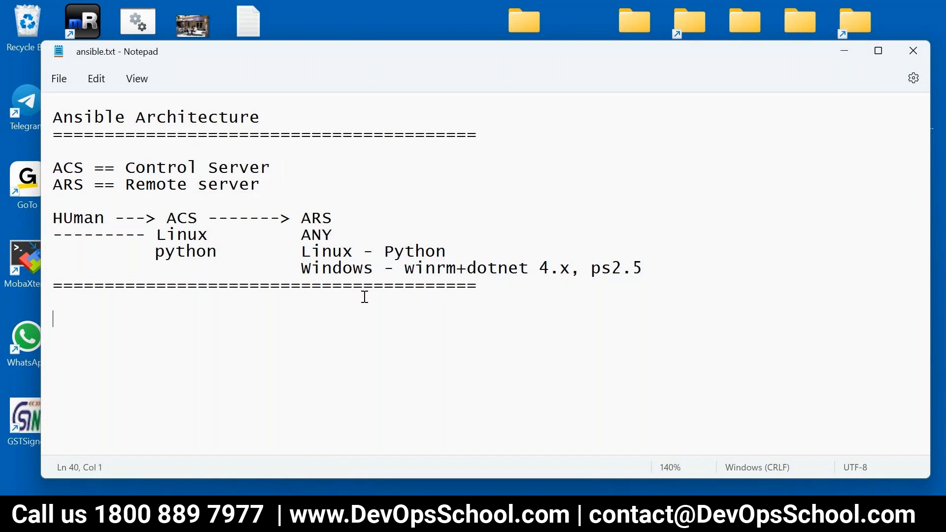
drag(60, 234, 643, 268)
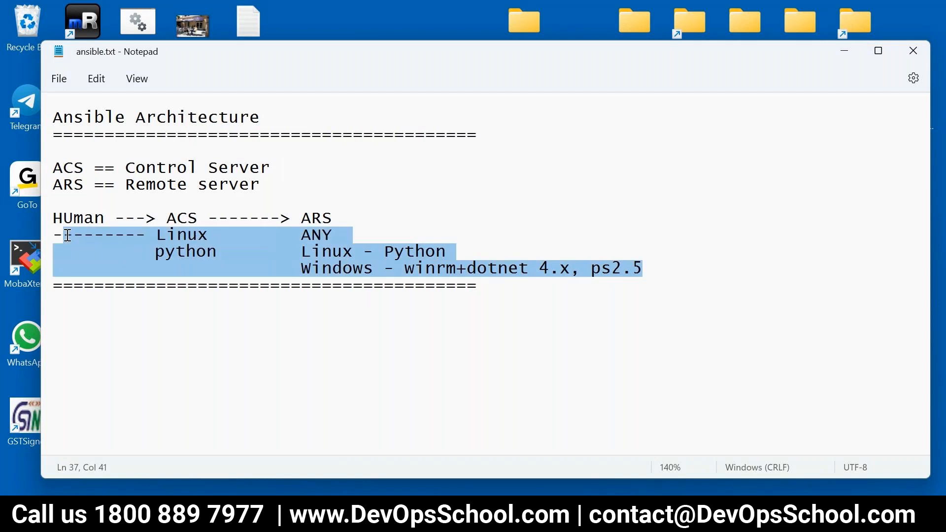
key(enter)
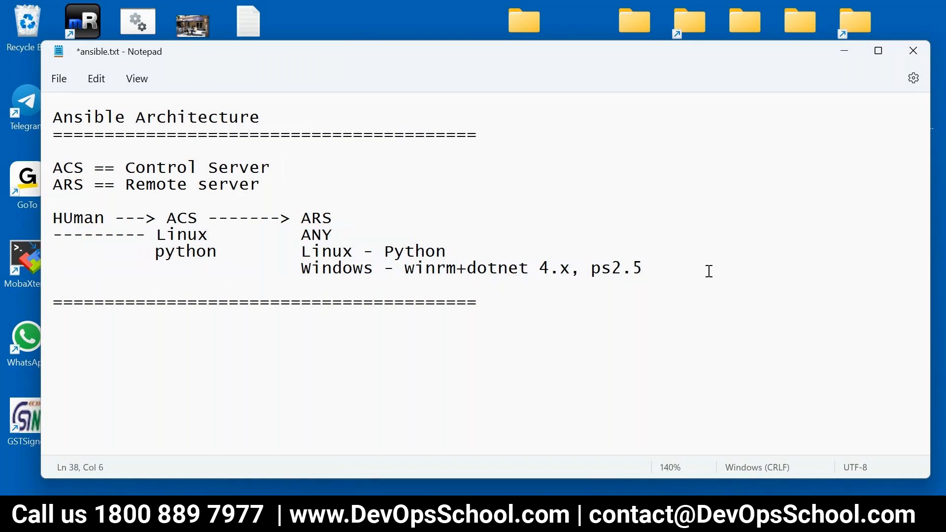
- Write a 'Connect' note: 'Linux --SSH' and 'Win - winrm'
text(Connec)
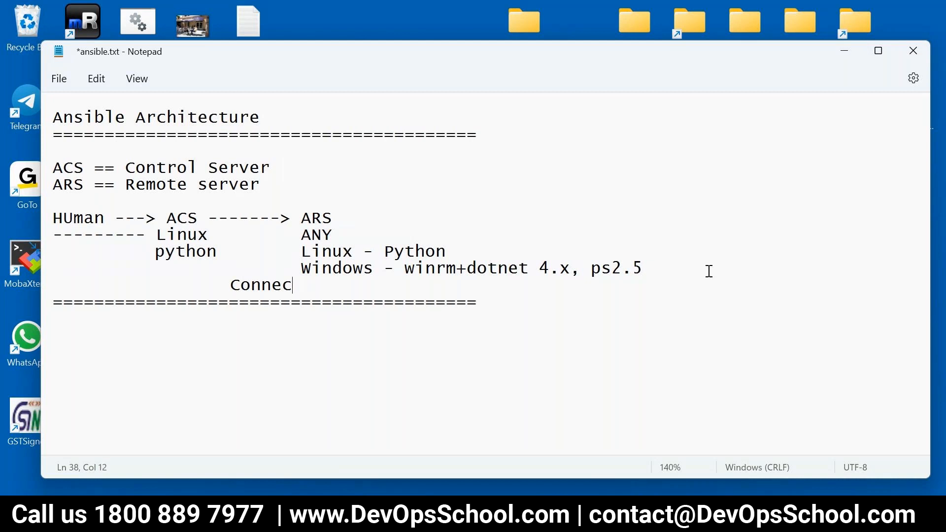
text(t)
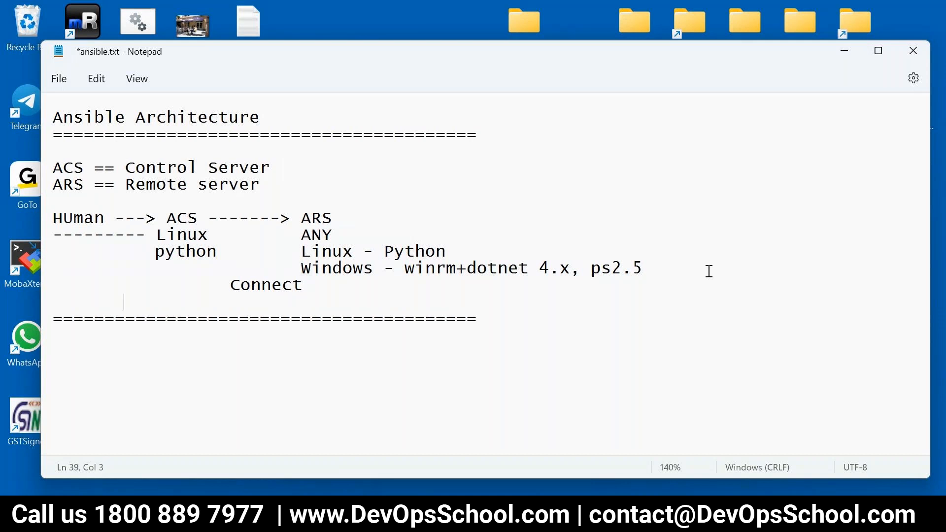
text(Linux --)
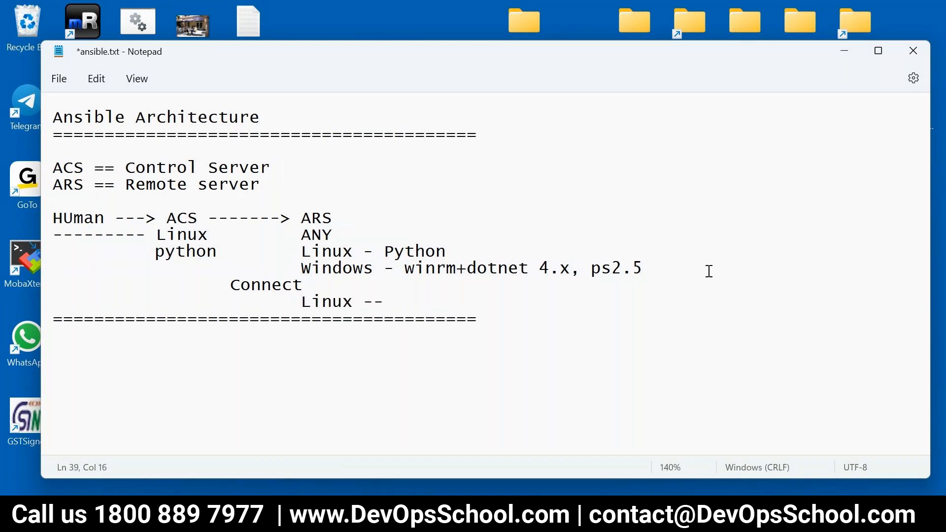
text(SSH)
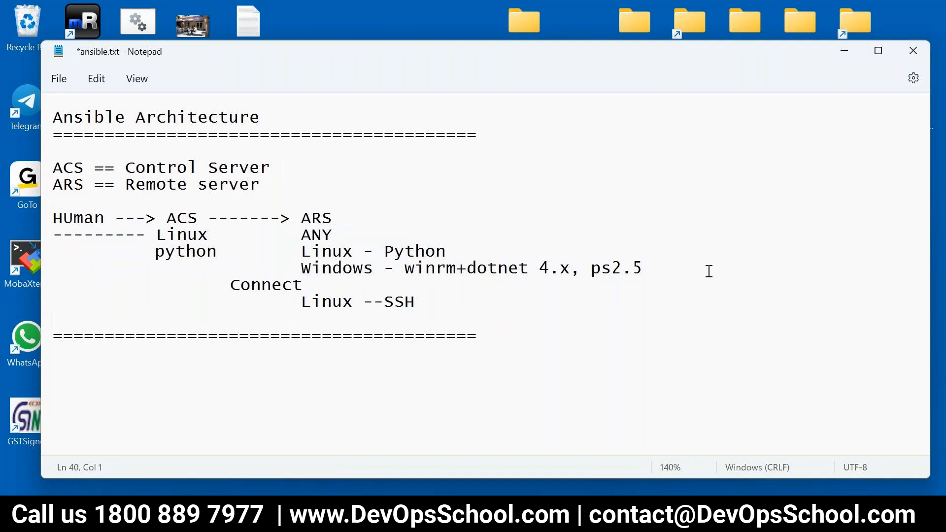
text(Win)
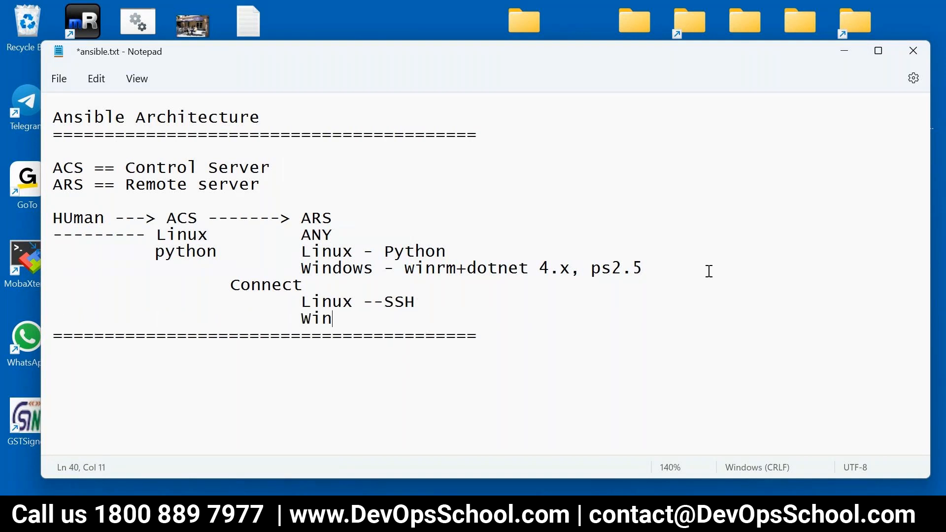
text(- r)
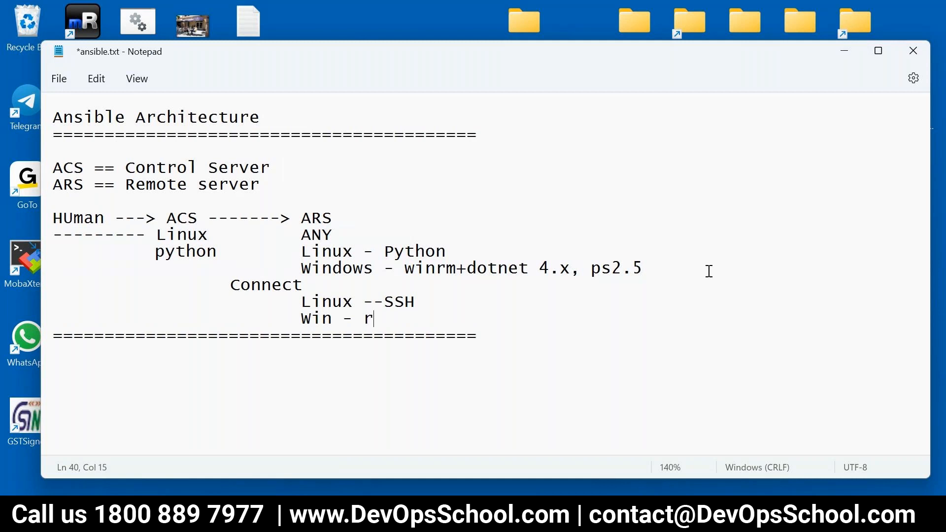
text(wi)
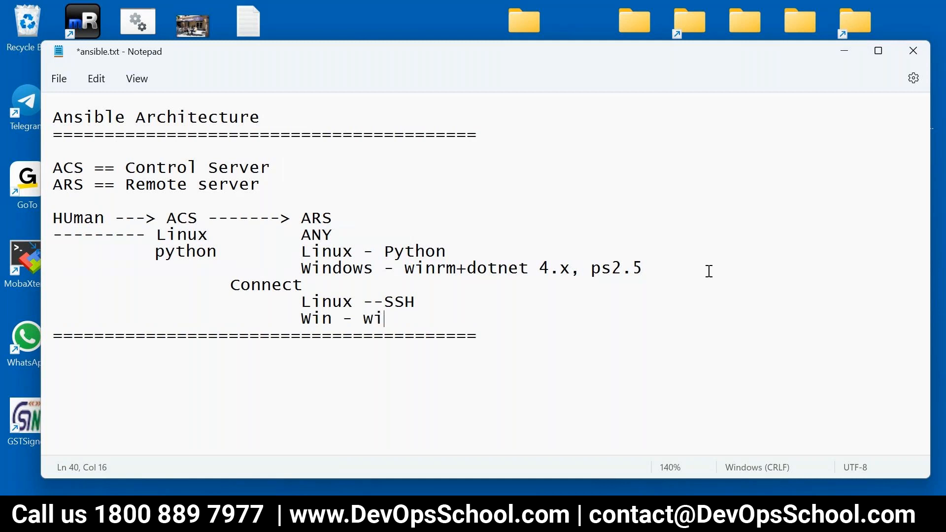
text(nrm)
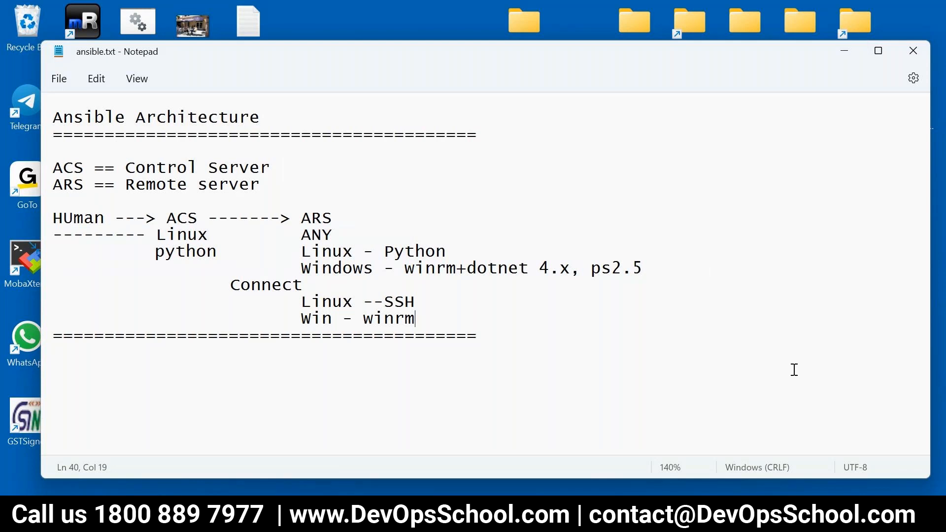
- Write the 'Component of ACS' heading with a dashed underline and 'Ansible' as its first entry
text(Com)
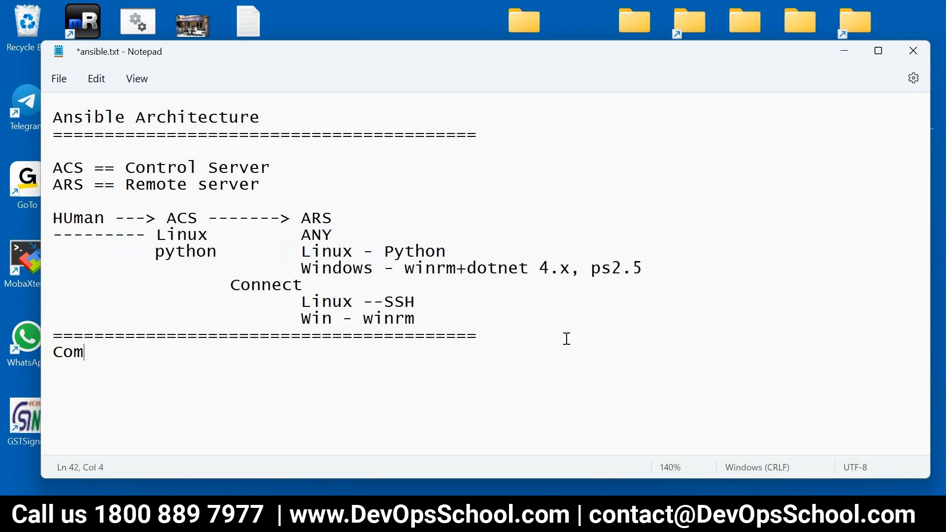
text(ponent of A)
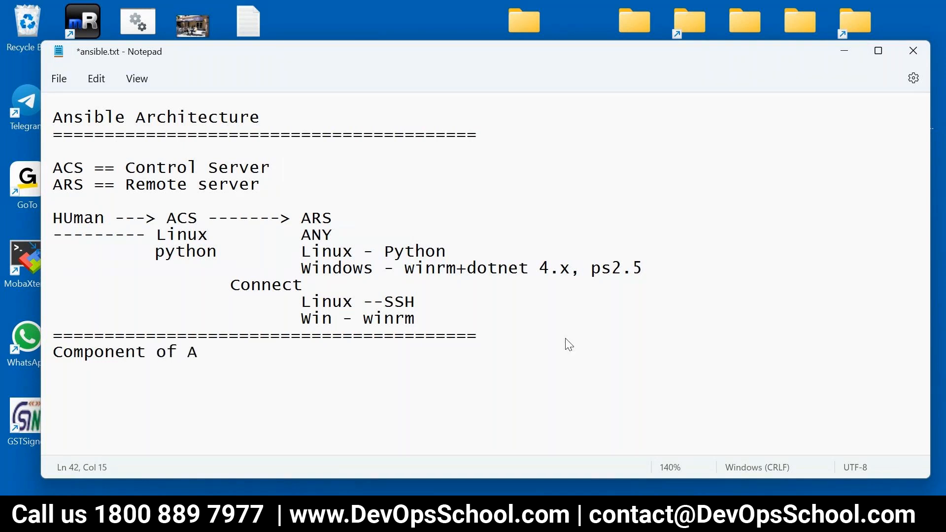
text(CS)
text(-----------------------)
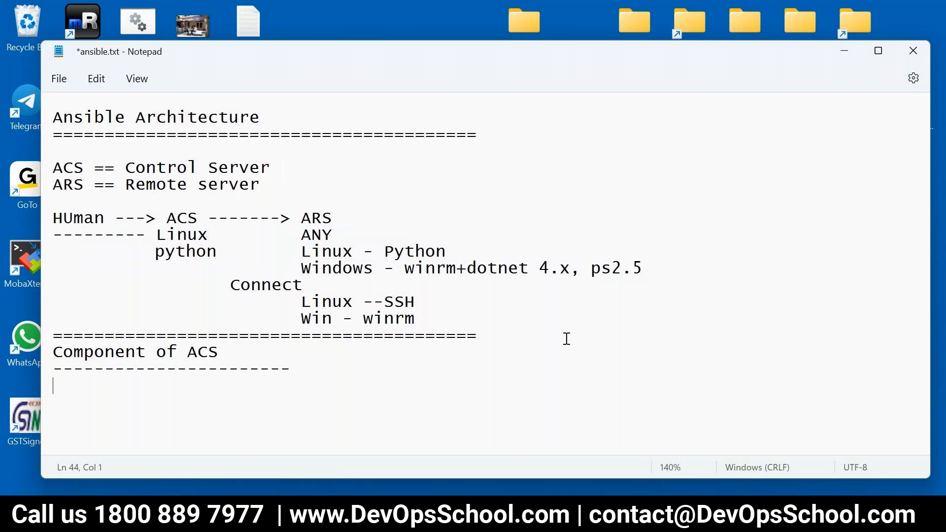
text(Ansible)
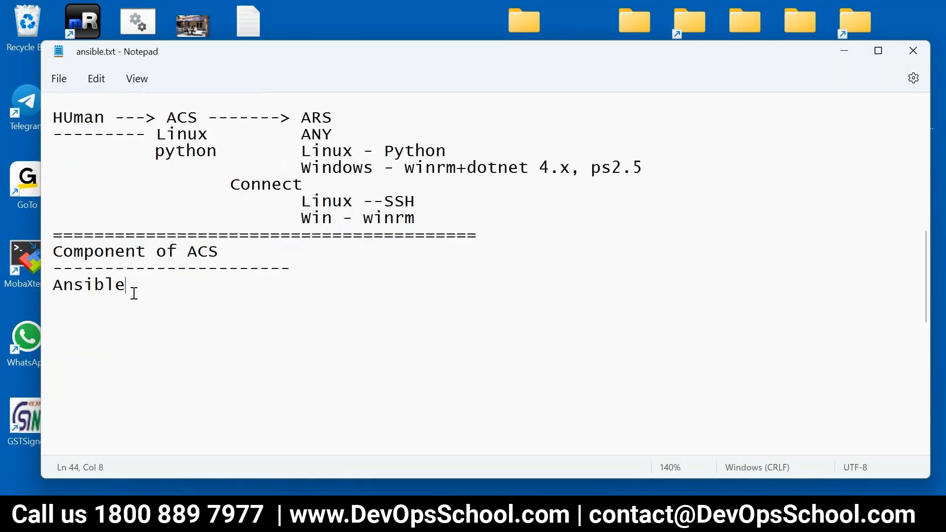
double_click(89, 284)
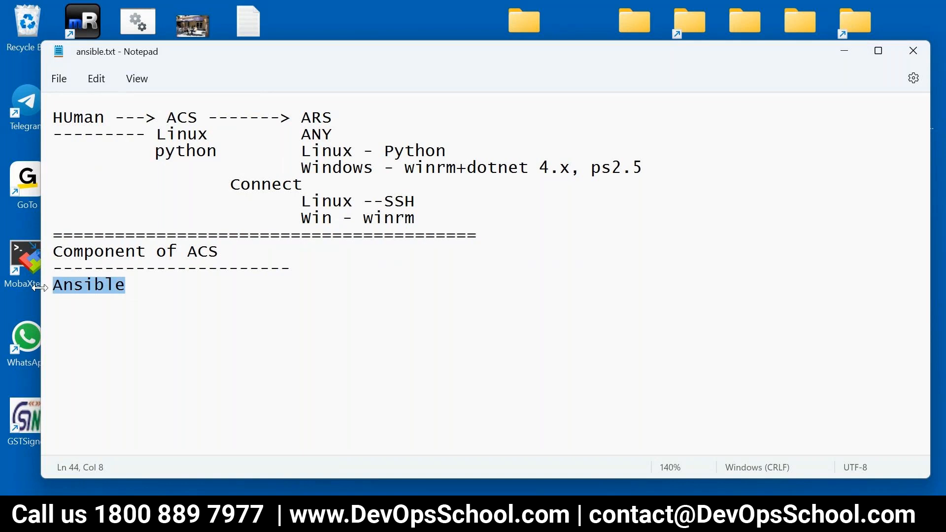
double_click(202, 252)
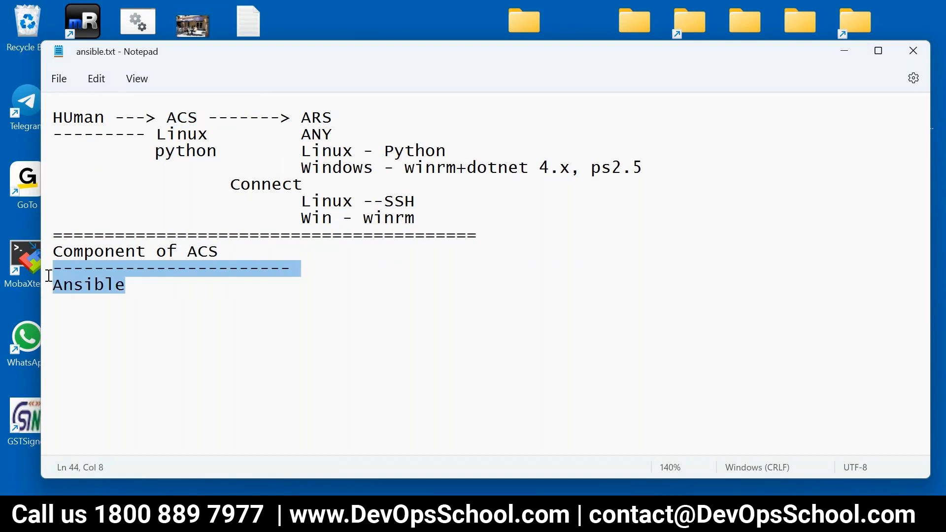
mouse_move(47, 280)
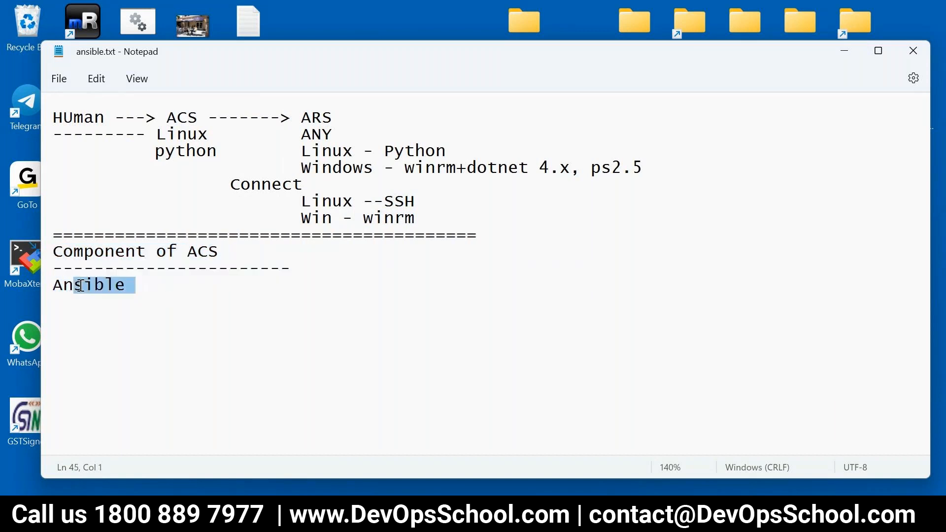
- List excutables, modules, plugins and configfile as indented entries under Ansible
click(127, 284)
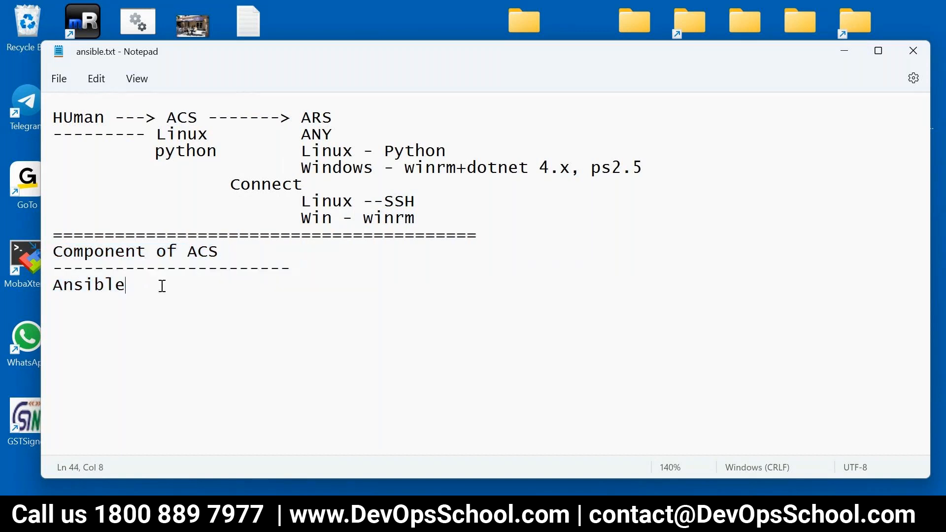
key(Enter)
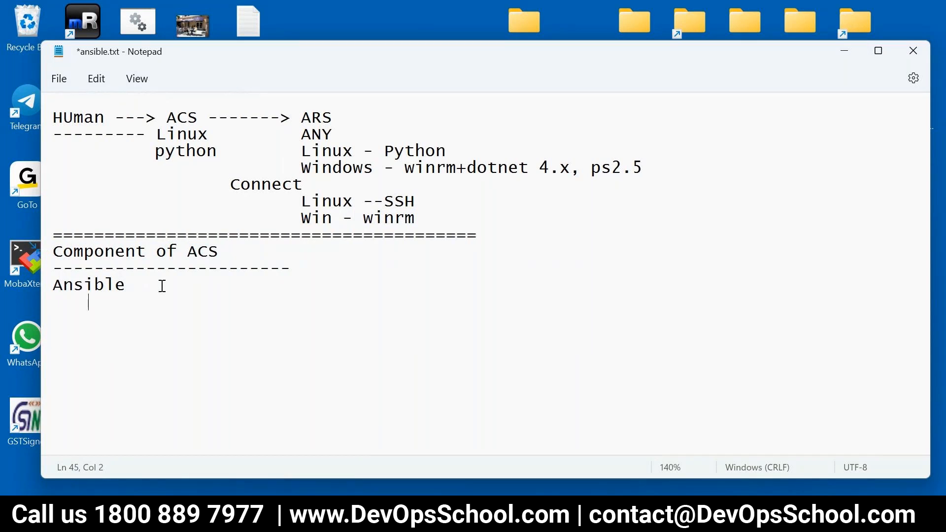
text(excutab)
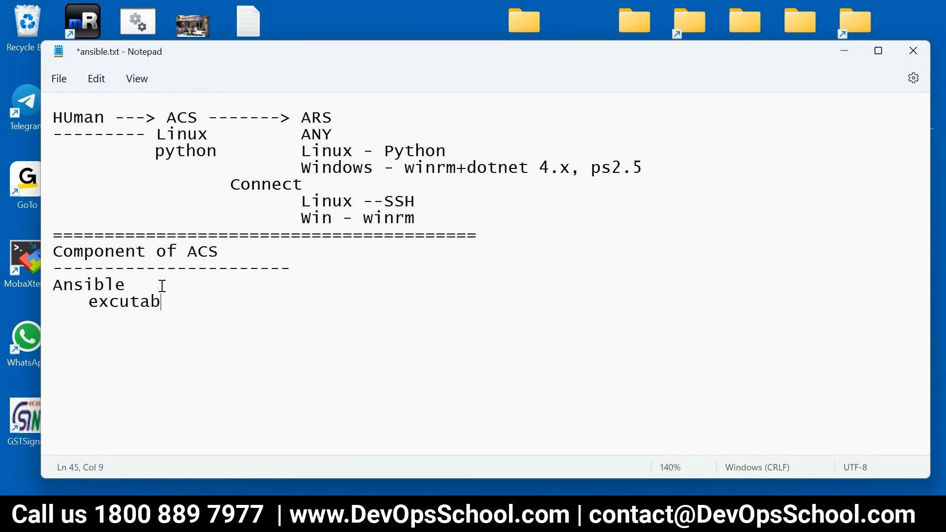
text(les)
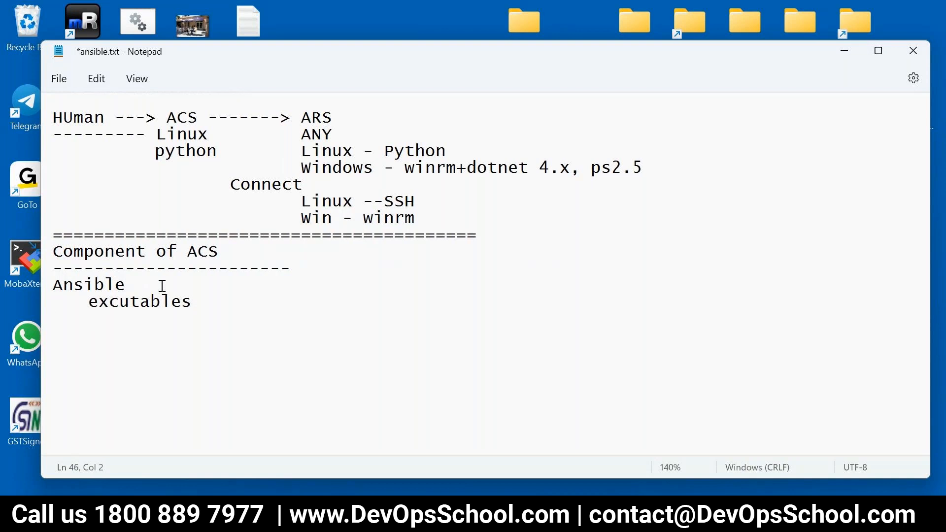
text(modules)
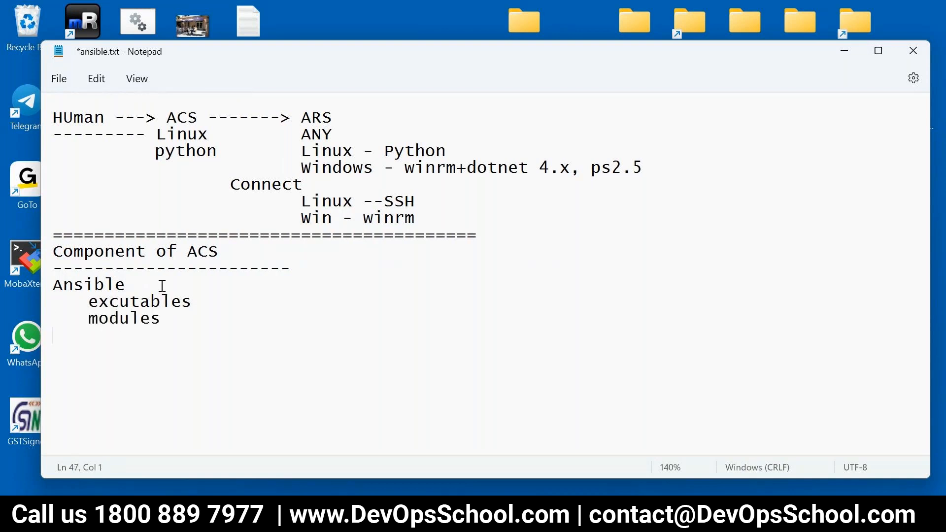
text(plugins)
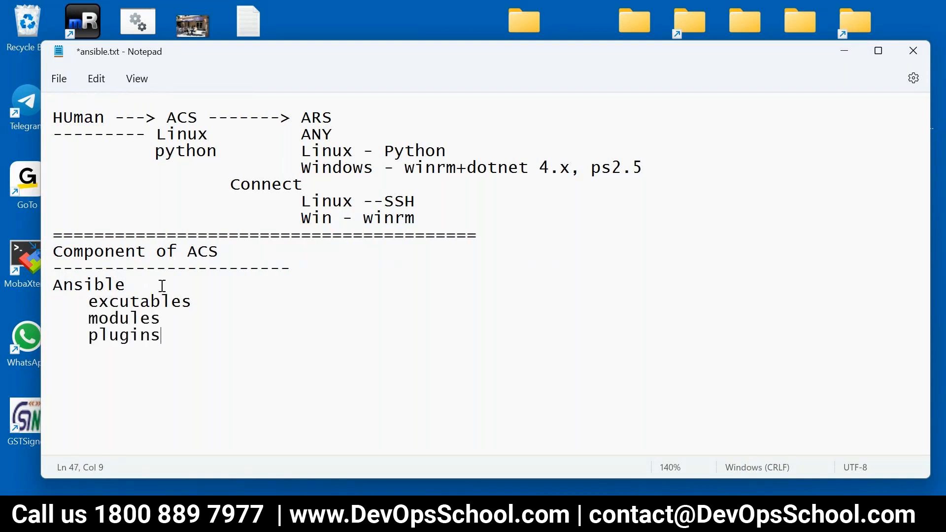
text(configfile)
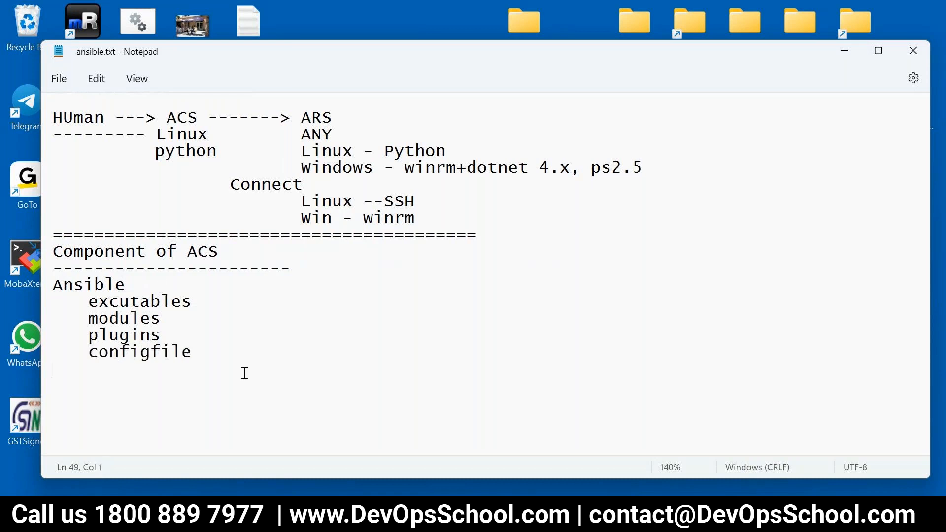
- Highlight the four component lines for review and return to the end of the configfile line
drag(89, 301, 192, 352)
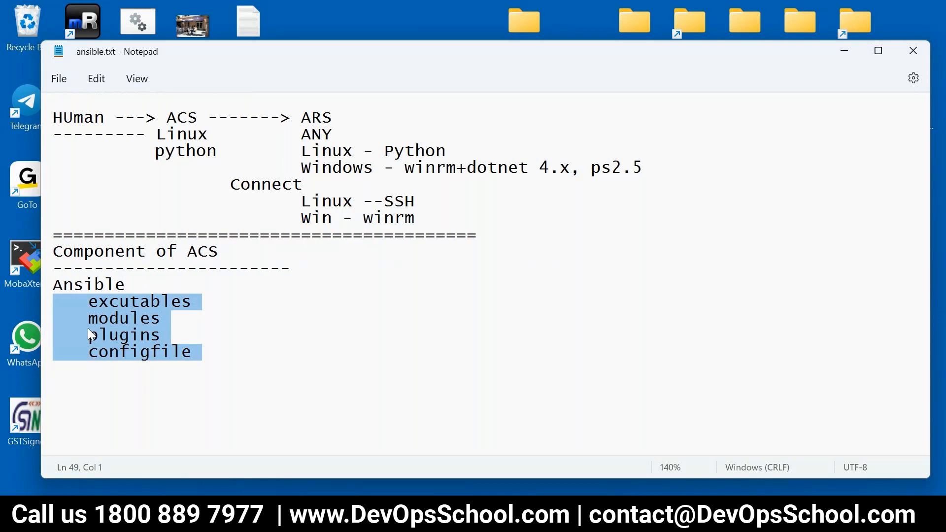
click(222, 372)
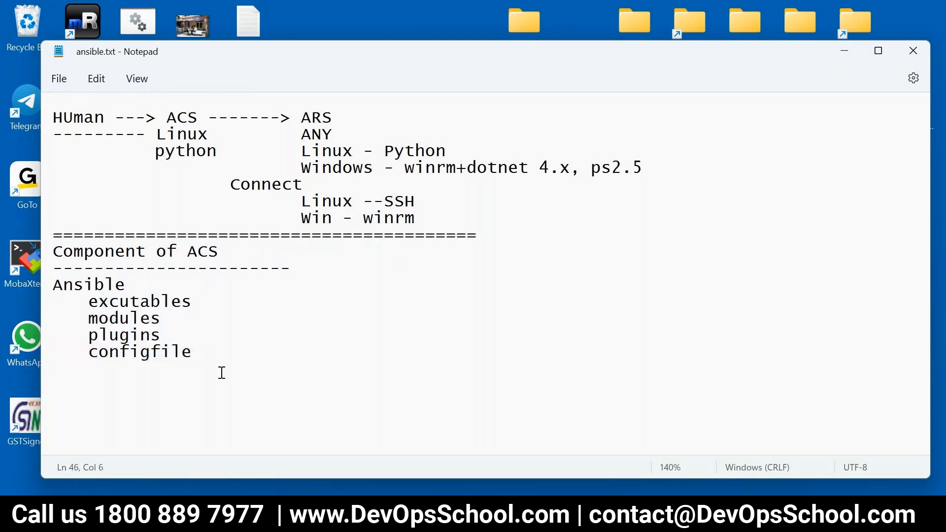
click(193, 352)
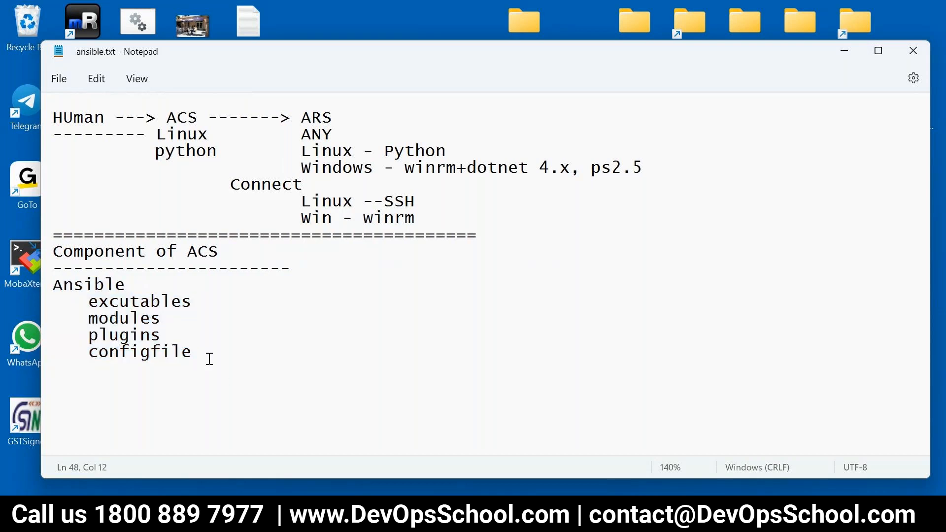
drag(89, 301, 202, 352)
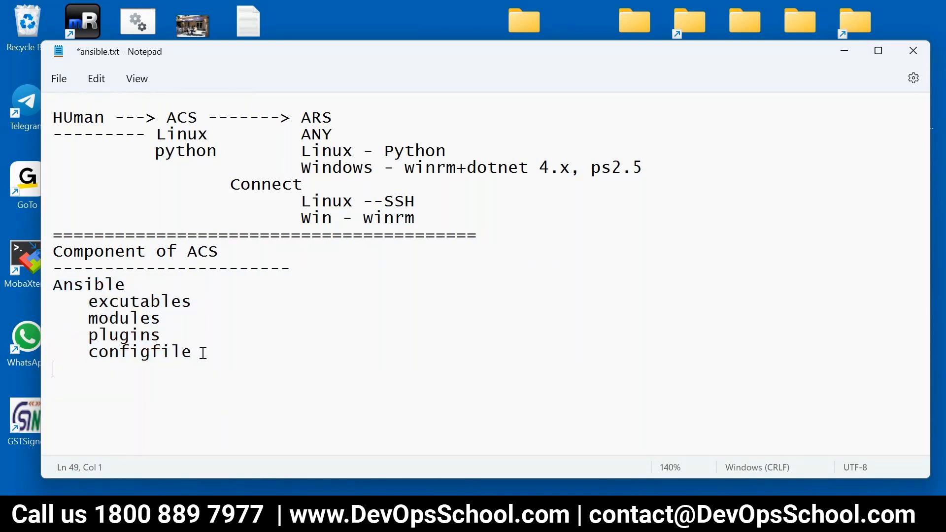
- Add Playbook and, after a blank line, inventory below the Ansible component list
text(Play)
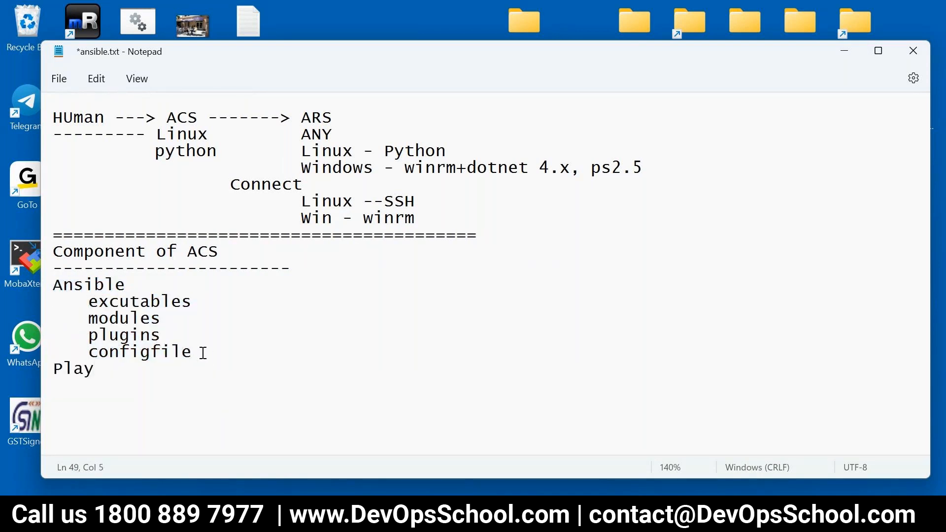
text(book)
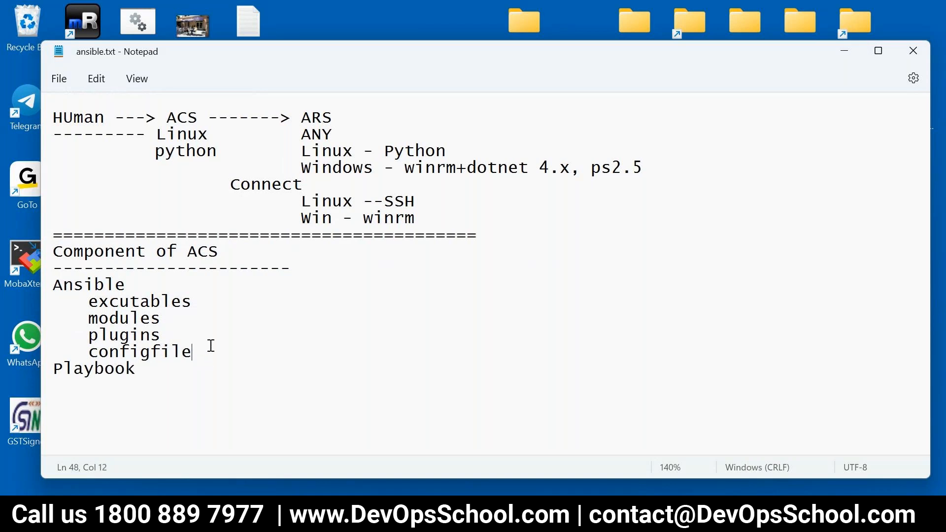
key(Enter)
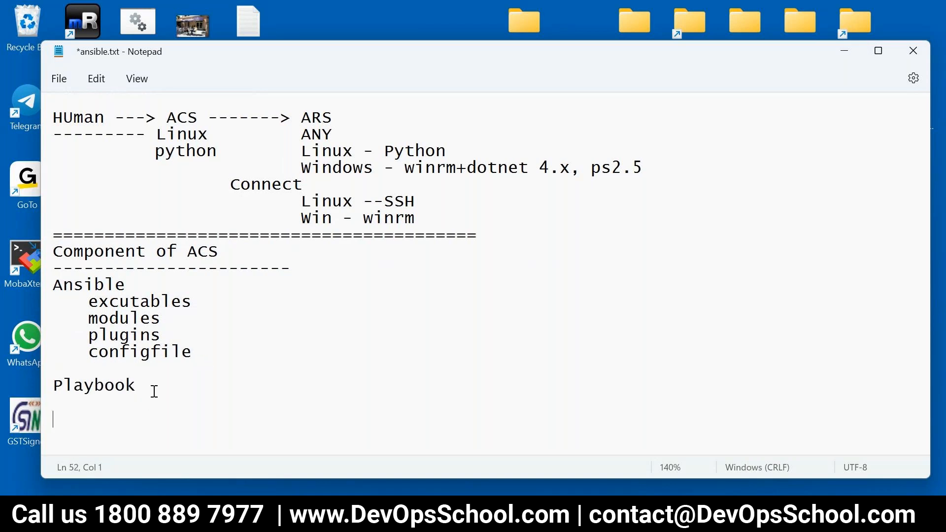
text(inven)
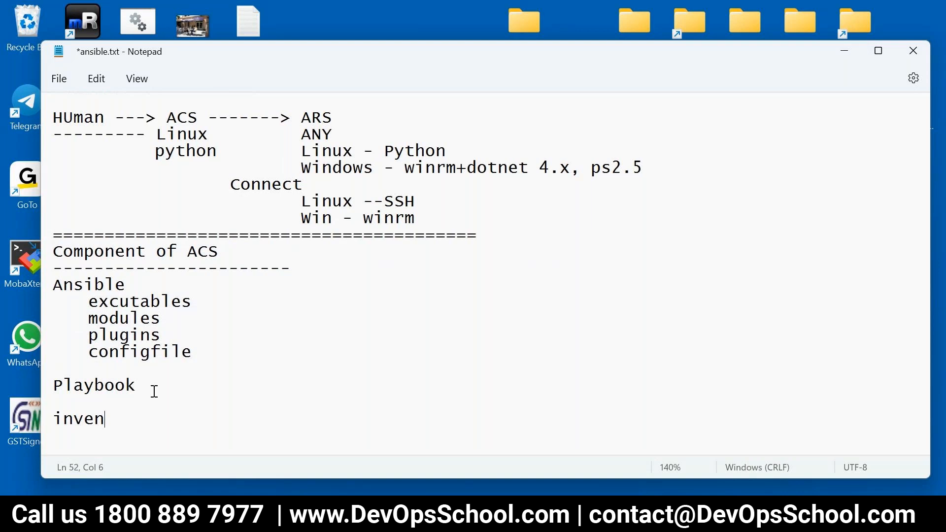
text(tory)
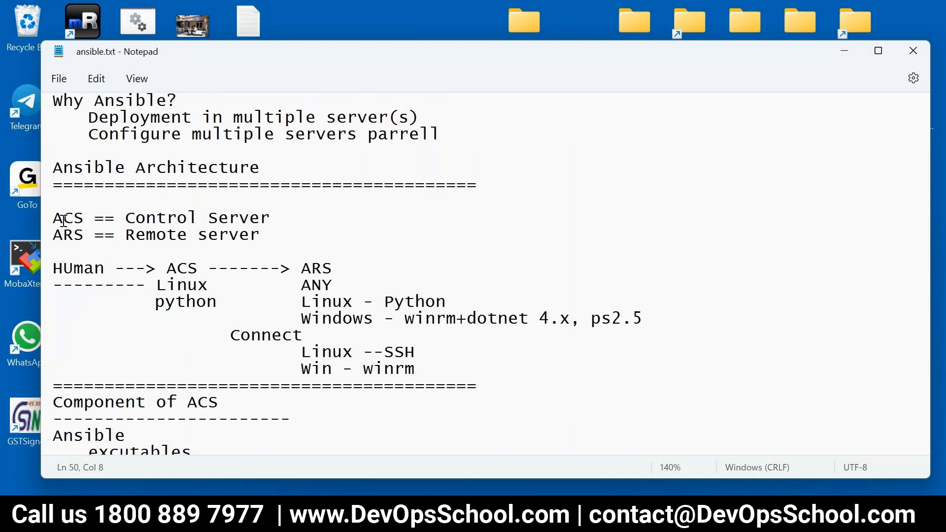
- Extend the excutables entry to read 'excutables - ansible excutables' and save
double_click(78, 268)
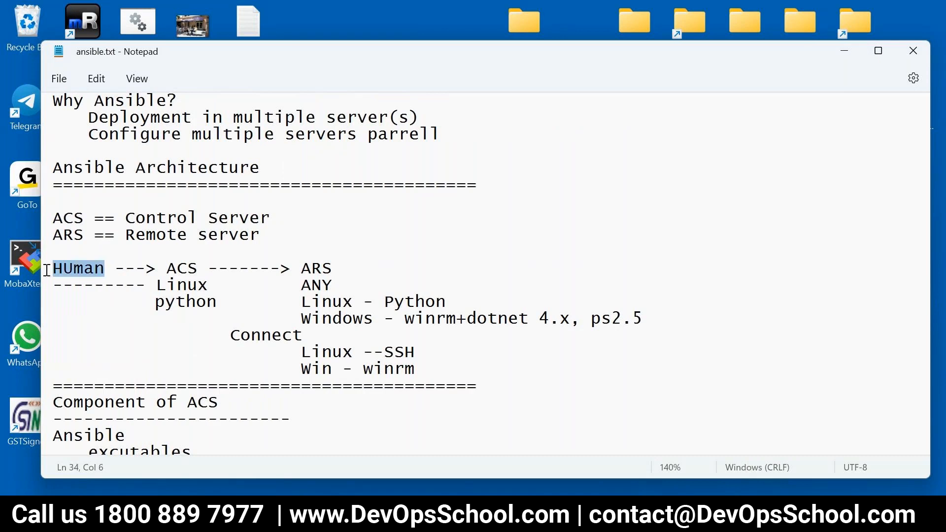
scroll(down, 3)
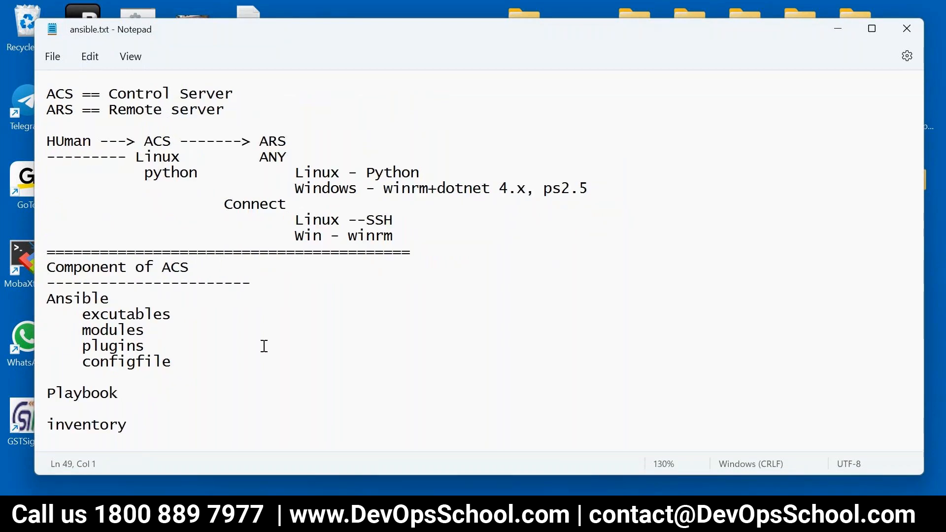
scroll(down, 3)
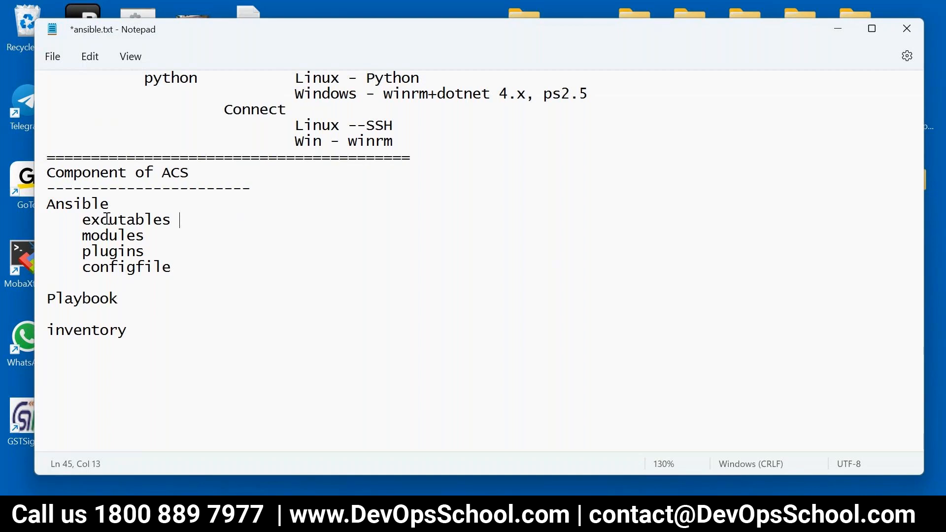
text(-)
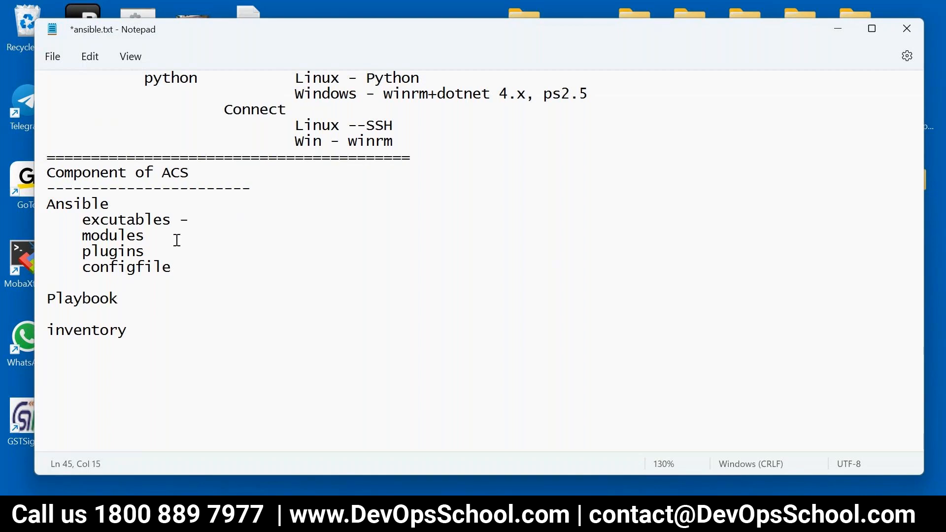
text(ansible)
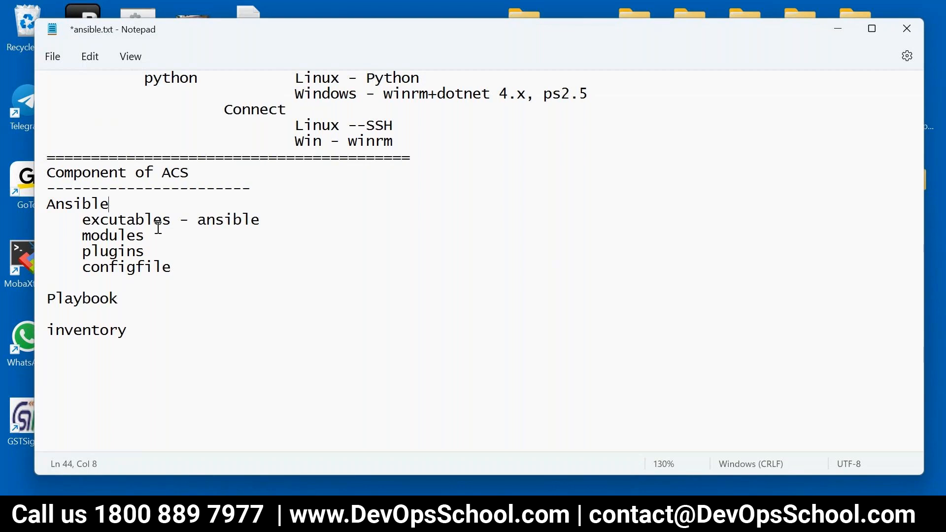
text(excutables)
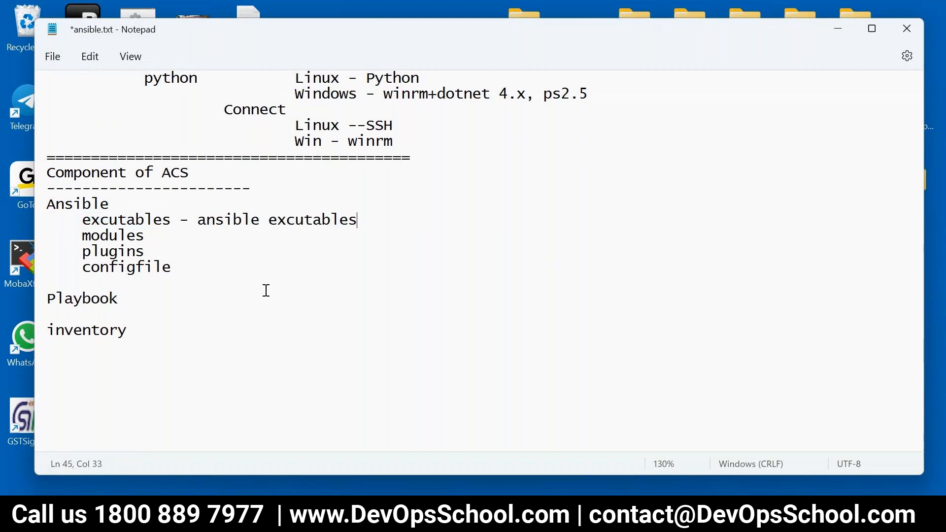
key(ctrl+s)
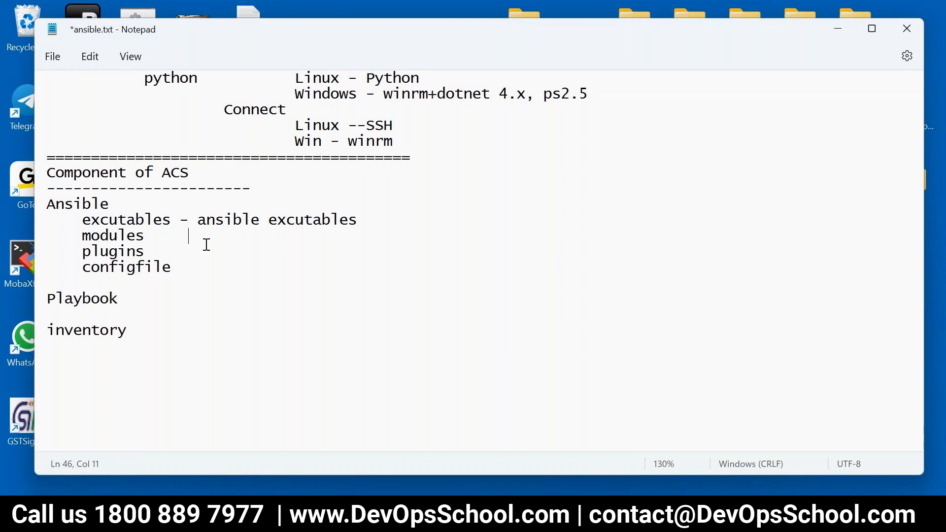
- Describe modules as '- Piece of Code(python/ps)'
text(-)
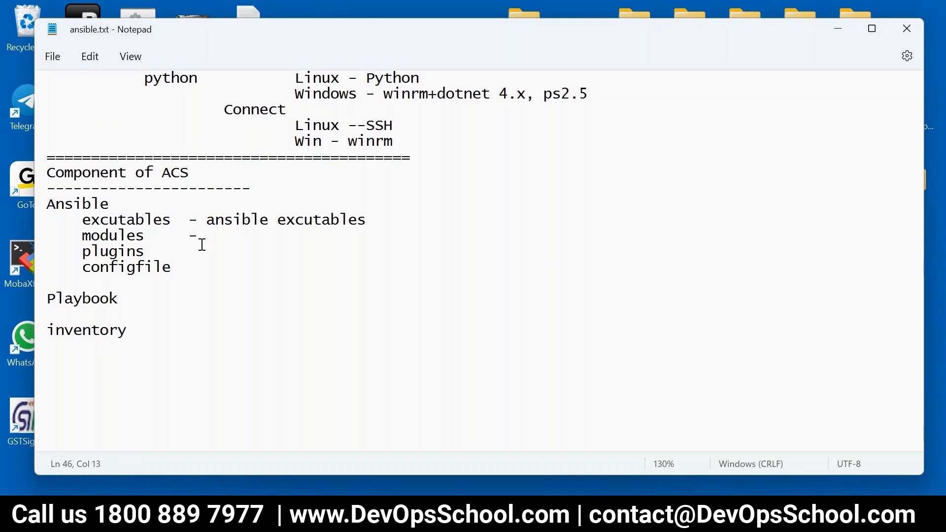
text(Code)
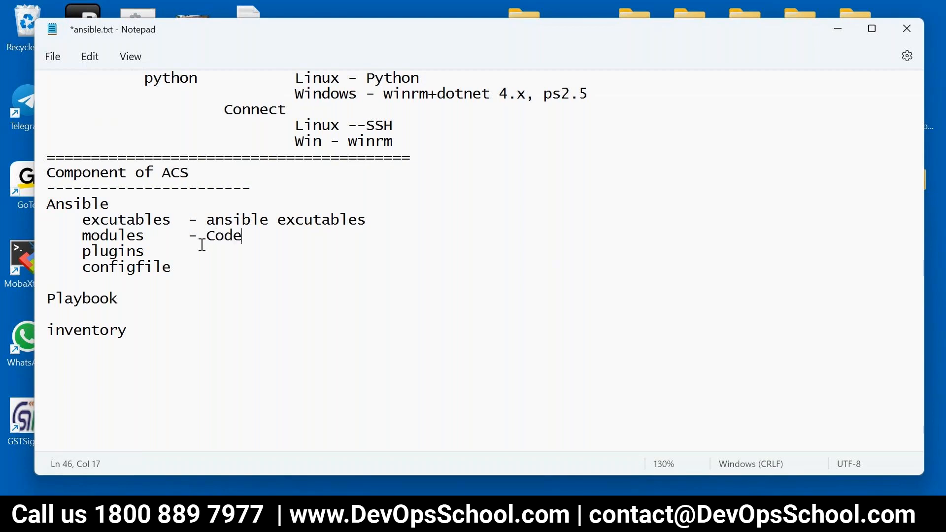
text((p)
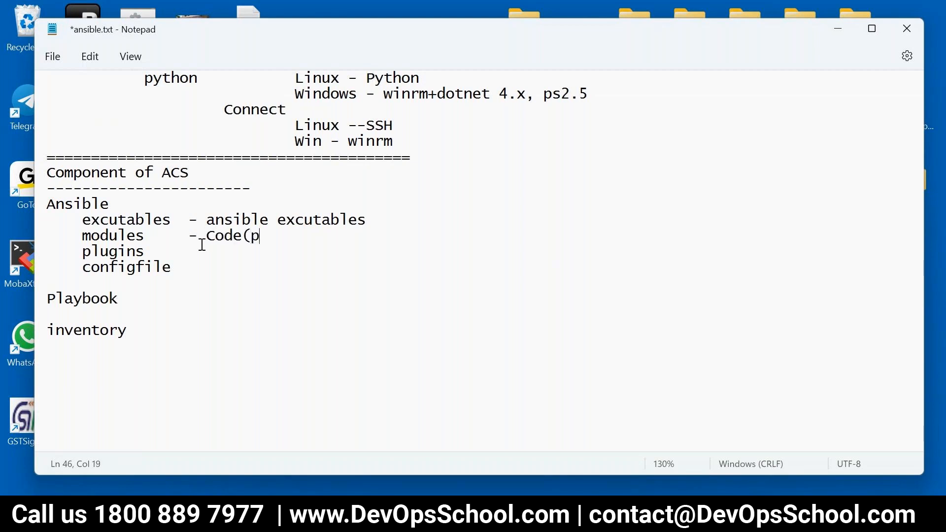
text(ython)
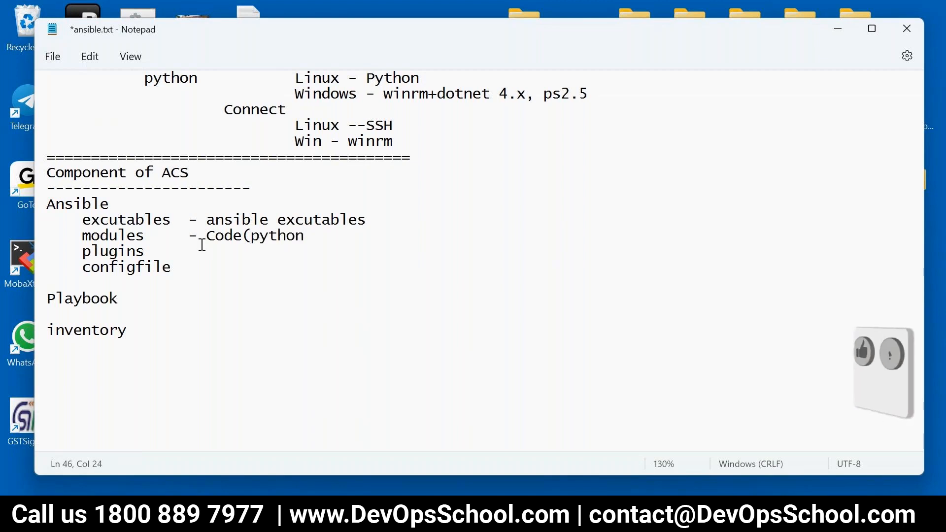
text(/)
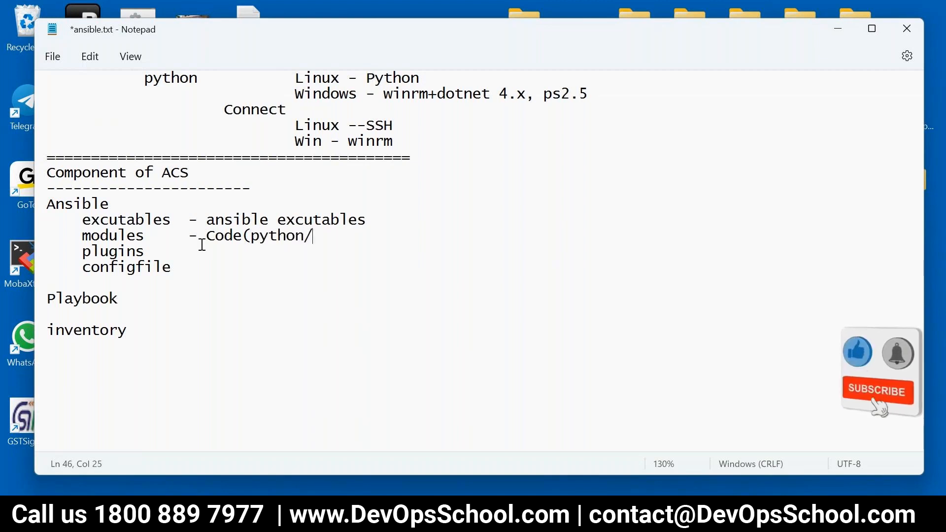
text(ps)
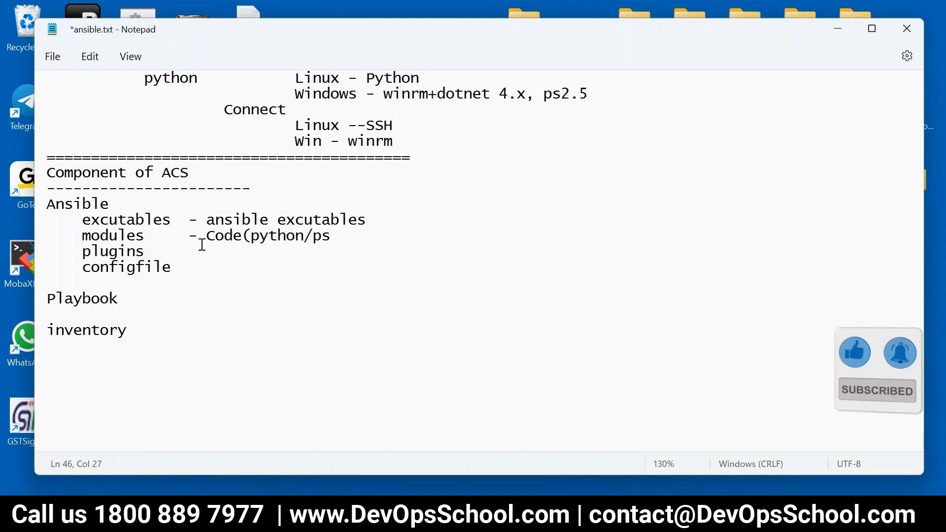
text())
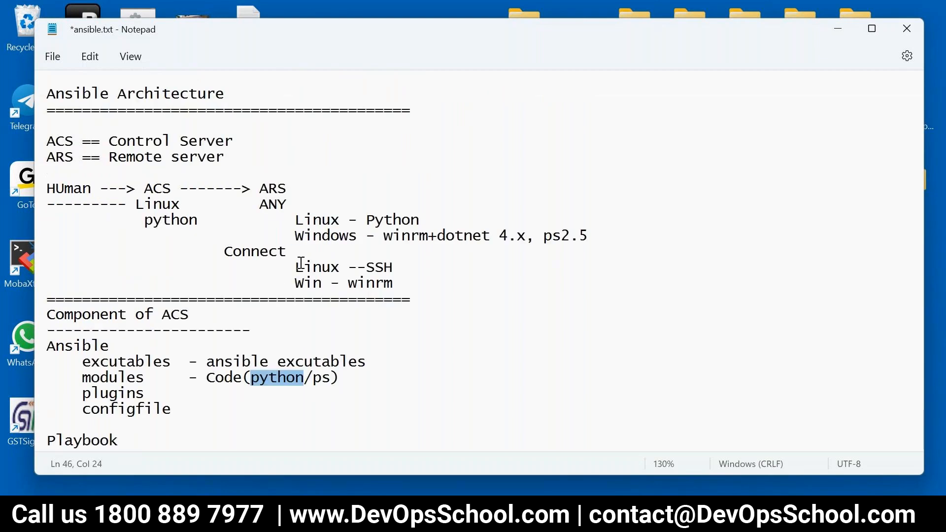
- Copy the modules description and give plugins the same 'Piece of Code(python/ps)' note
double_click(320, 378)
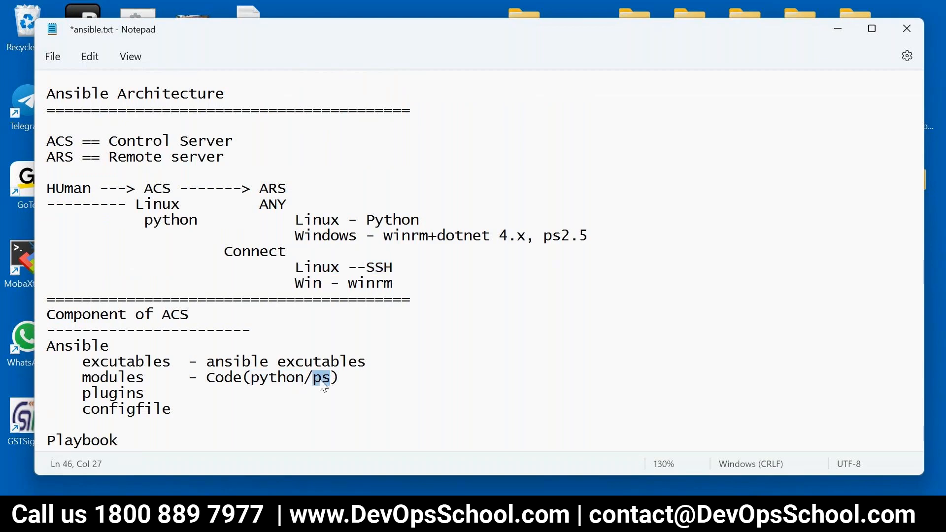
double_click(307, 283)
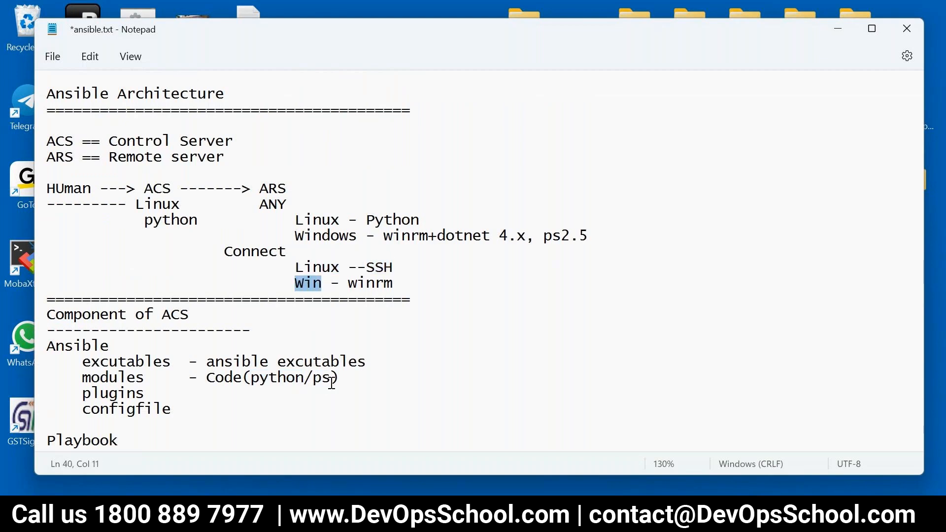
drag(223, 377, 332, 377)
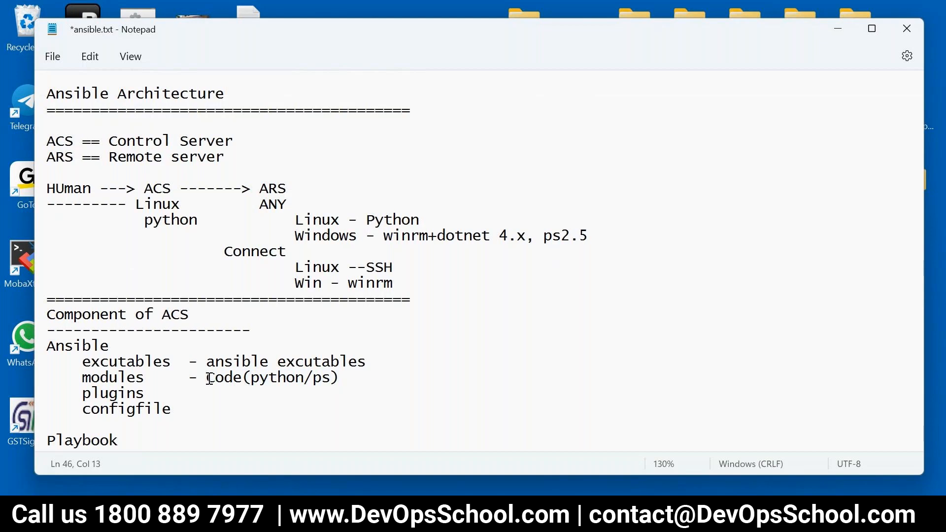
text(Piece of)
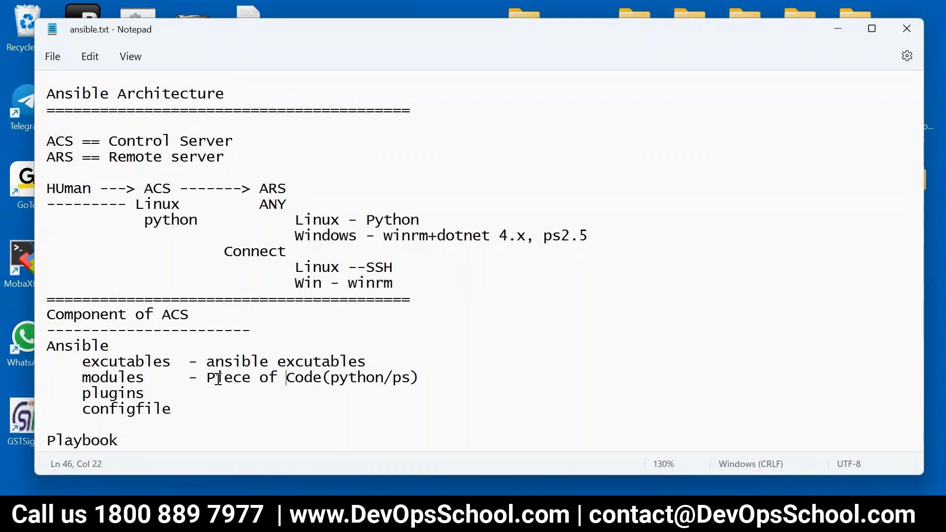
drag(217, 377, 416, 377)
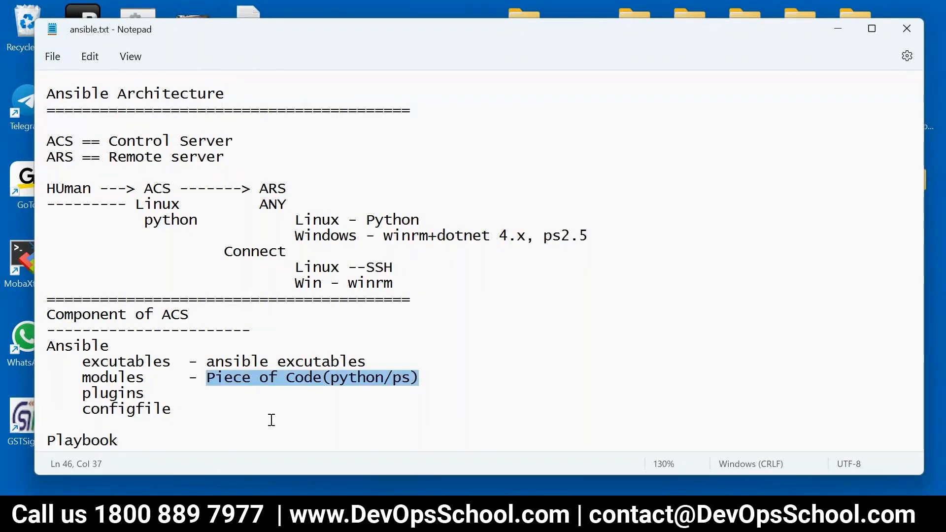
text(Piece of Code(python/ps))
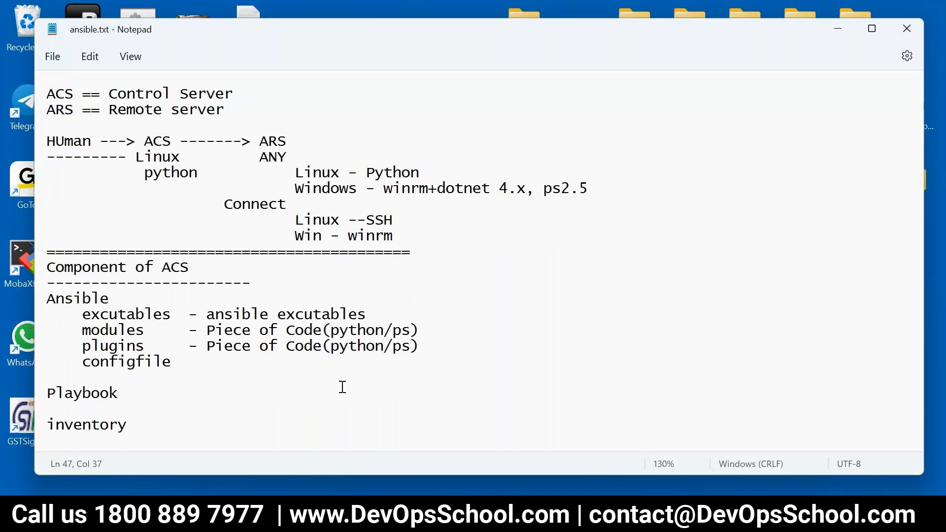
- Note that modules 'rus in ARS' and plugins 'rus in ACS' after their descriptions
click(418, 346)
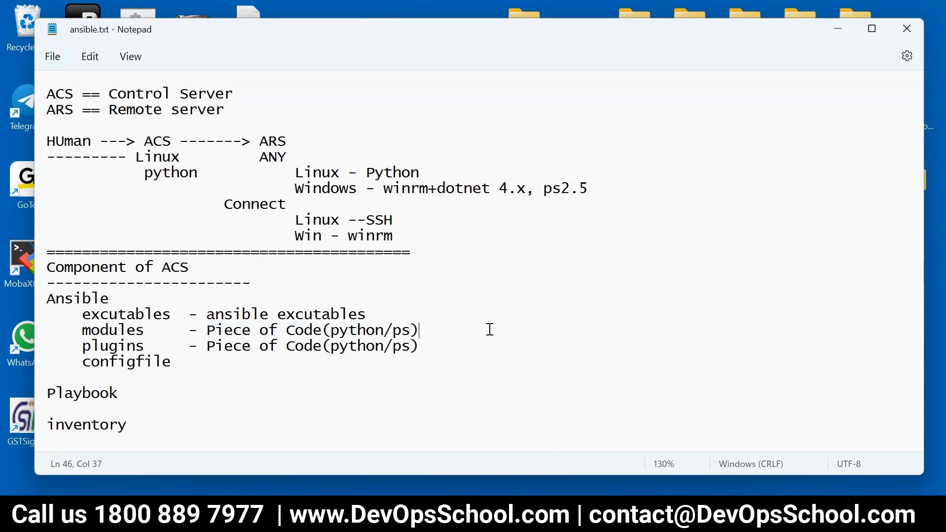
text(which)
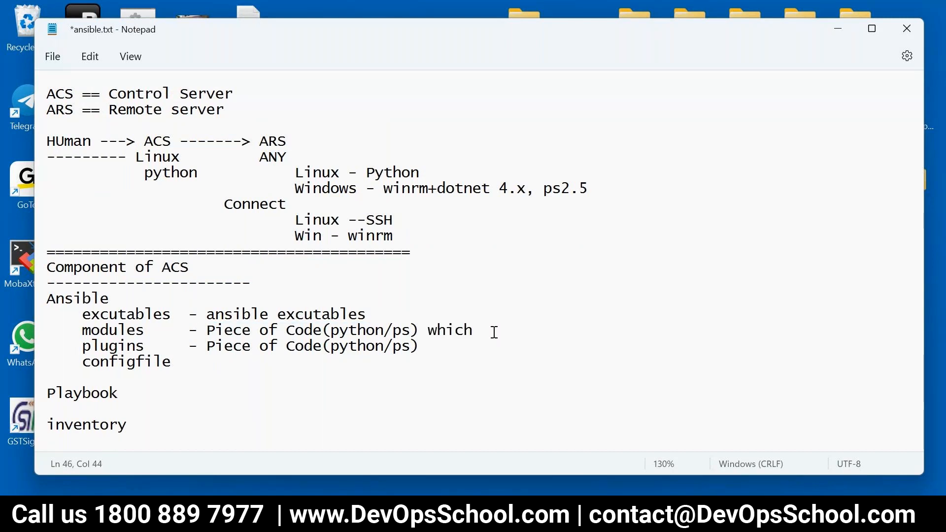
text(rus in A)
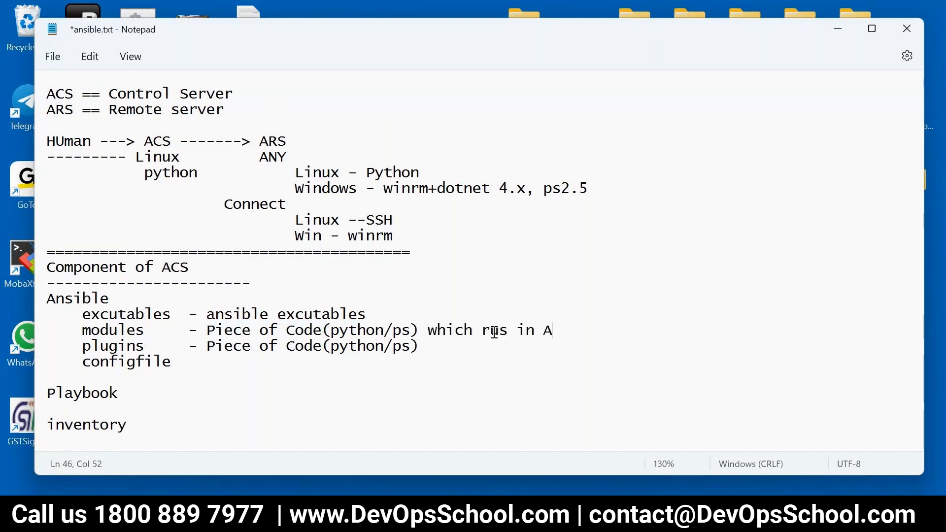
text(RS)
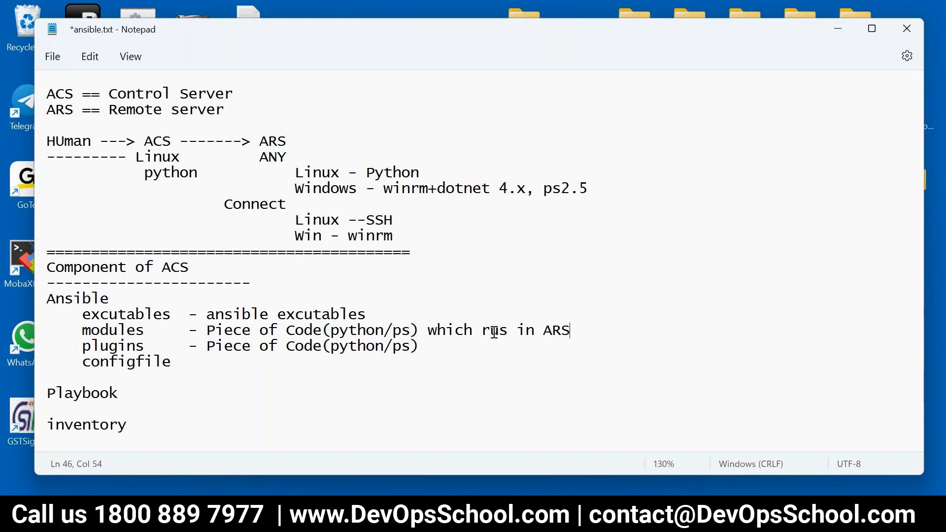
drag(427, 330, 569, 330)
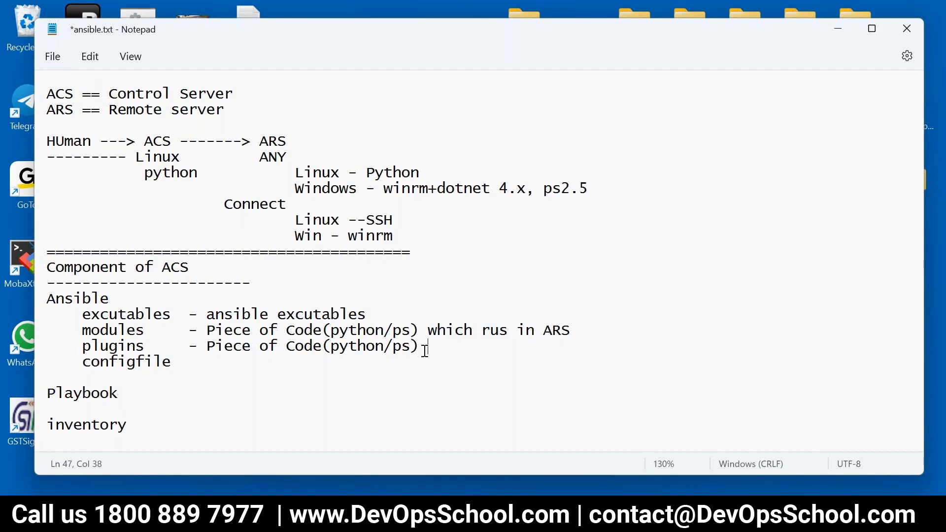
text(which rus in AC)
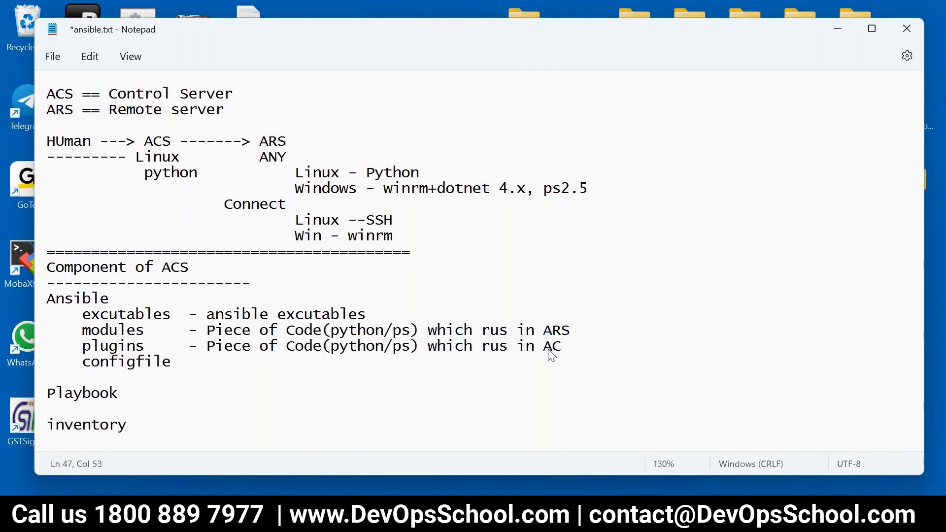
text(S)
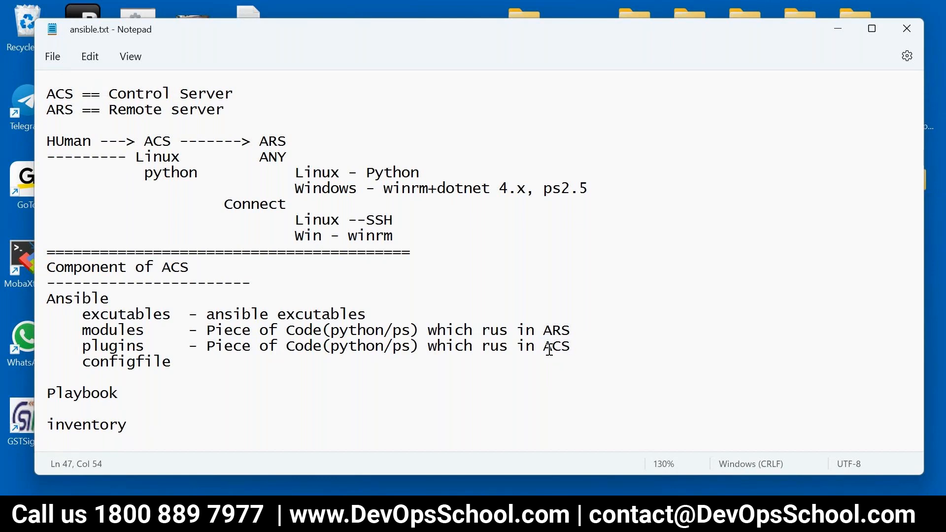
mouse_move(582, 349)
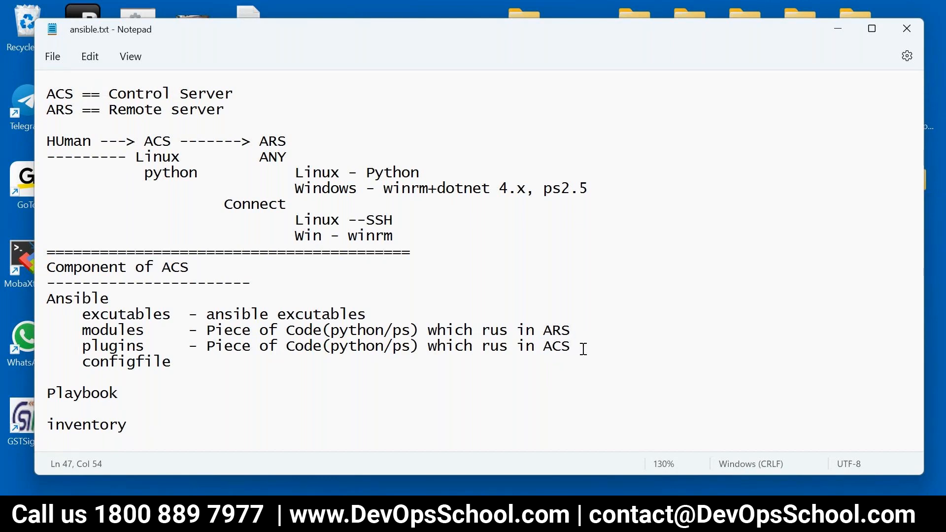
- Add 'with param by user' to modules and 'adding more feature to ansible' to plugins
drag(83, 330, 559, 346)
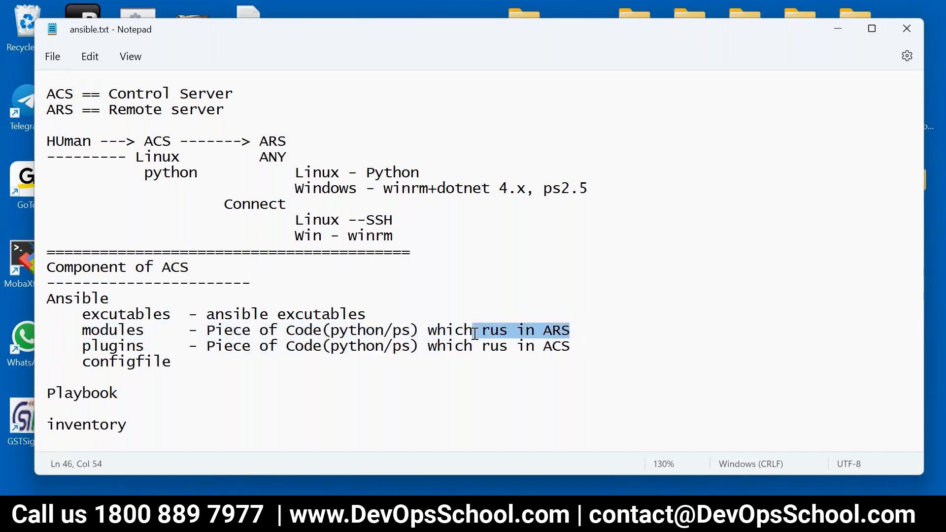
click(572, 330)
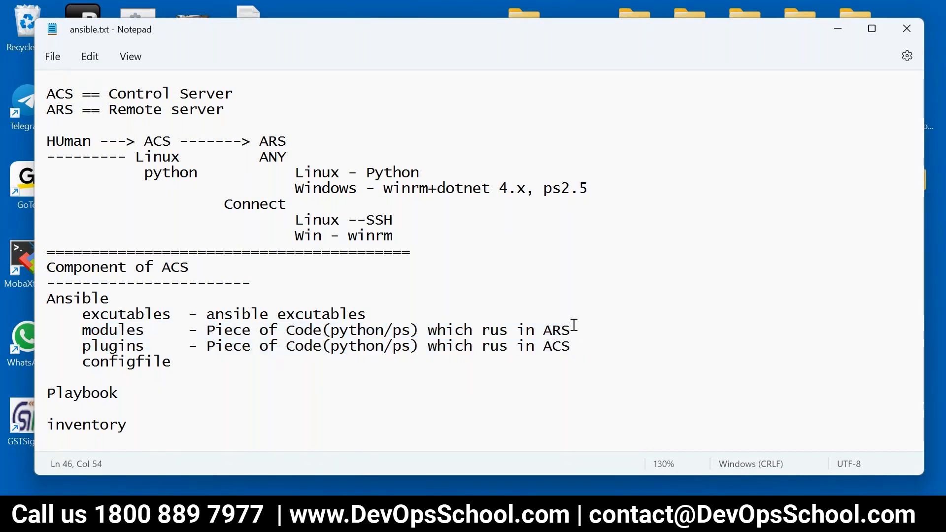
text(with param by user)
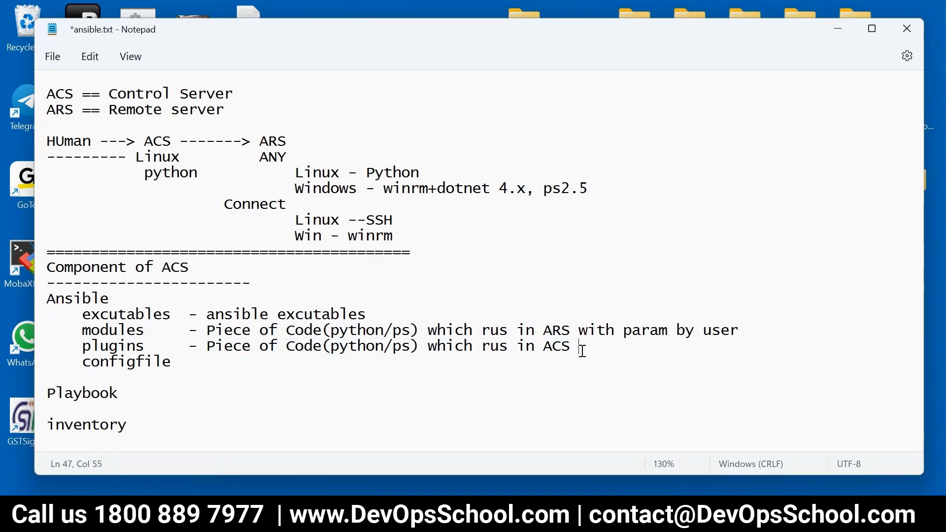
text(adon)
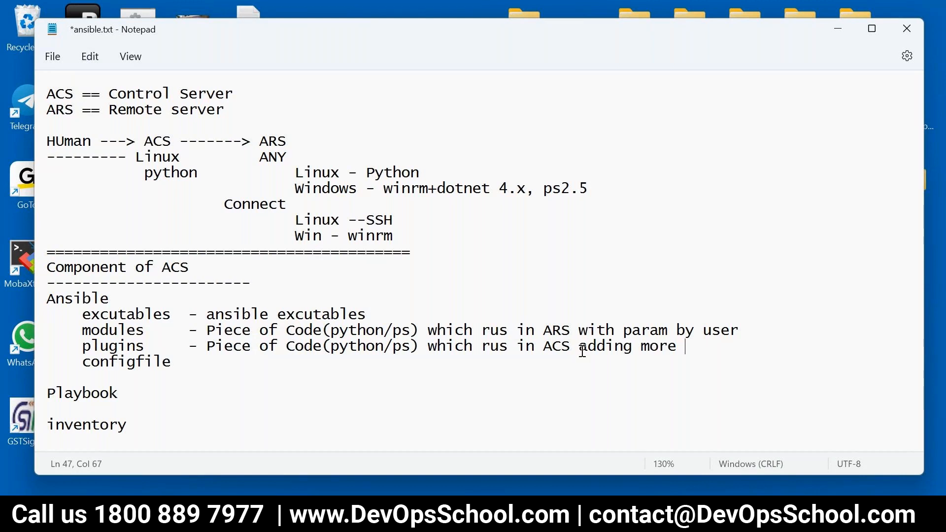
text(feature)
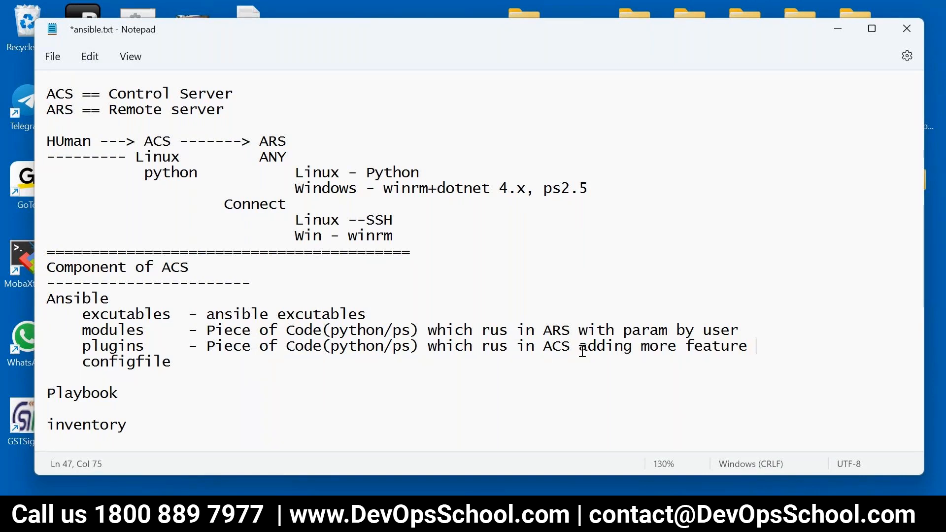
text(to ans)
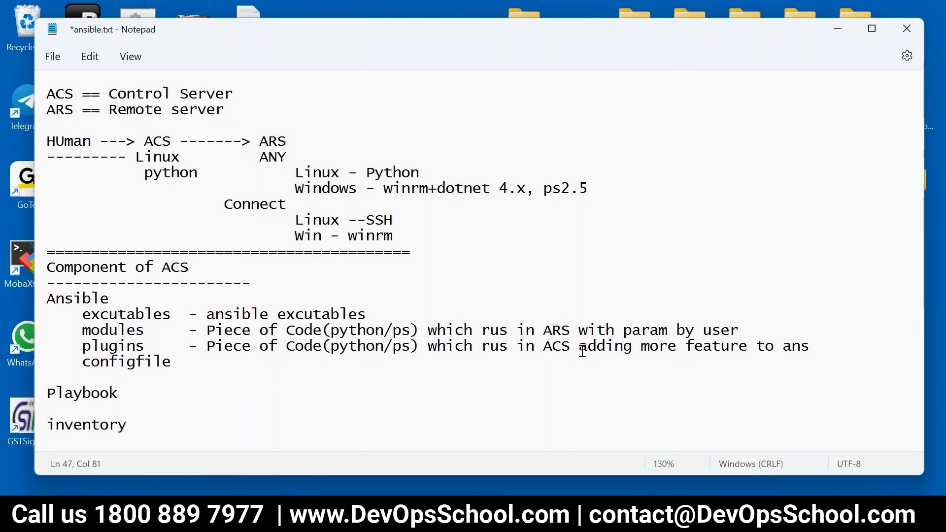
text(ible)
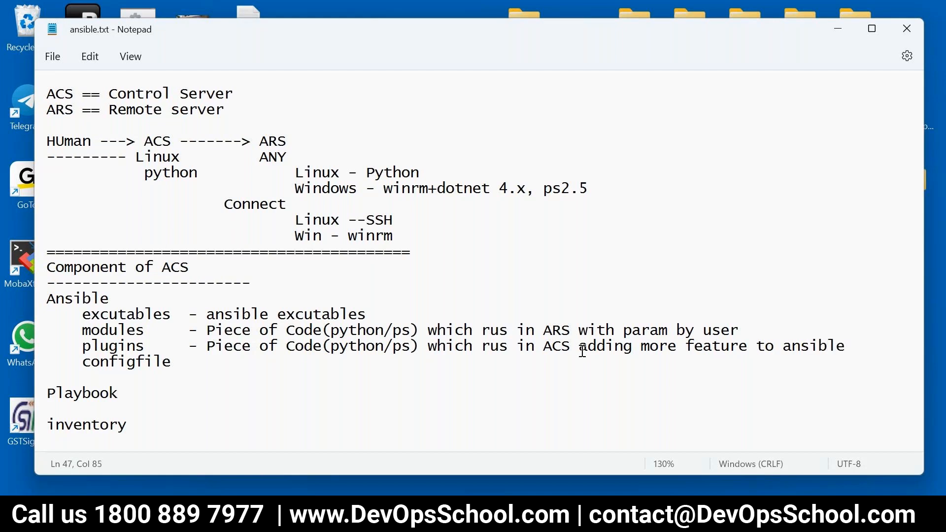
- Trim the plugins note to 'Piece of Code(python)', save, and launch Paint via Win+R
drag(254, 329, 845, 346)
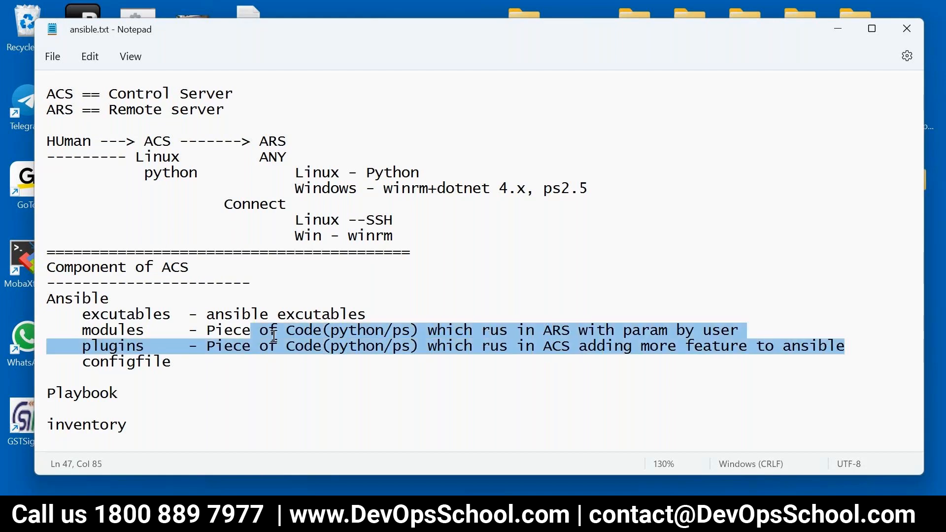
click(81, 345)
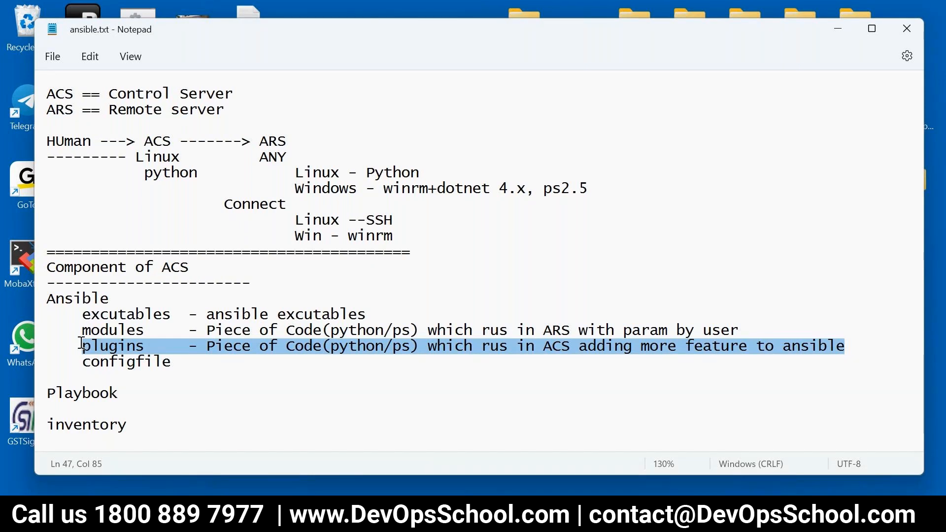
click(402, 354)
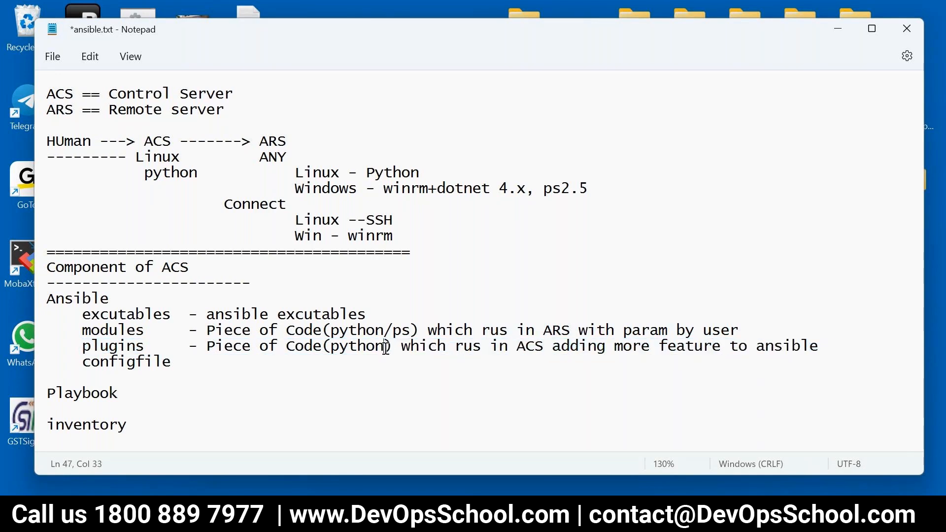
click(52, 56)
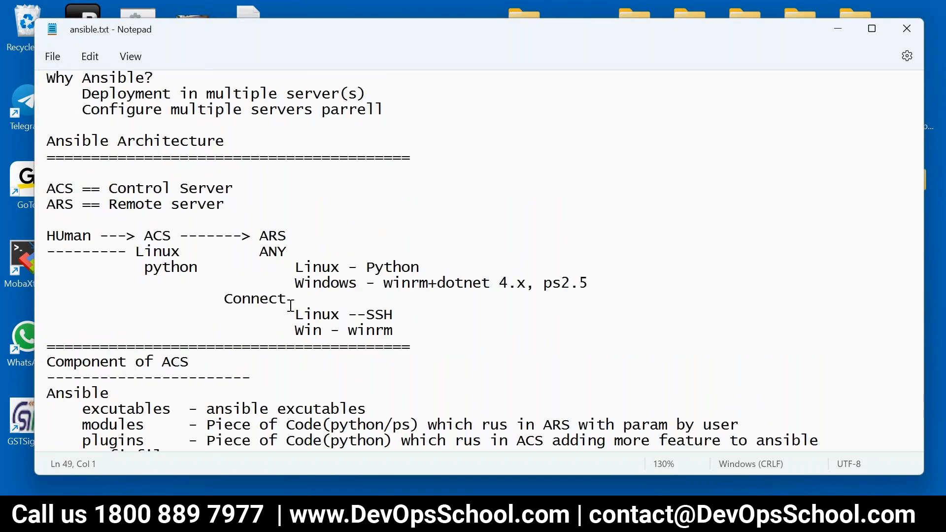
key(Win+r)
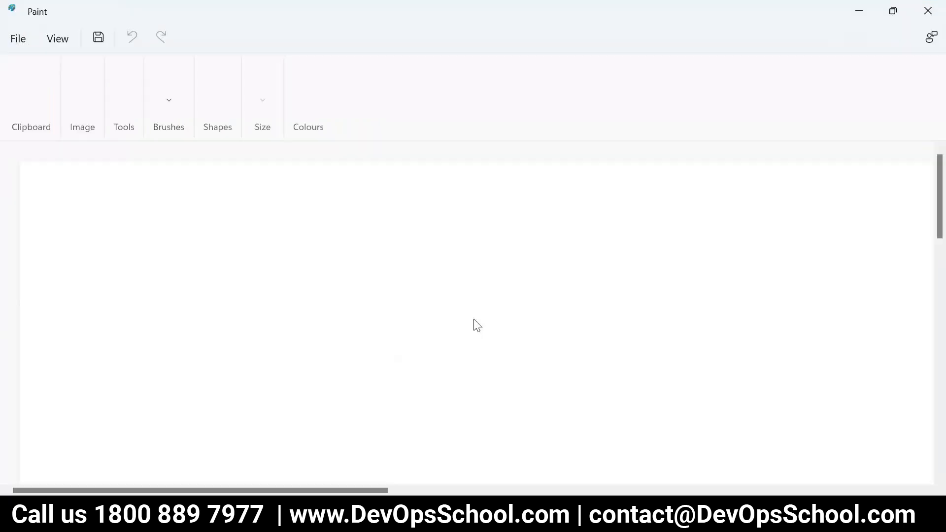
- Sketch a person arrowed into an ACS box with lines to remote server boxes labelled W, L and ARS
click(563, 91)
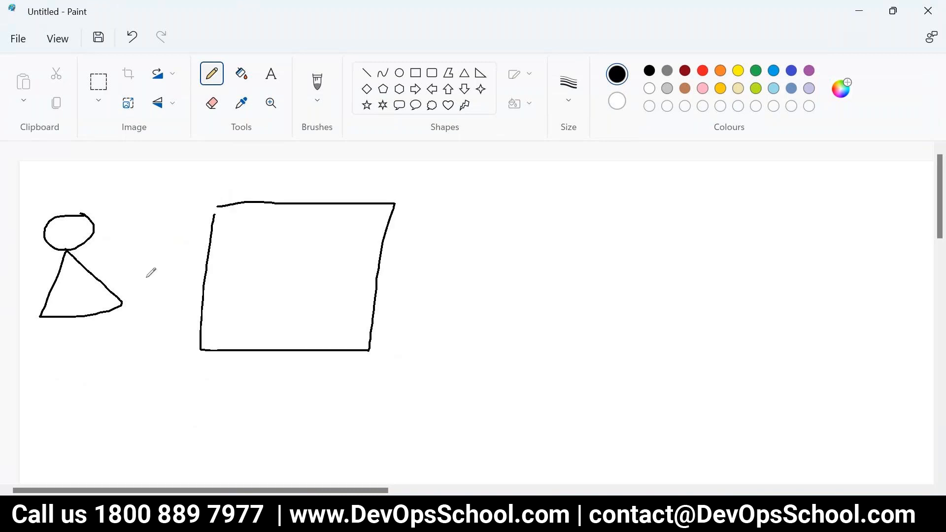
drag(97, 279, 226, 279)
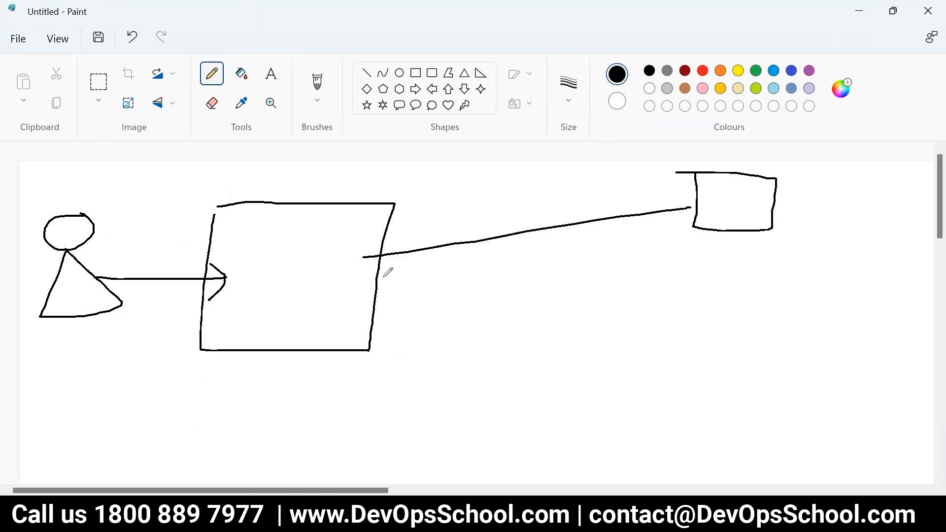
drag(381, 278, 772, 331)
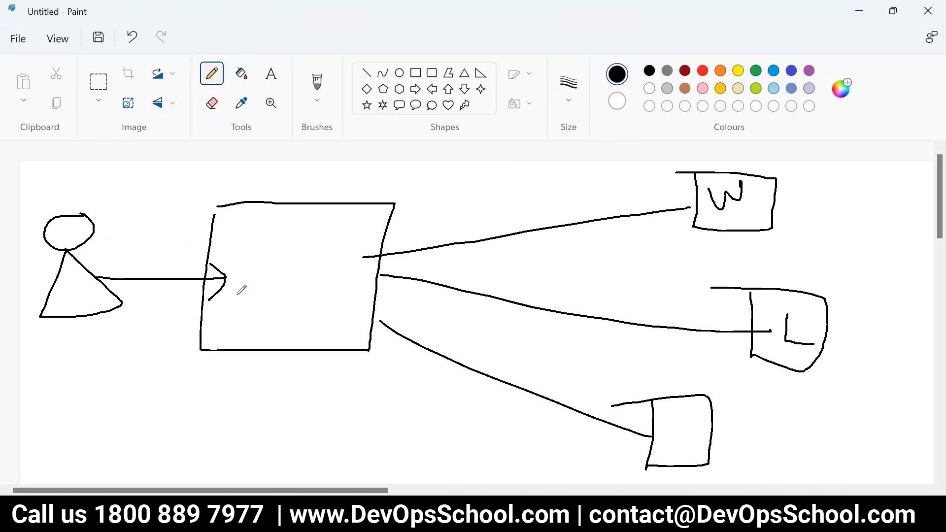
drag(259, 259, 265, 319)
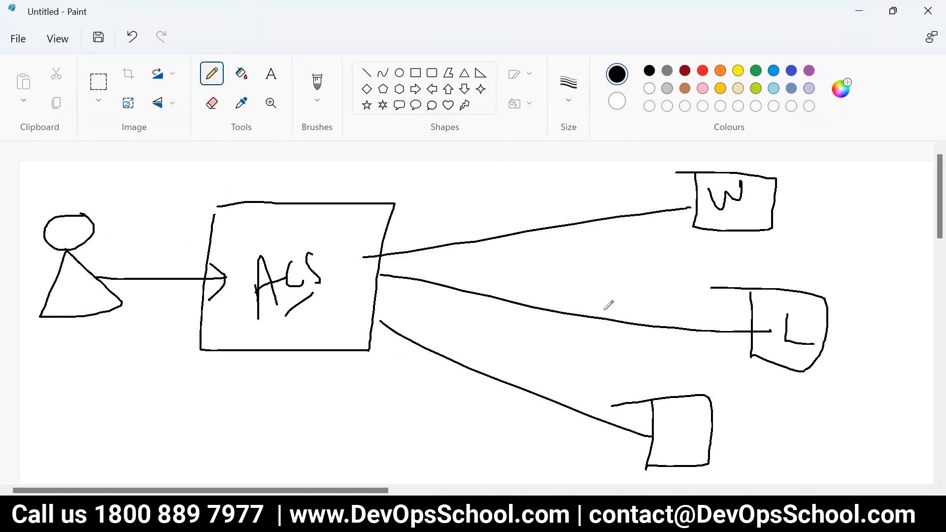
drag(730, 253, 754, 223)
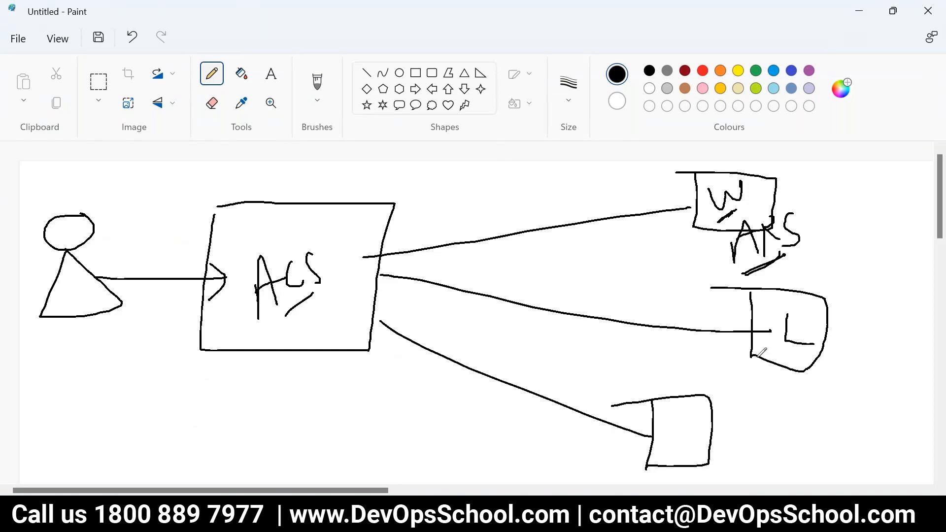
drag(265, 213, 272, 242)
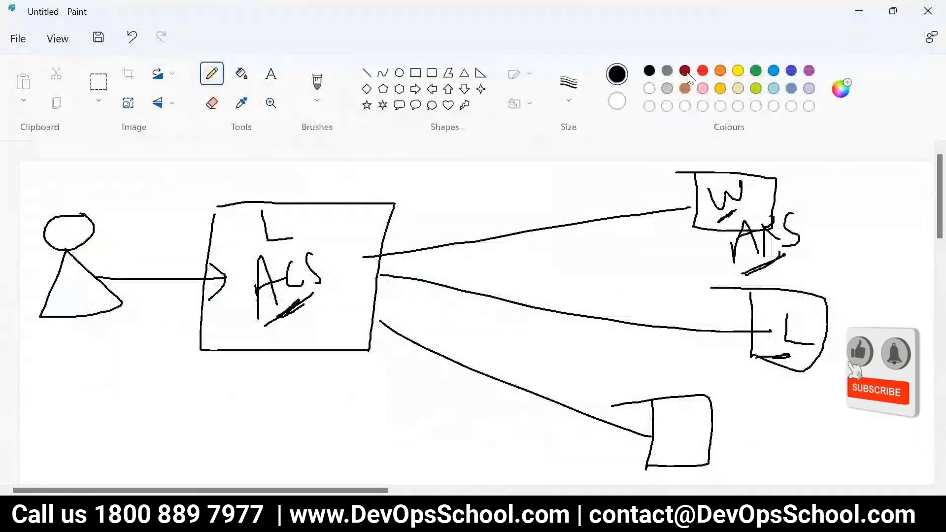
click(700, 71)
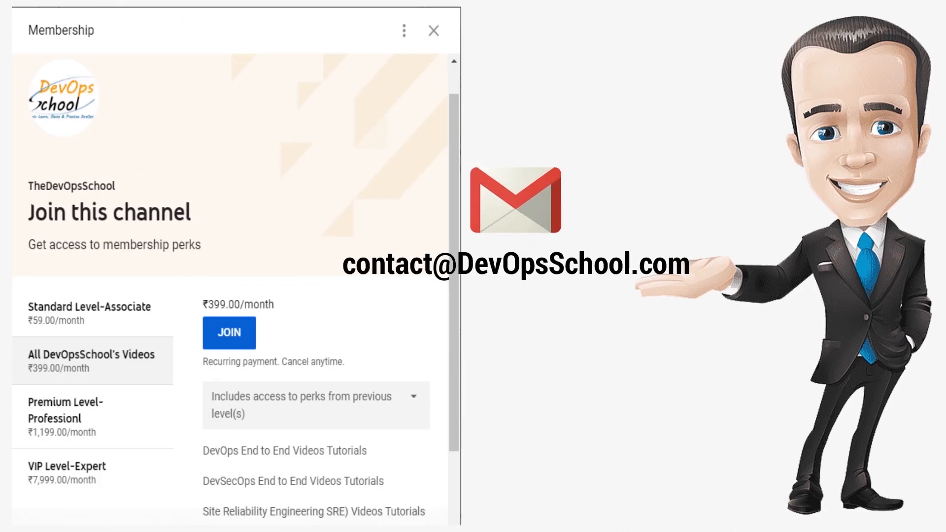
click(434, 30)
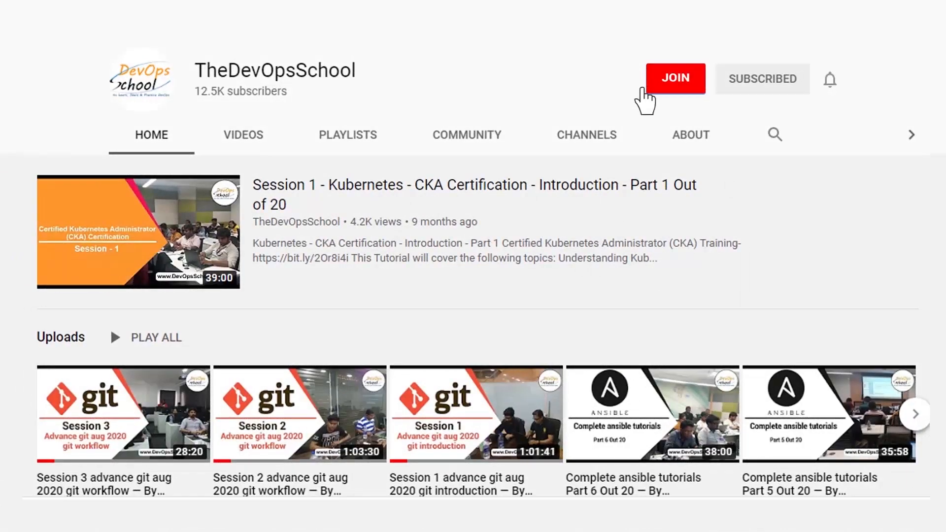